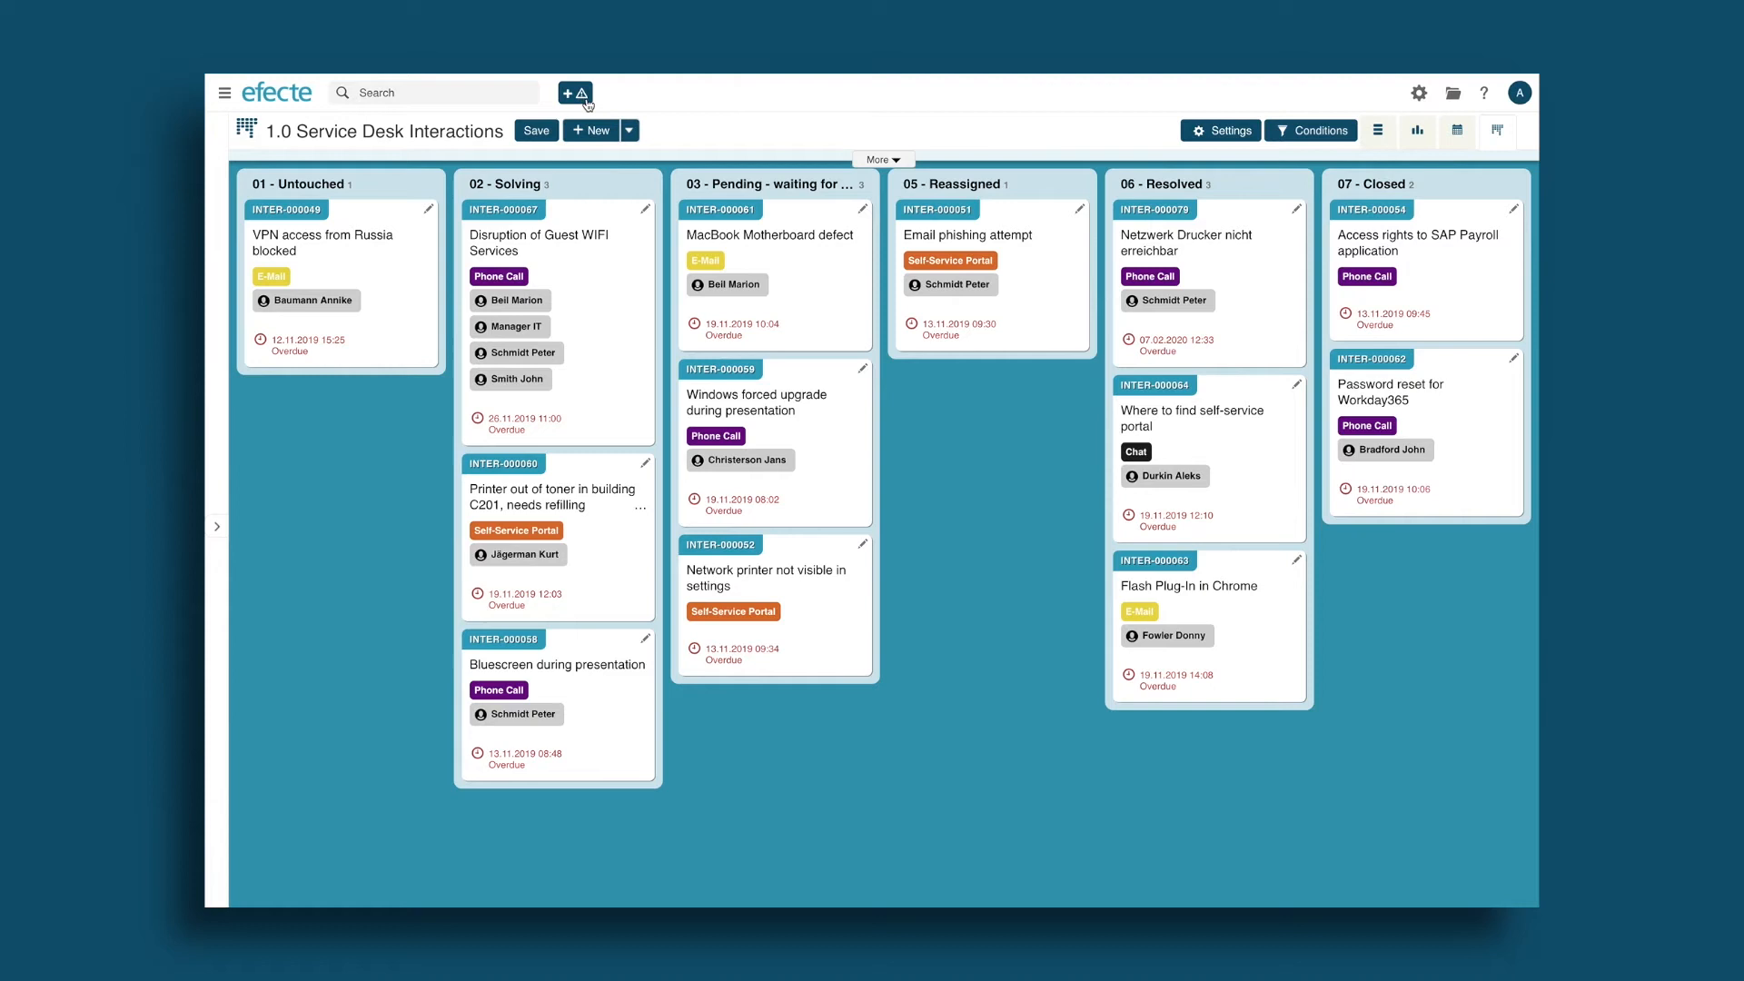
left_click(568, 93)
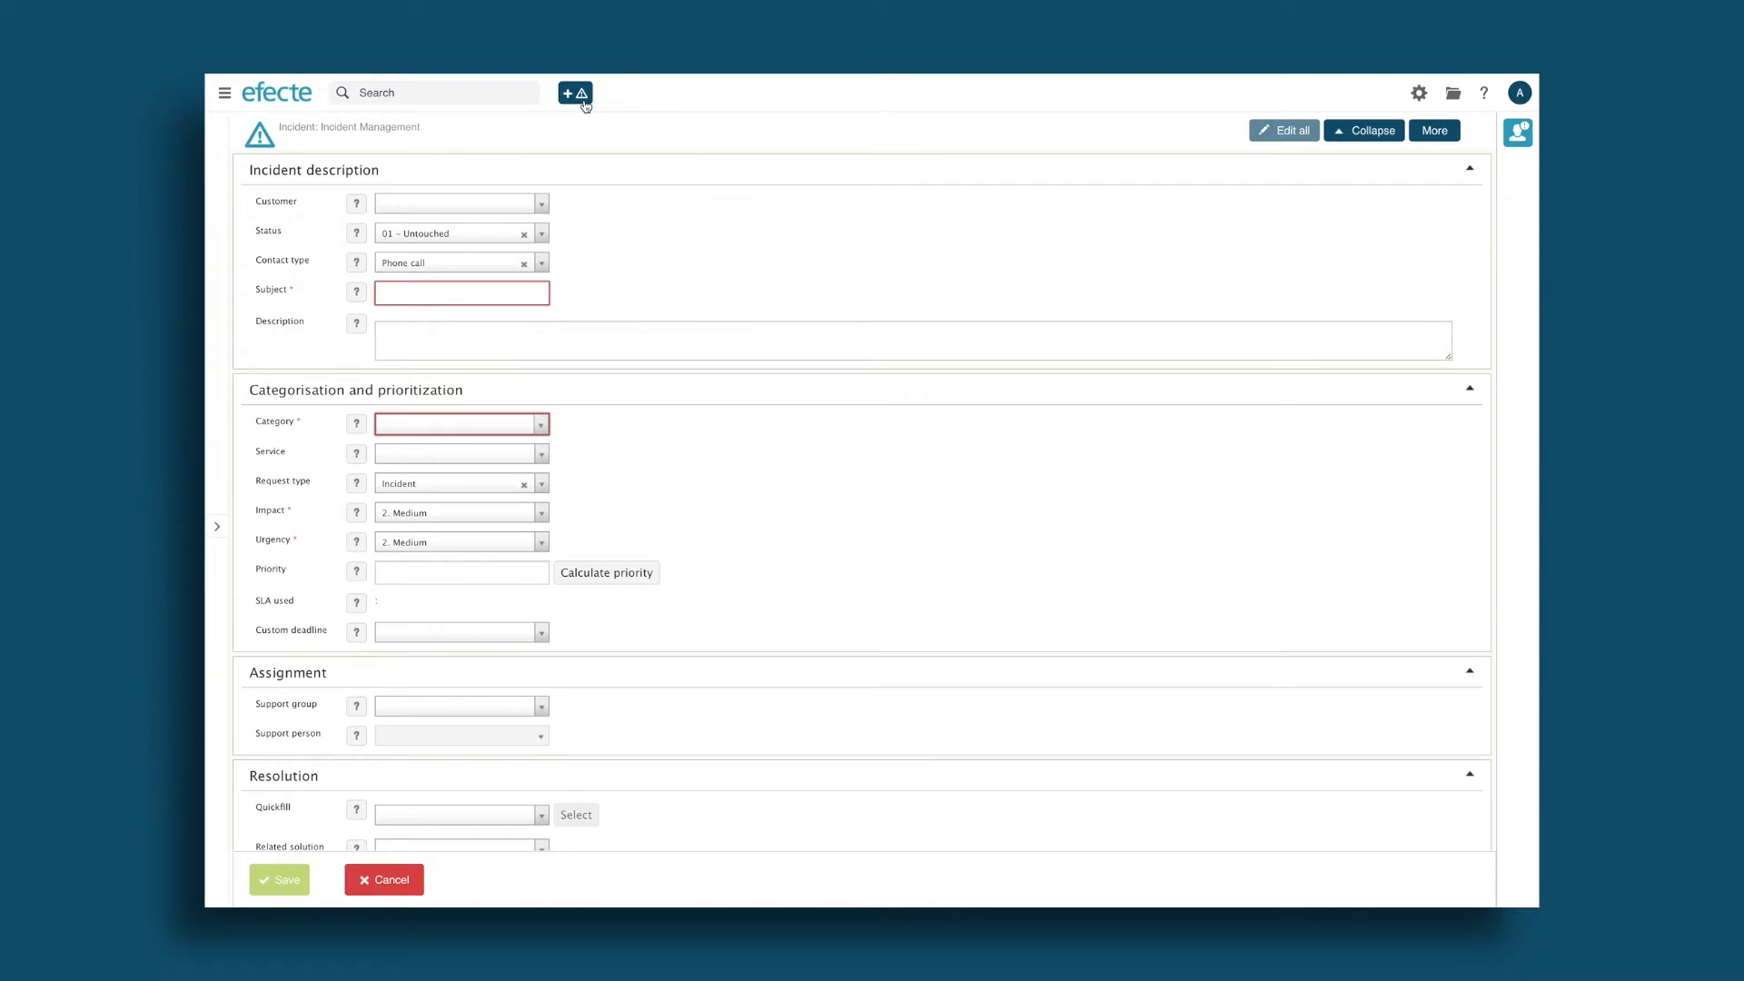
mouse_move(545, 203)
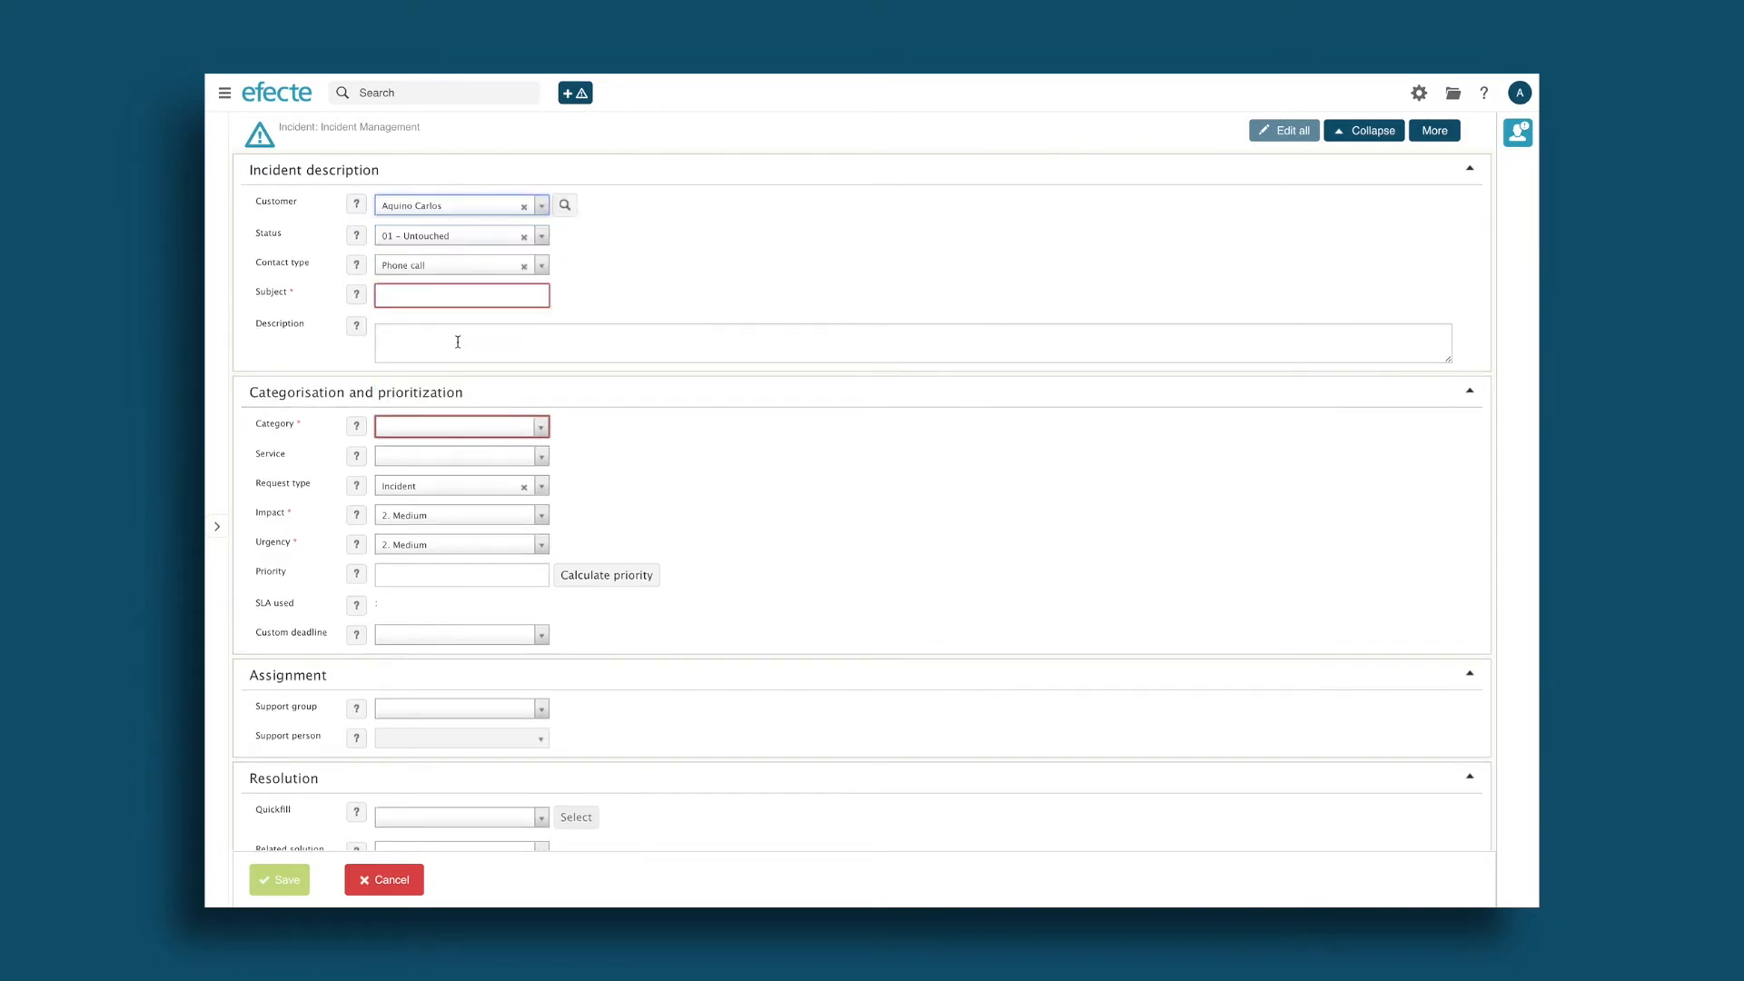
type("Connection issues")
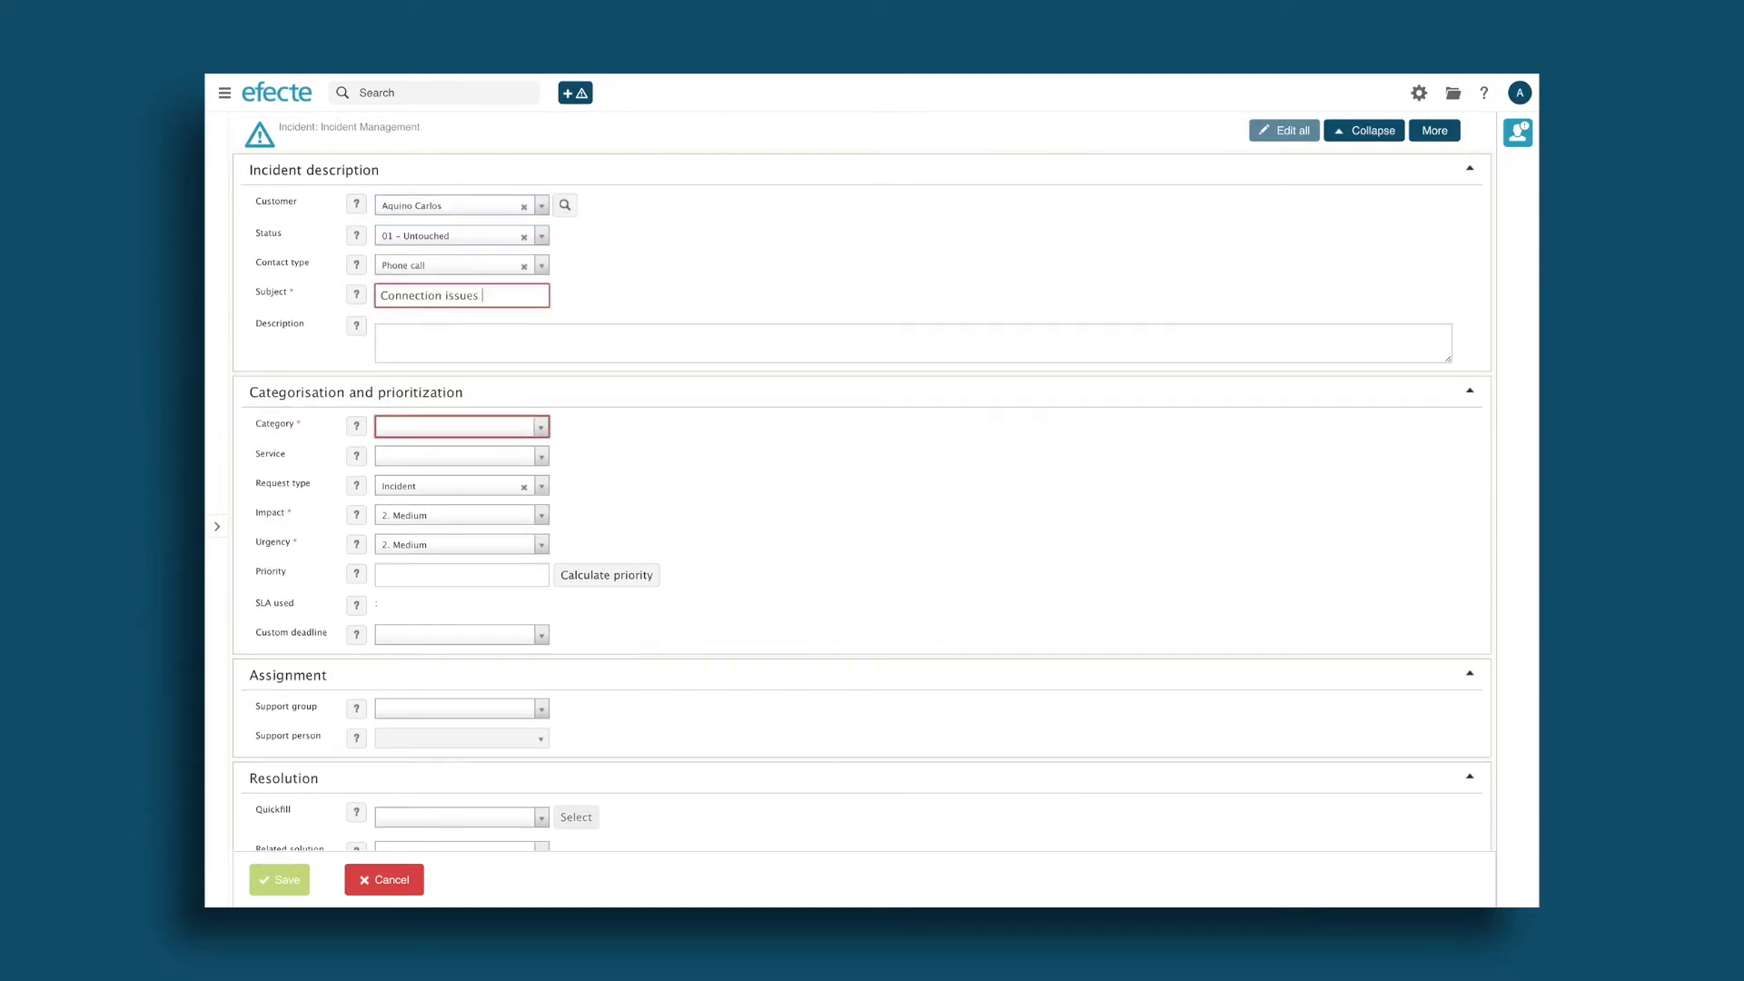
type("The user cannot connect to the company internet through VPN. He uses the last known")
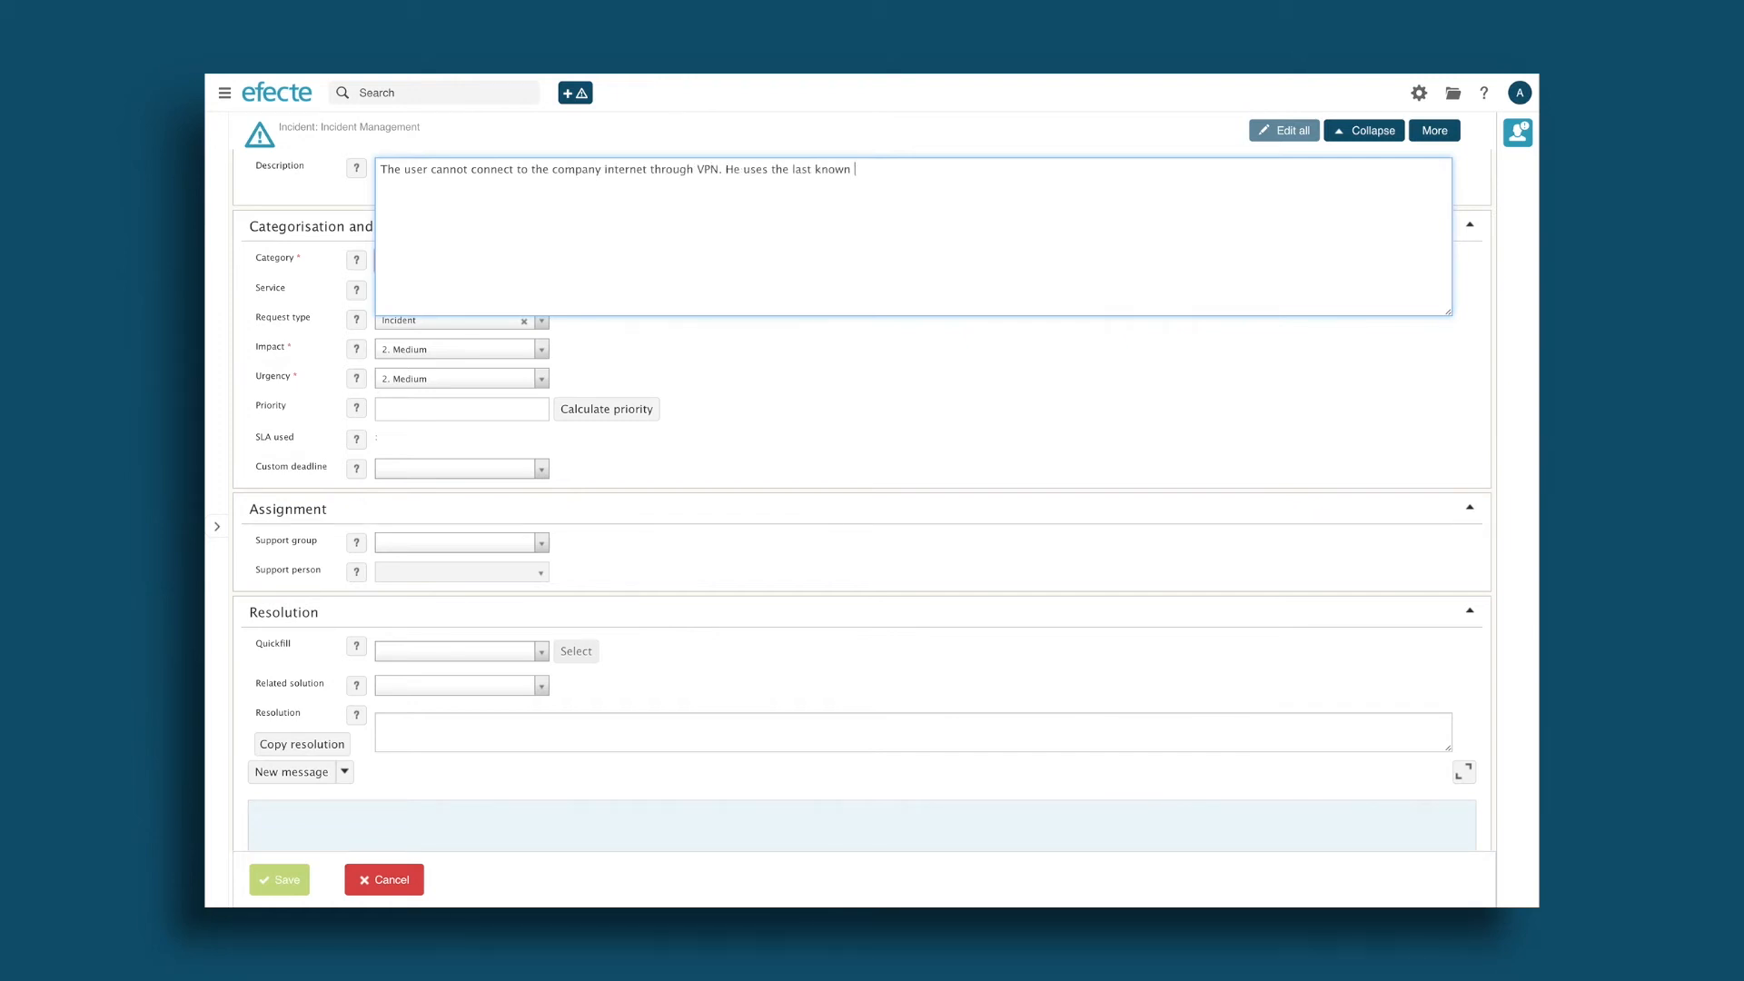
type("password.")
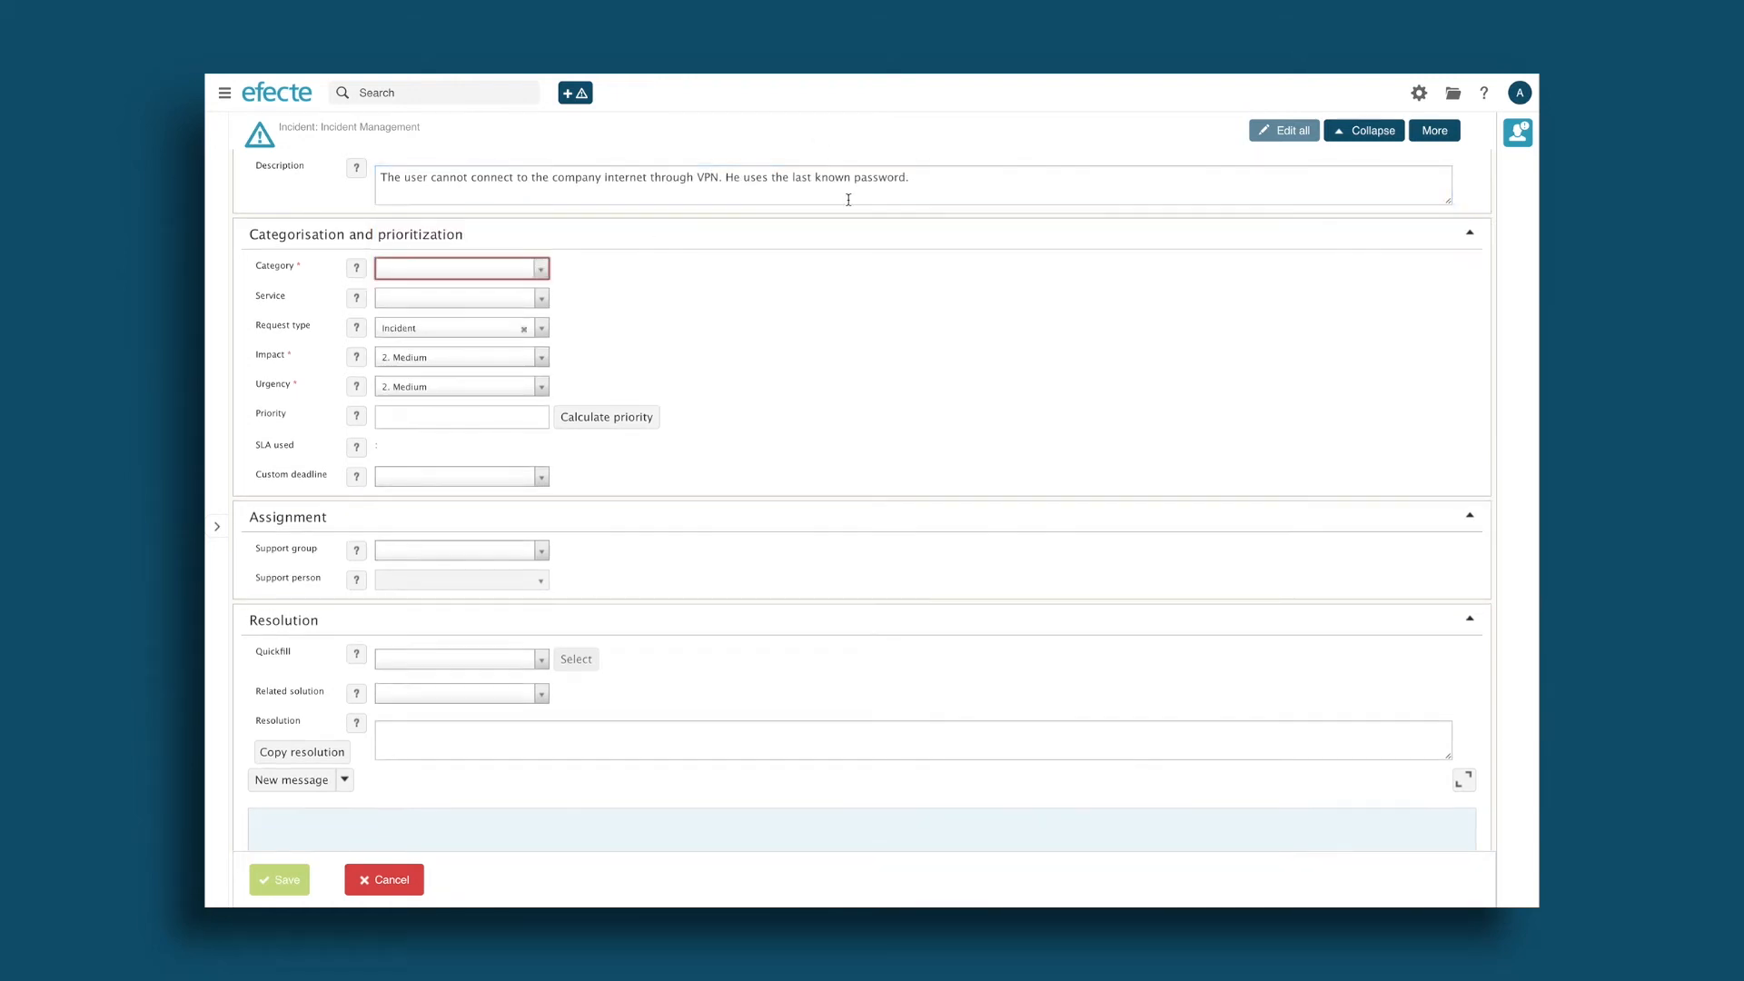
scroll("up", 3)
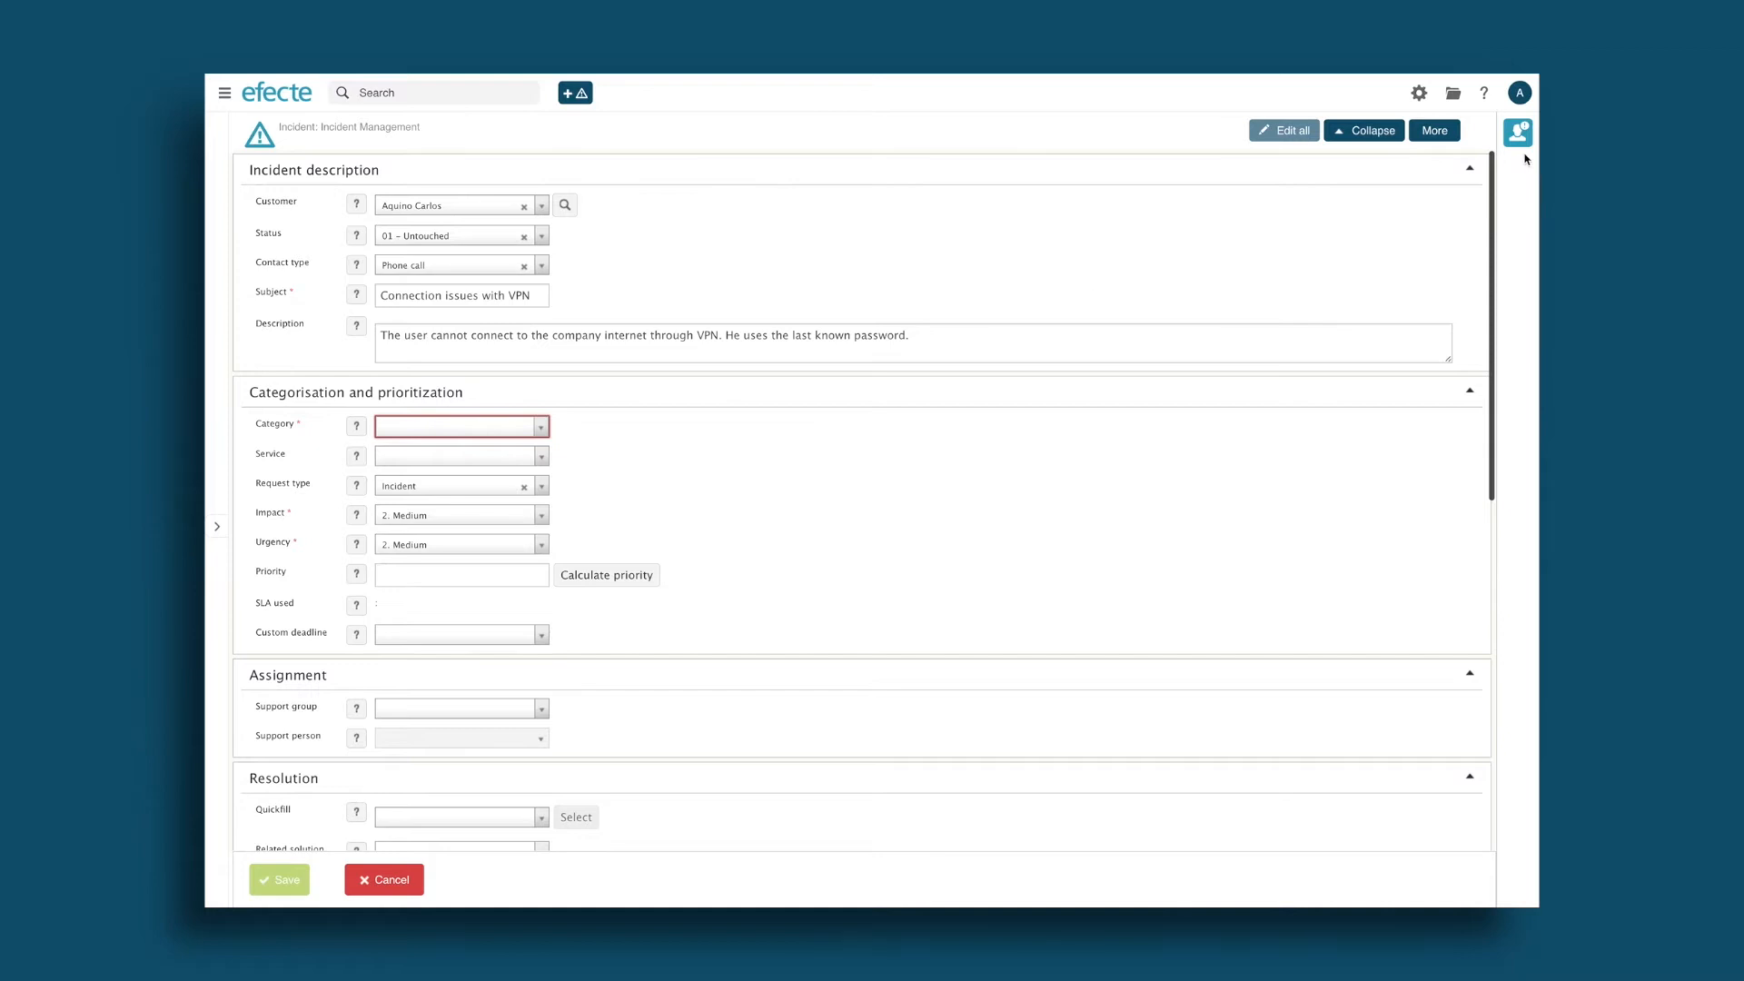
- Review similar past incidents, set the category to Network services and save the incident
left_click(1517, 133)
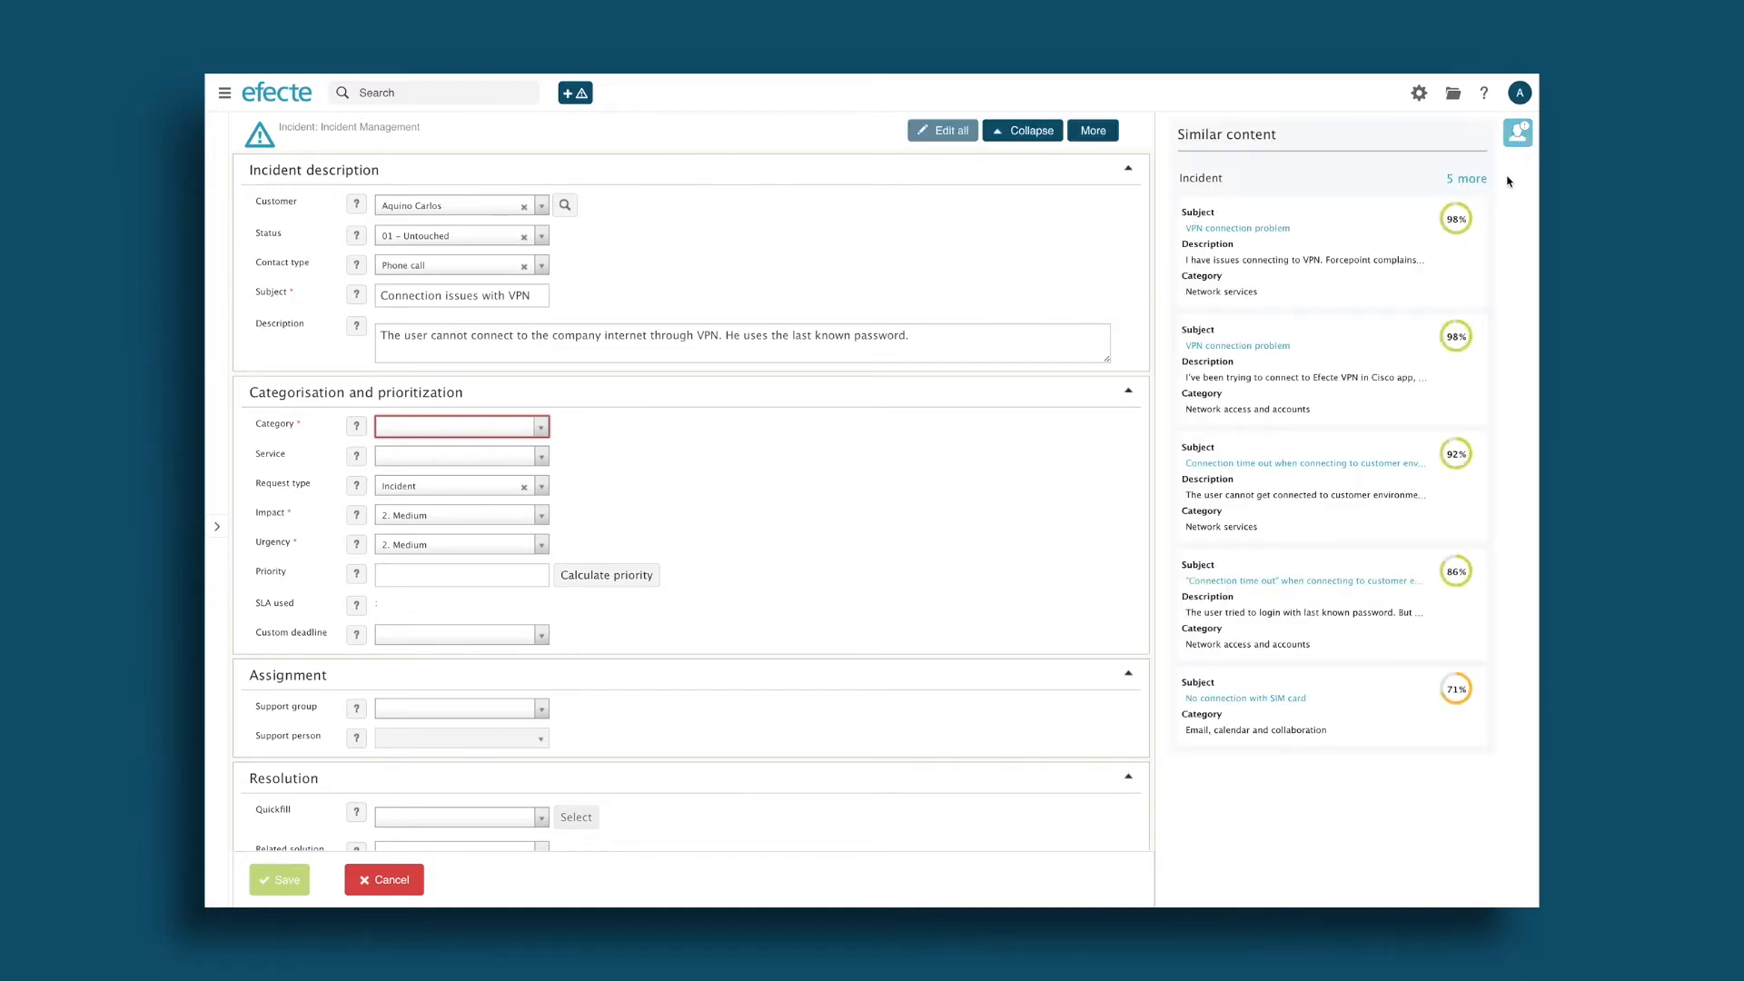
mouse_move(1237, 229)
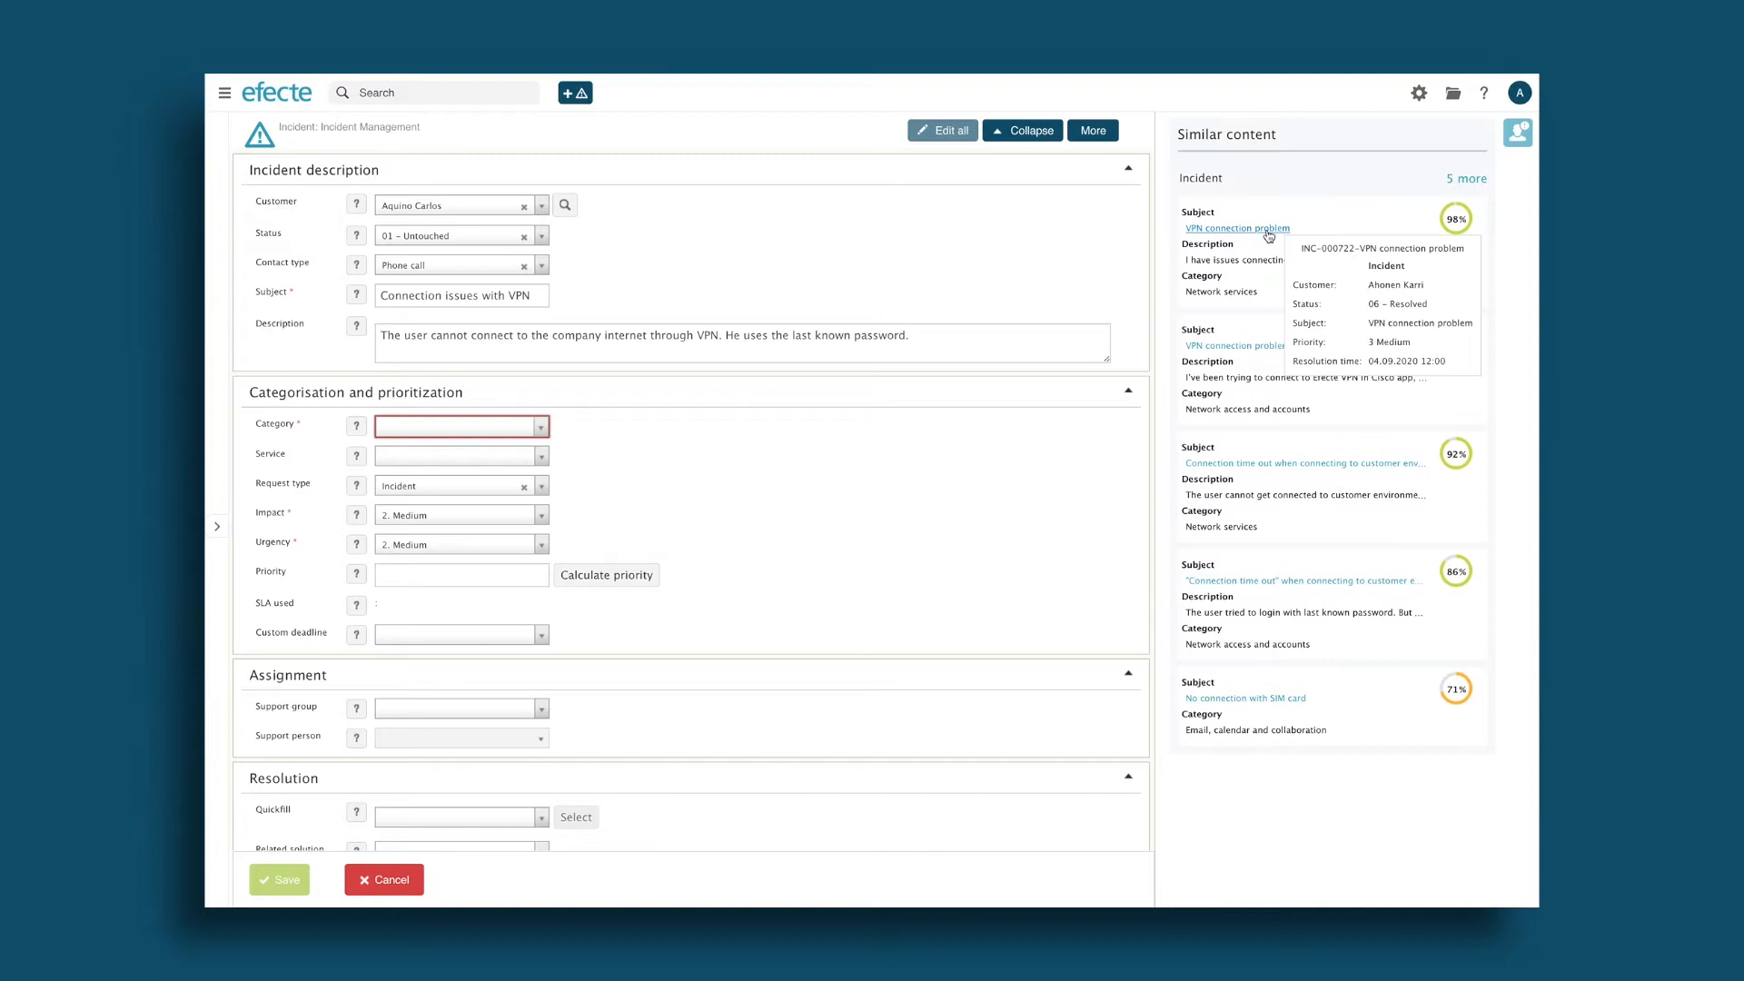
mouse_move(1141, 247)
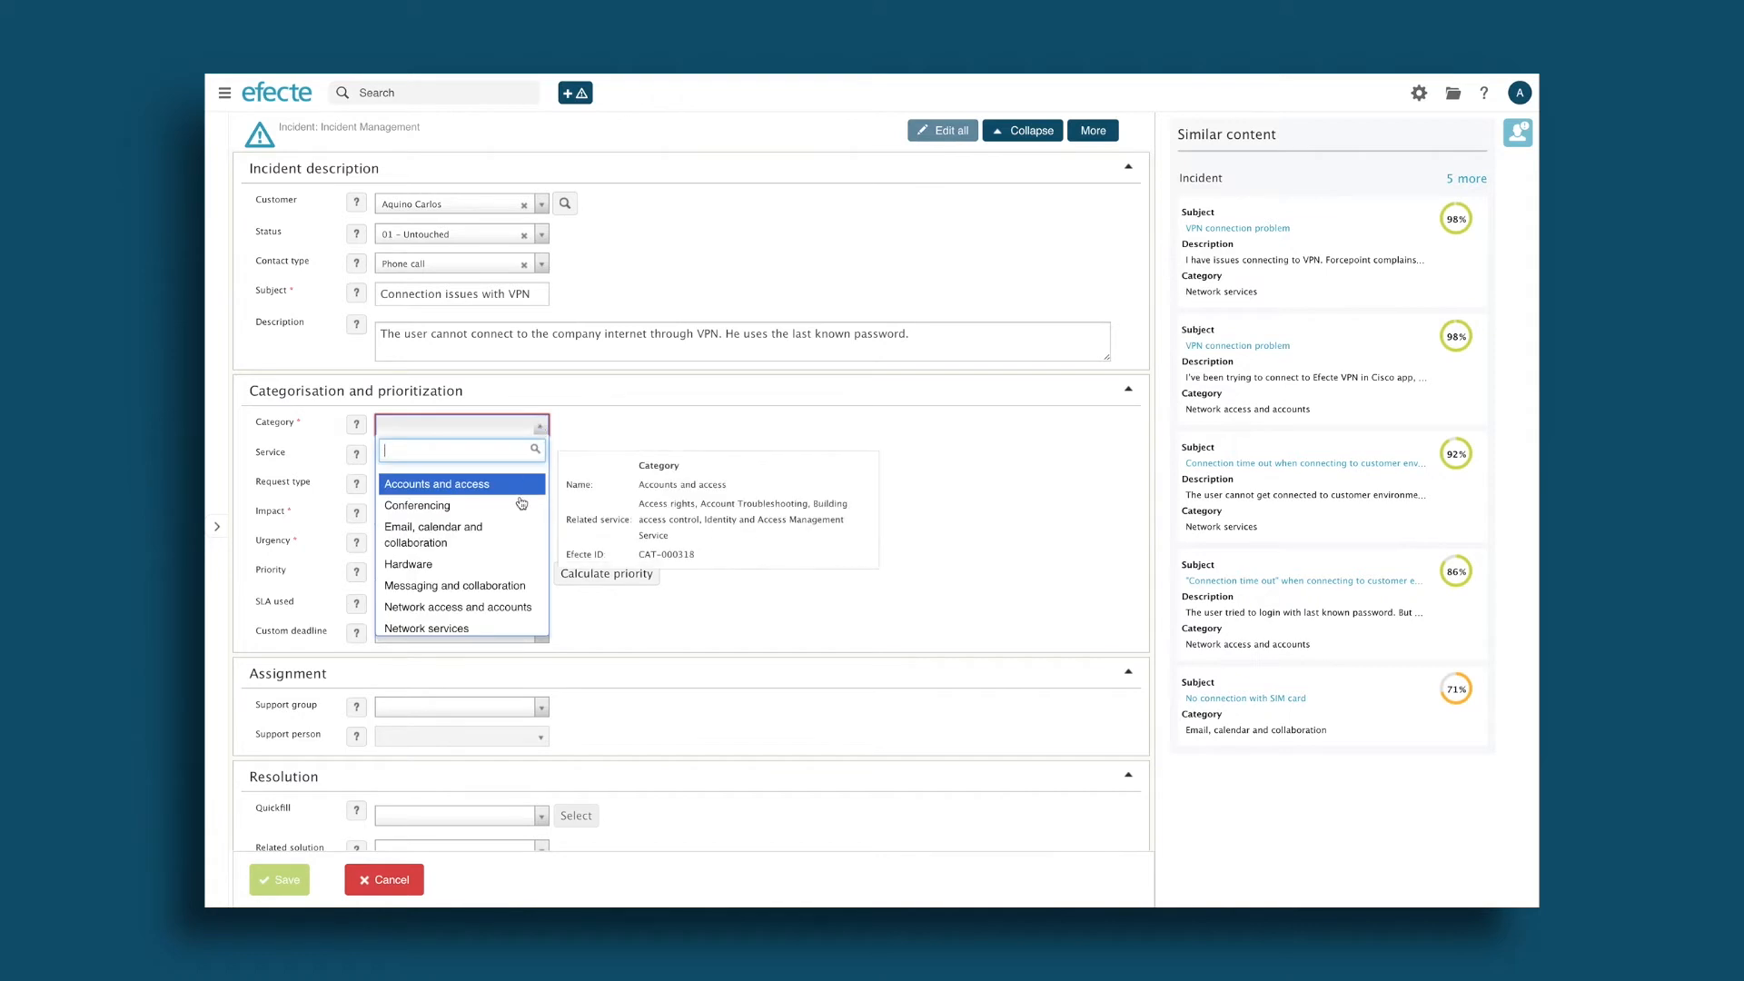
left_click(449, 629)
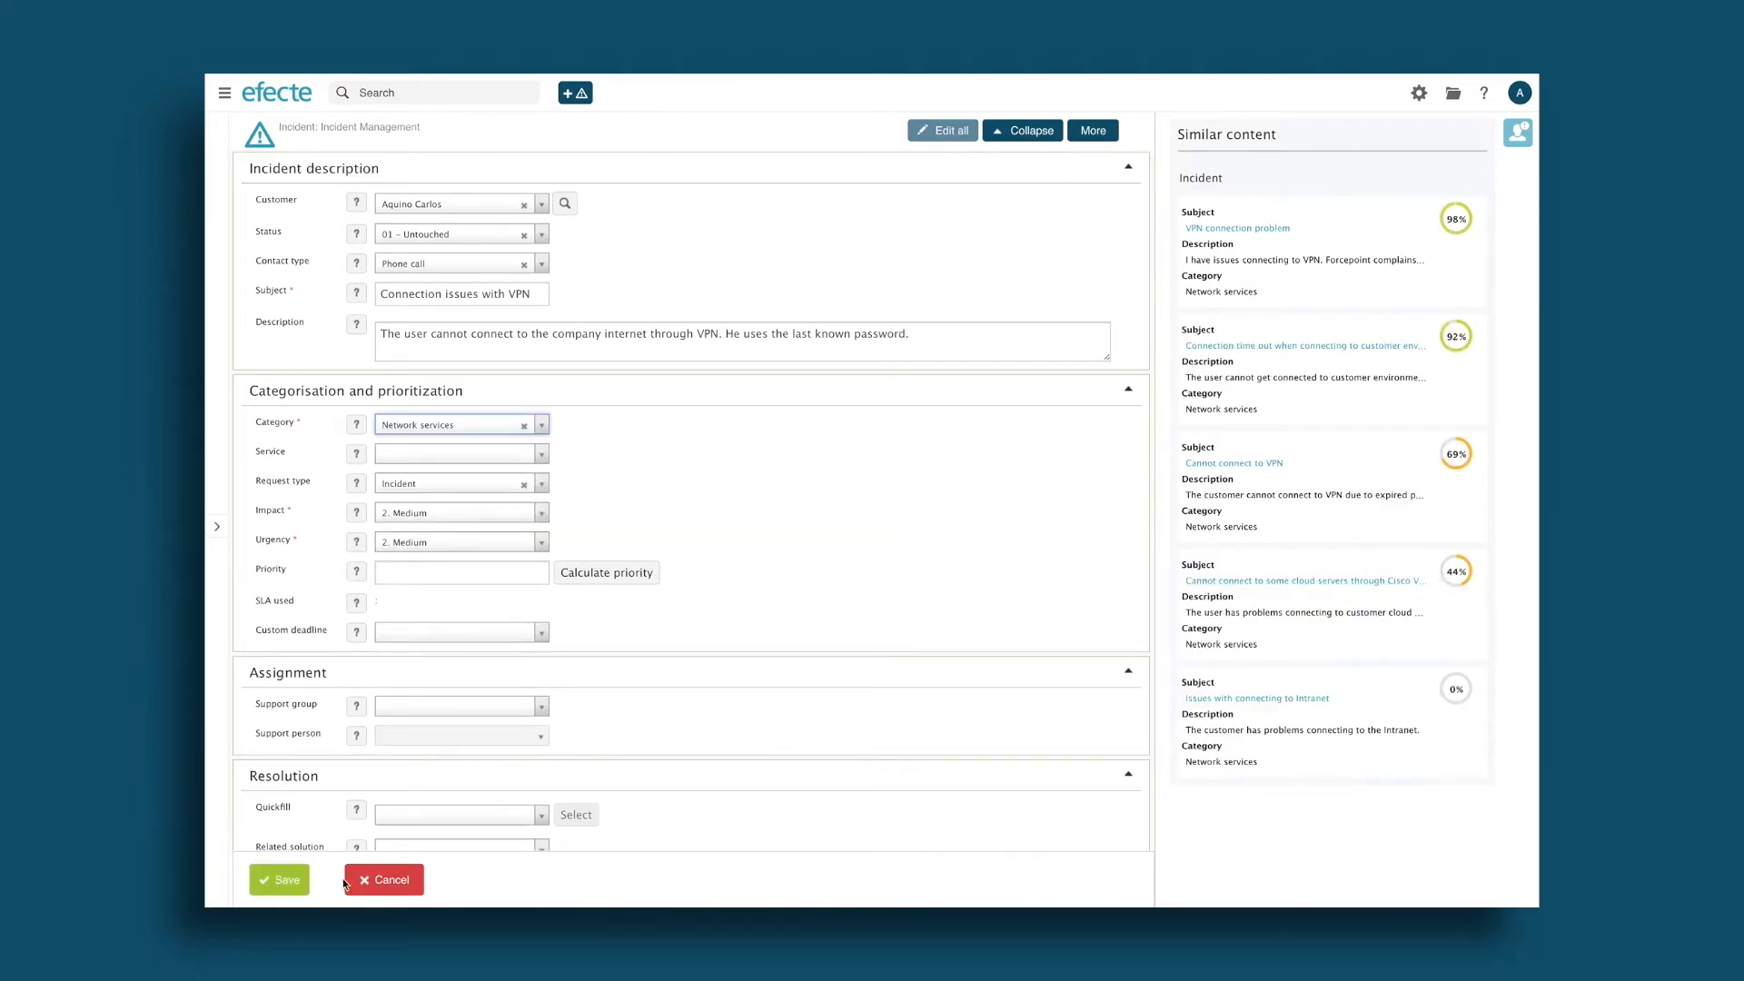
left_click(280, 880)
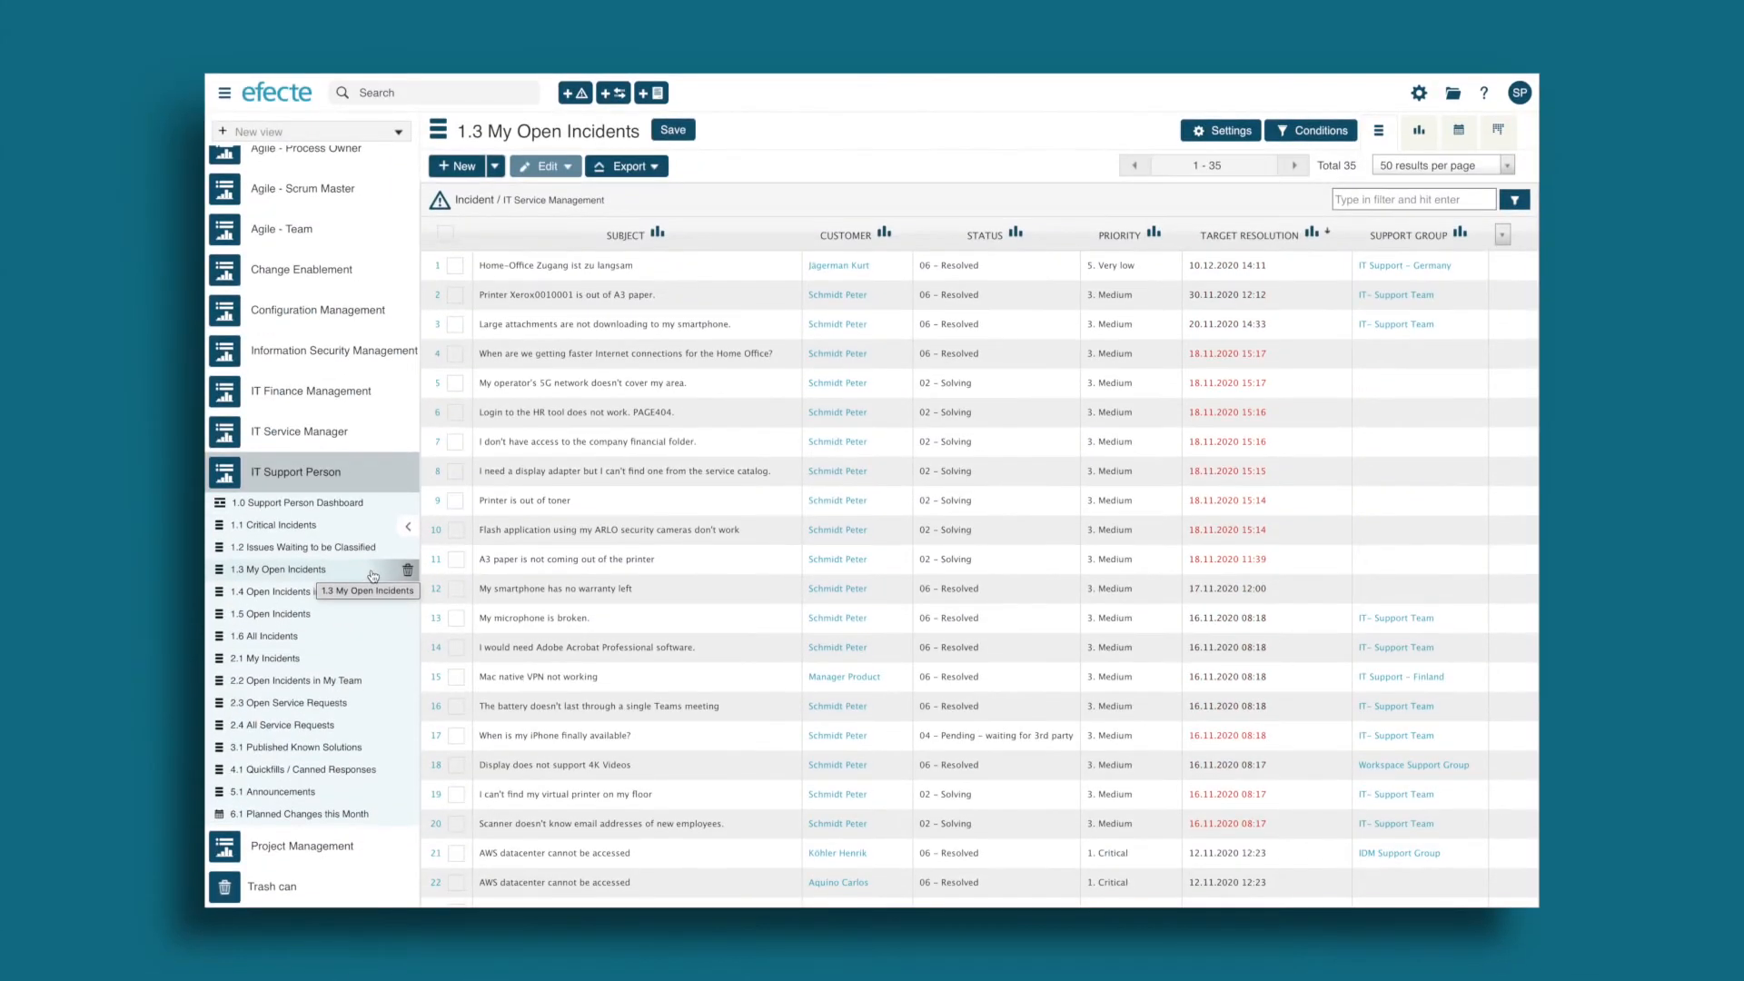
mouse_move(398, 566)
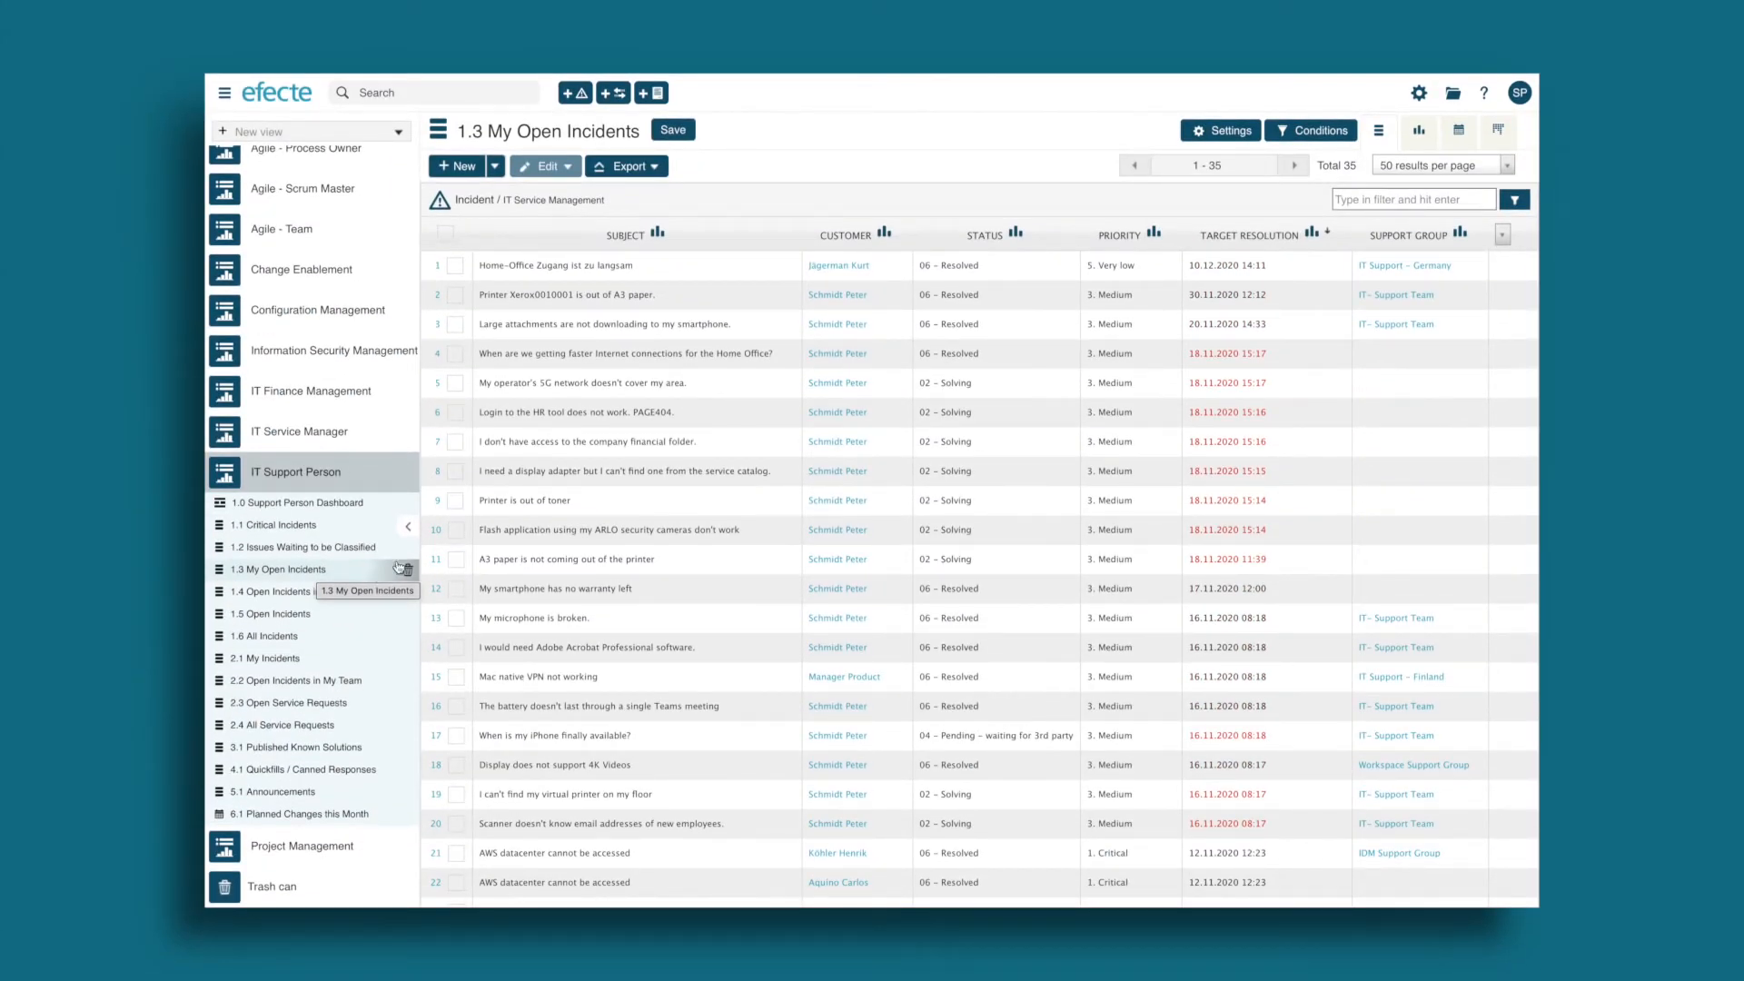
mouse_move(691, 304)
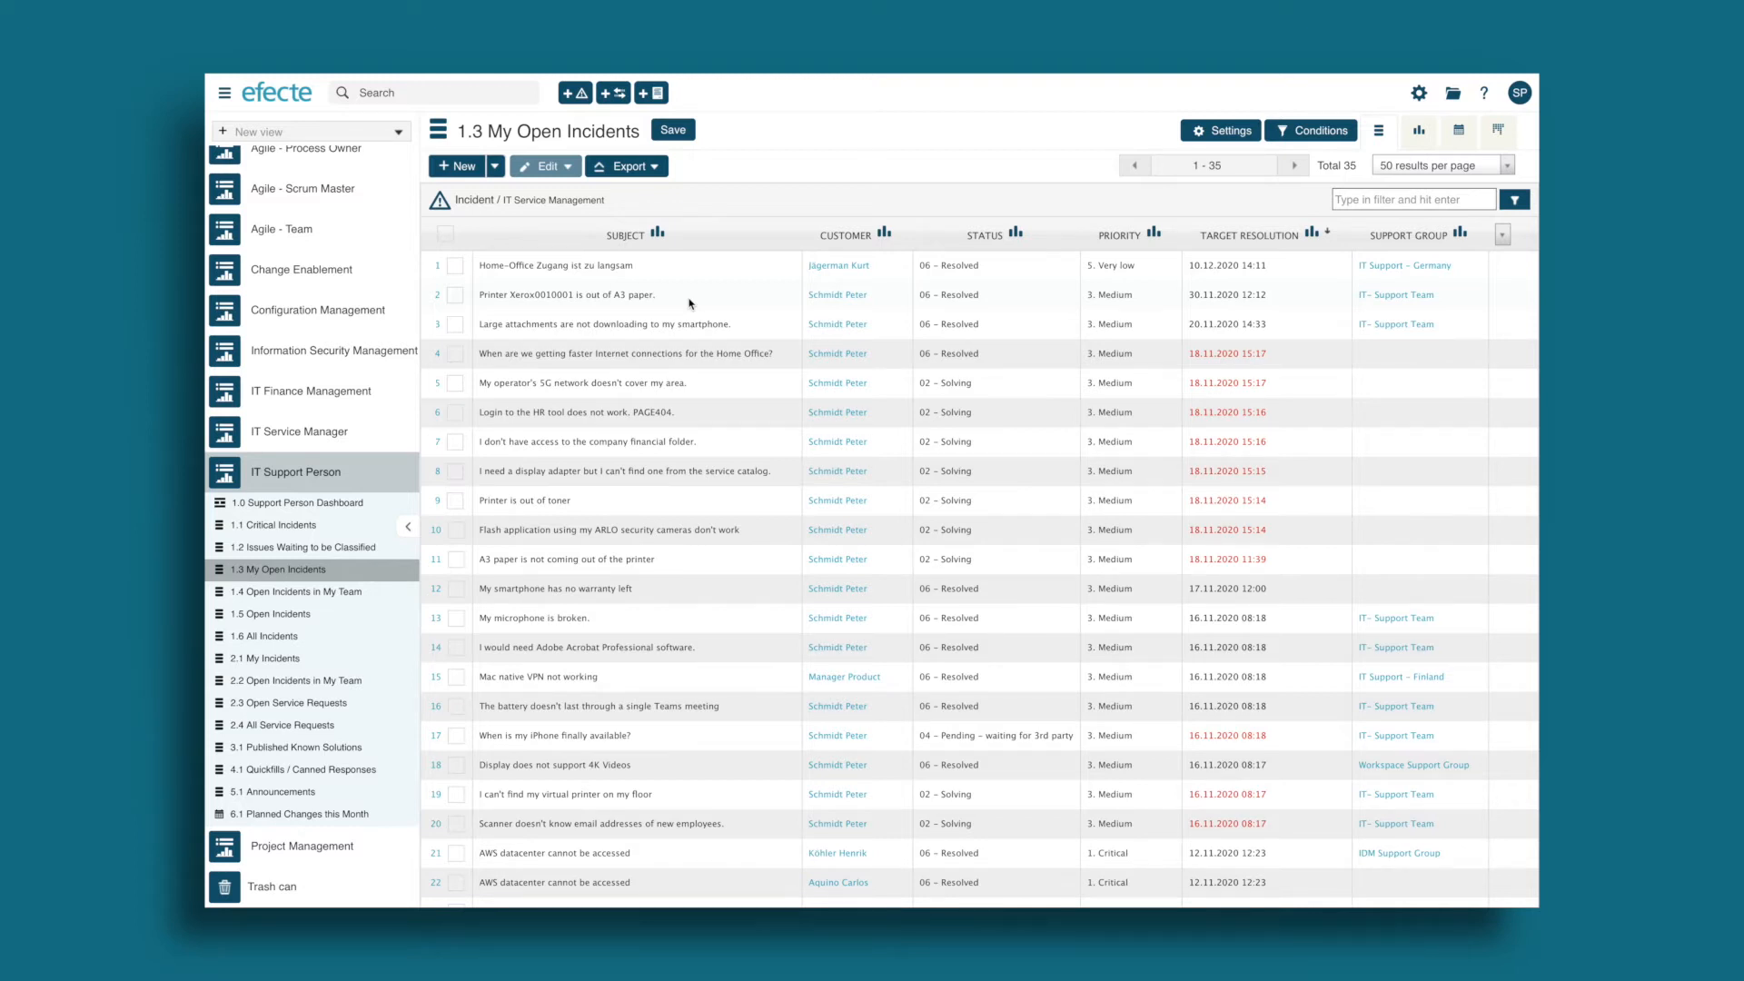
- Open incident INC-000206 'Printer Xerox0010001 is out of A3 paper' from My Open Incidents
left_click(570, 294)
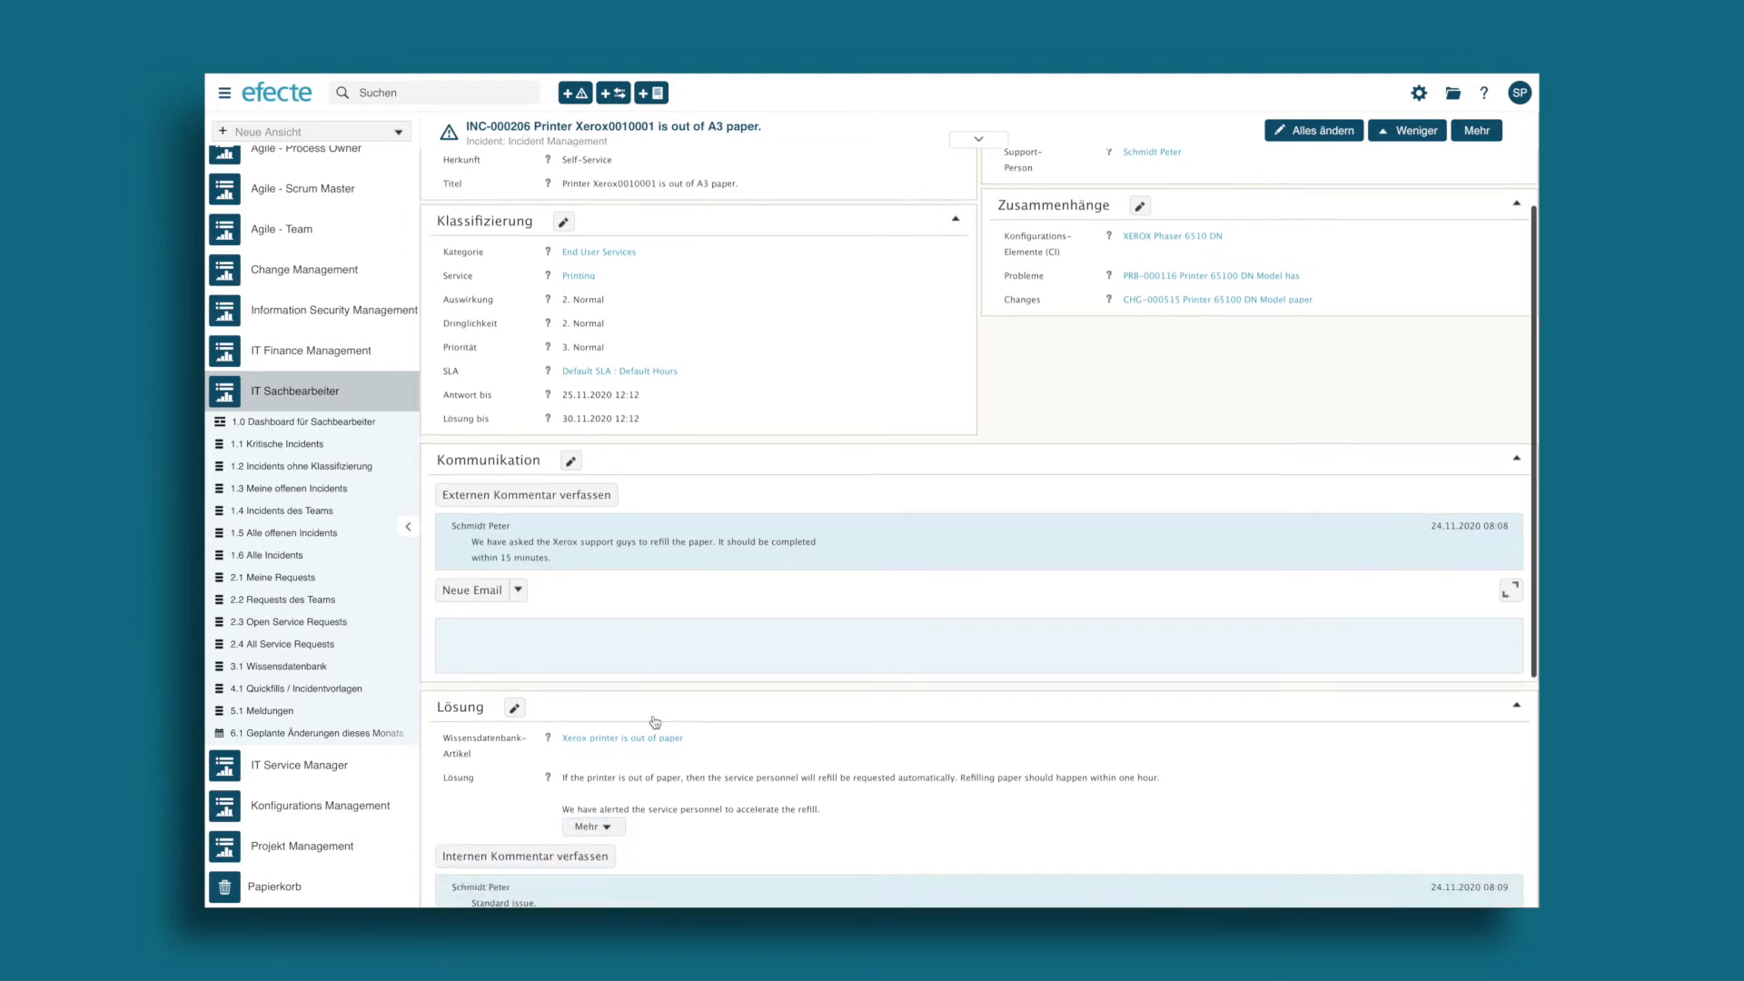
scroll("down", 3)
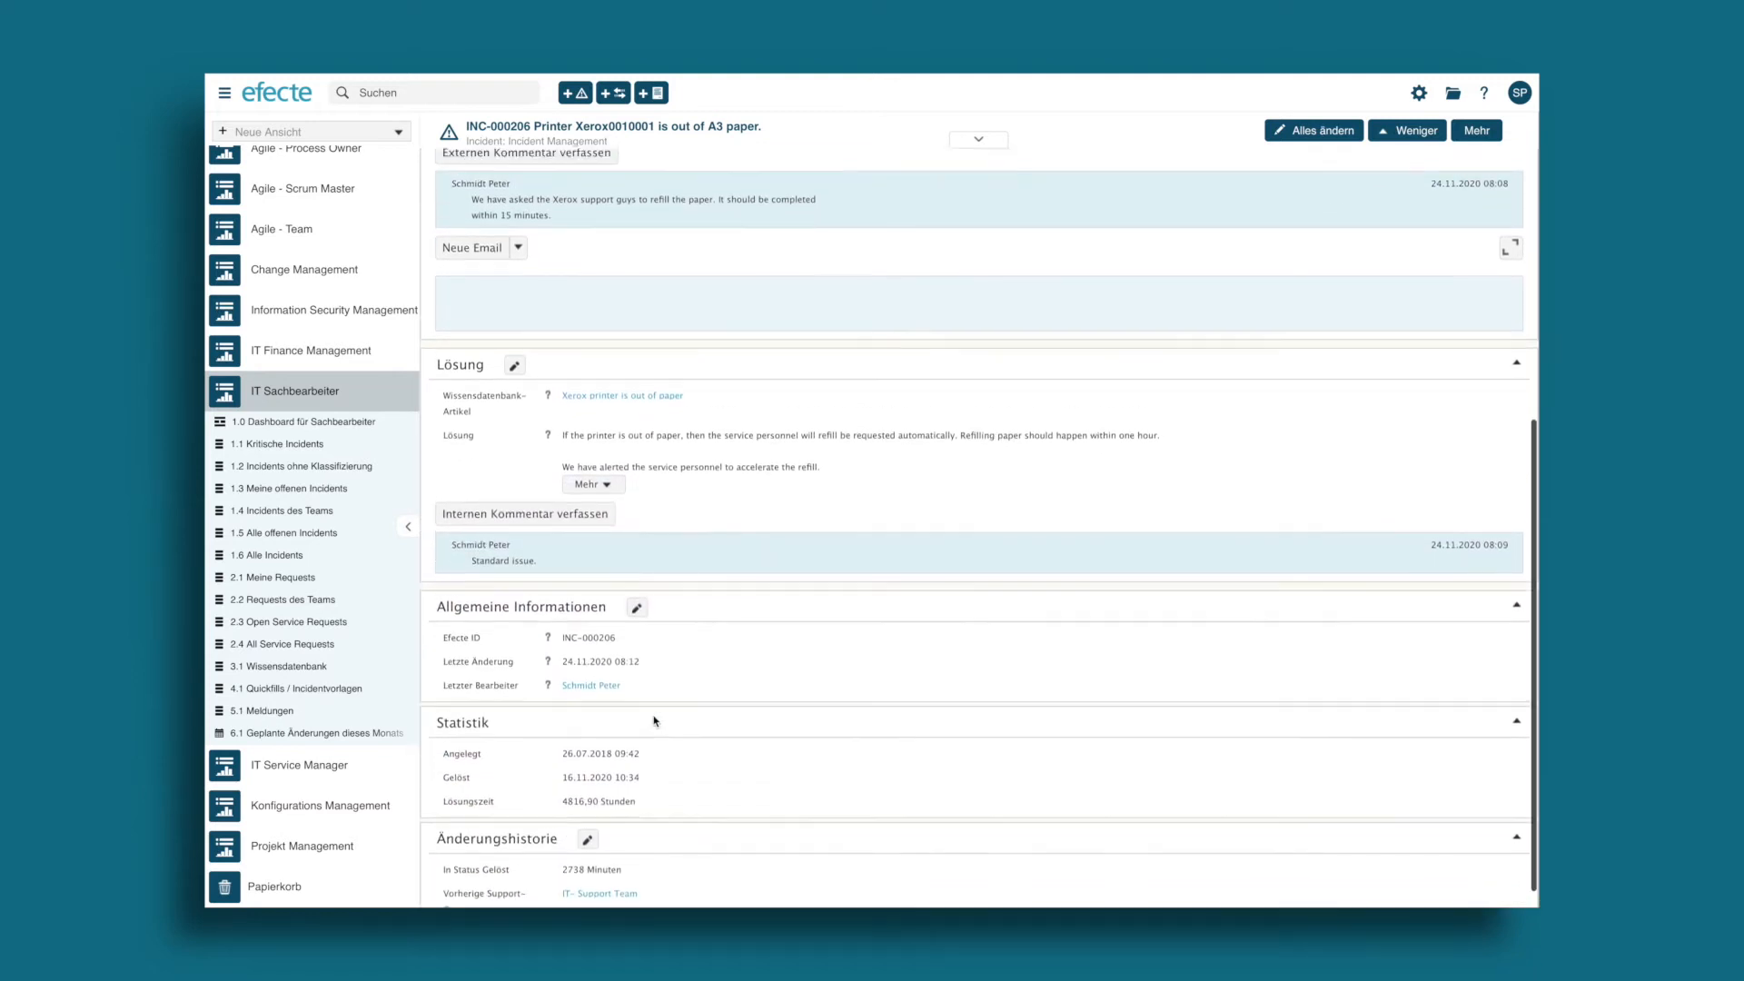
scroll("up", 3)
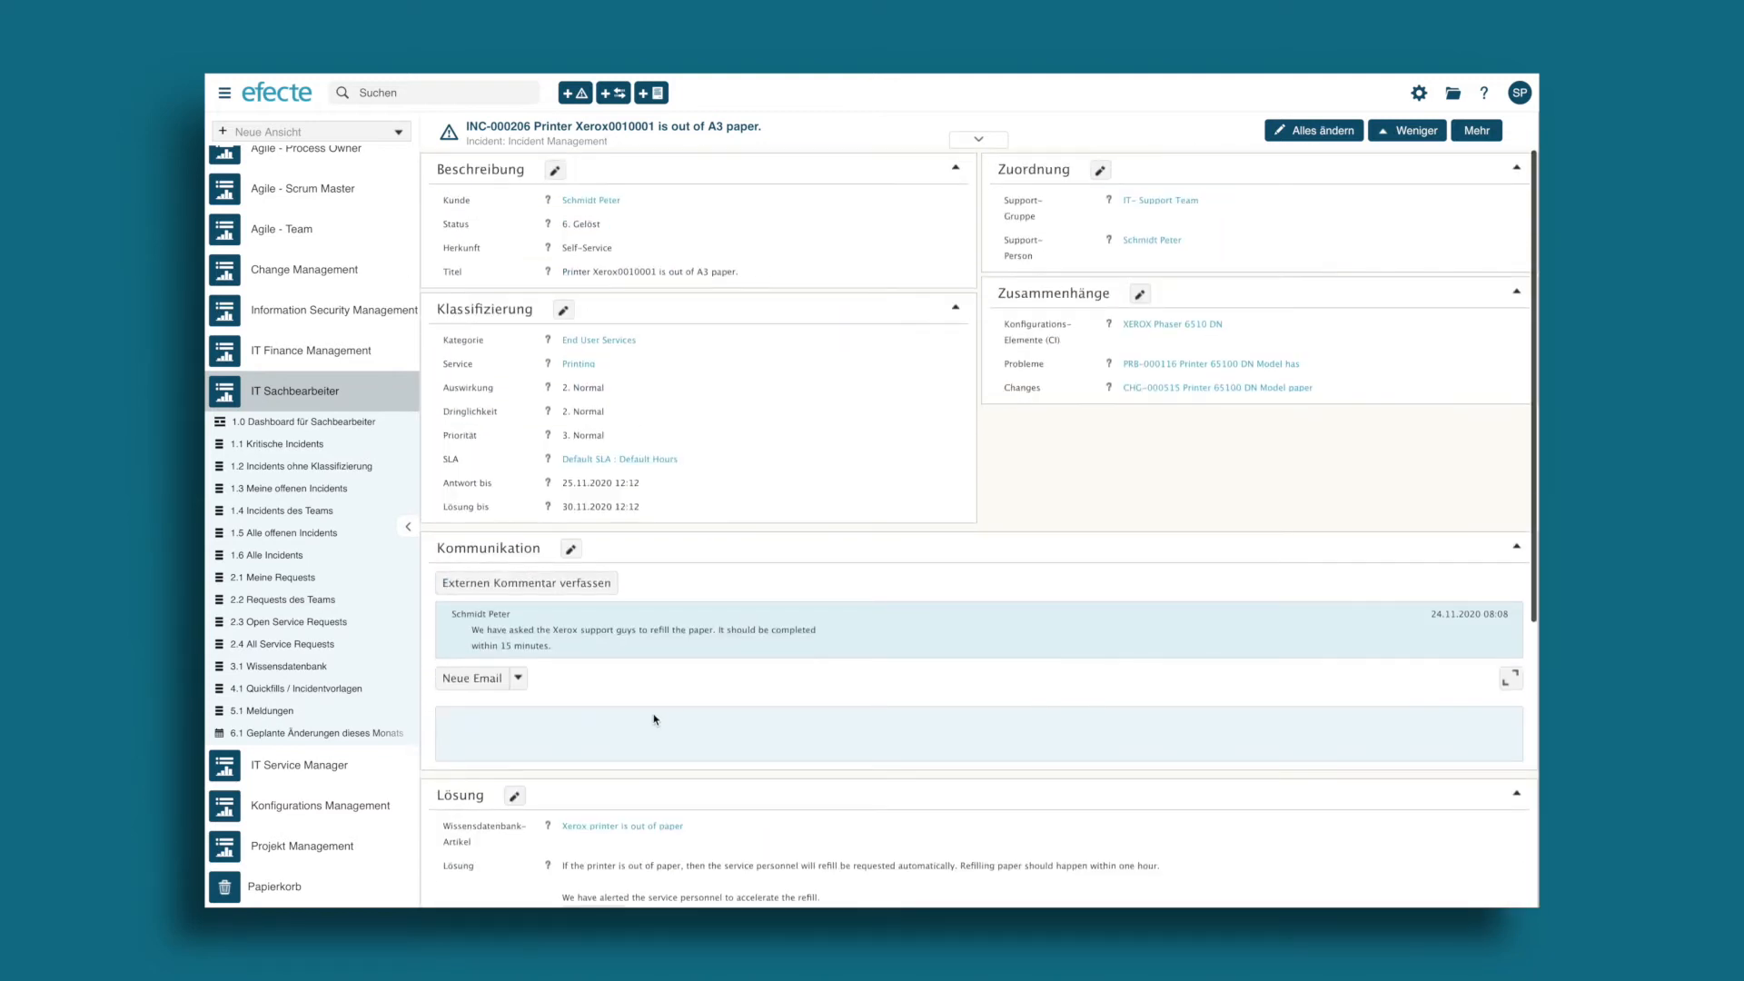
mouse_move(1034, 442)
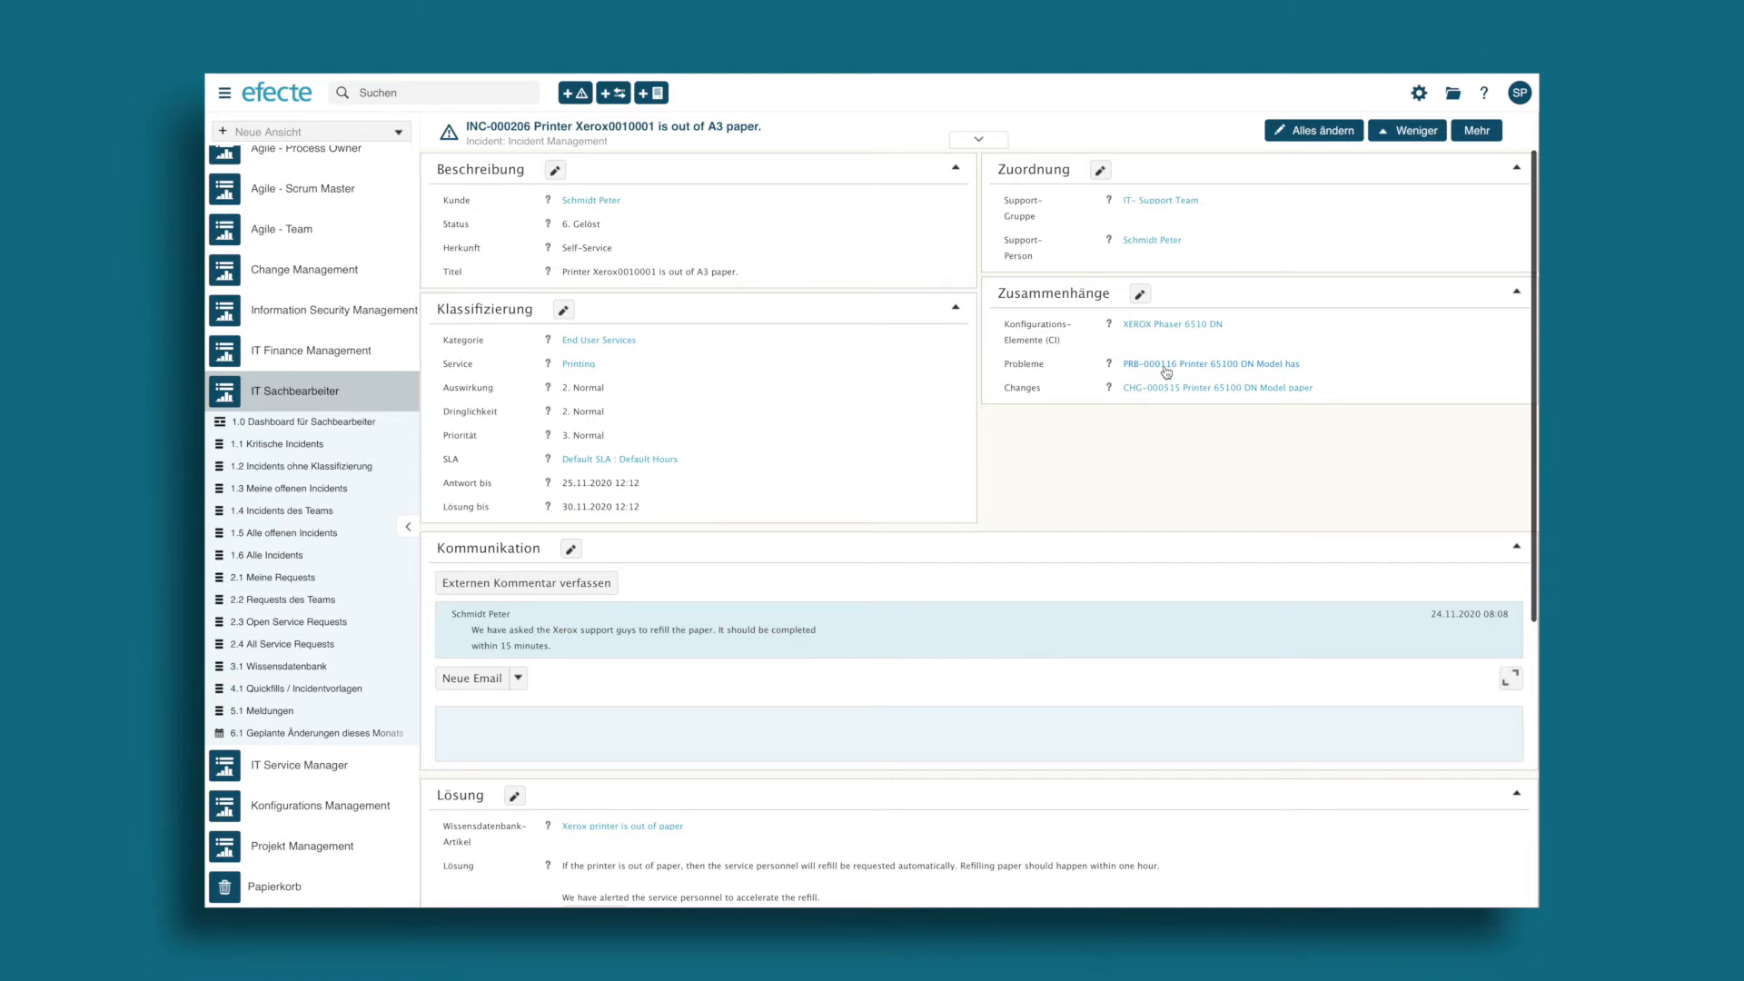
- Open problem PRB-000116 and its knowledge article 'Xerox printer is out of paper', then the Kanban board
left_click(1212, 364)
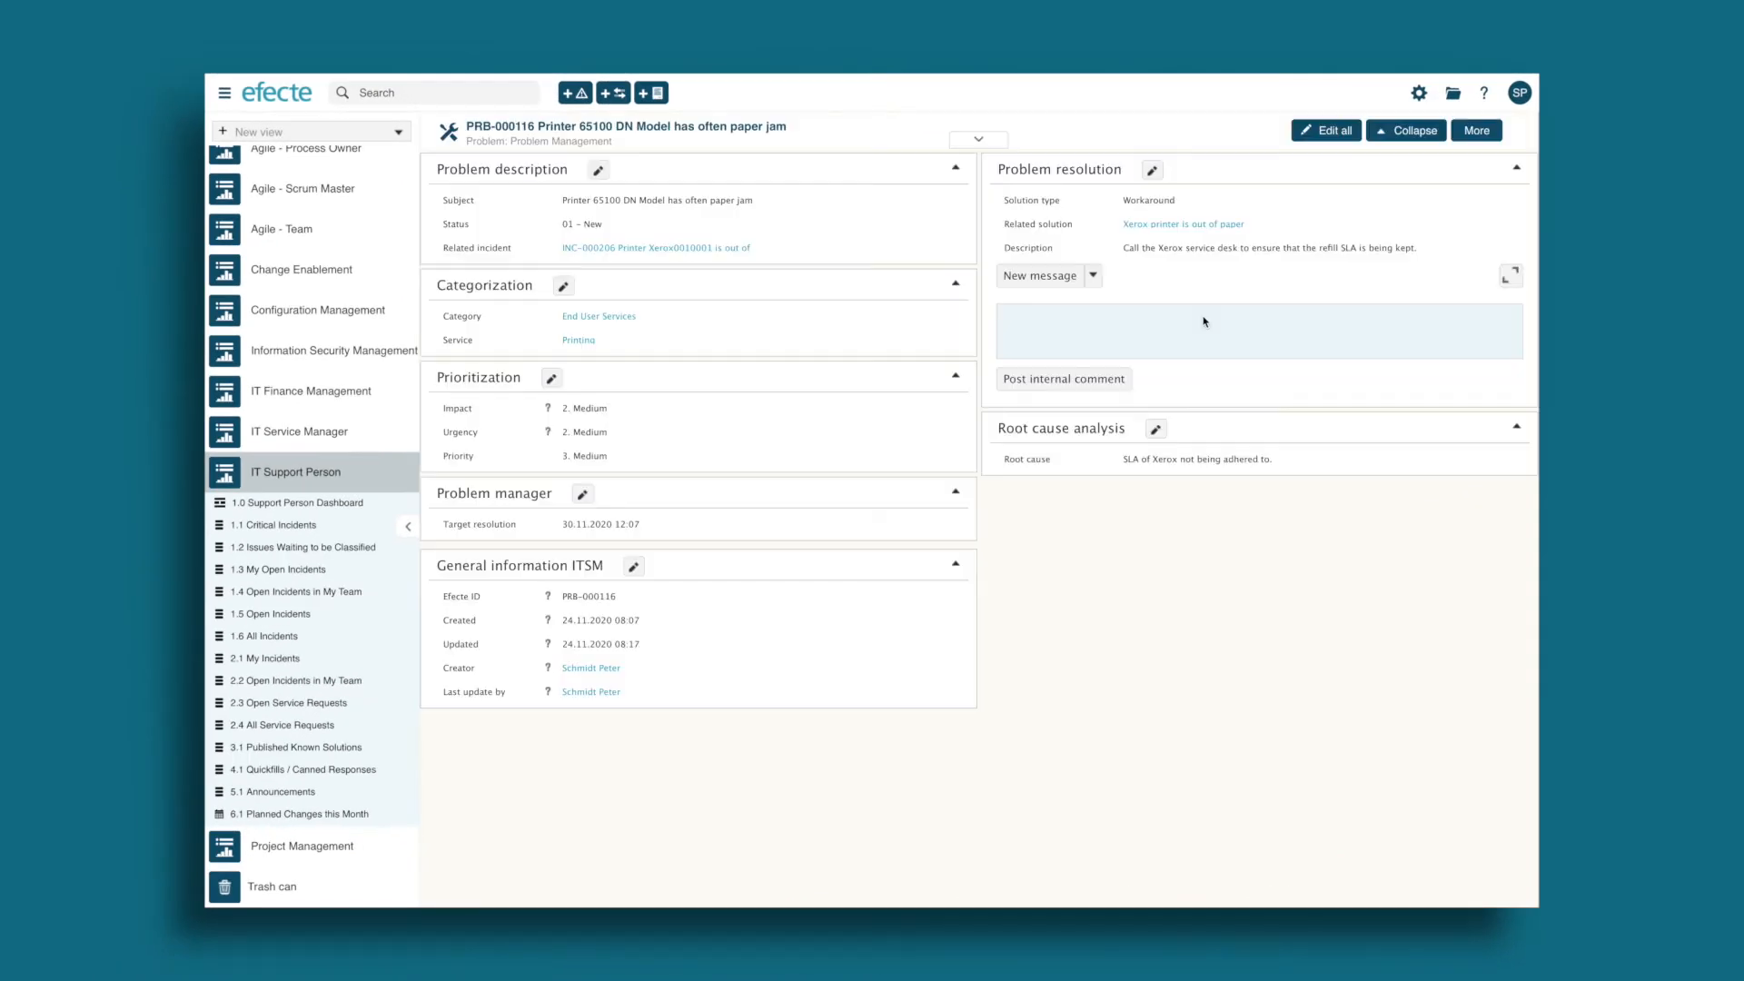
mouse_move(1112, 309)
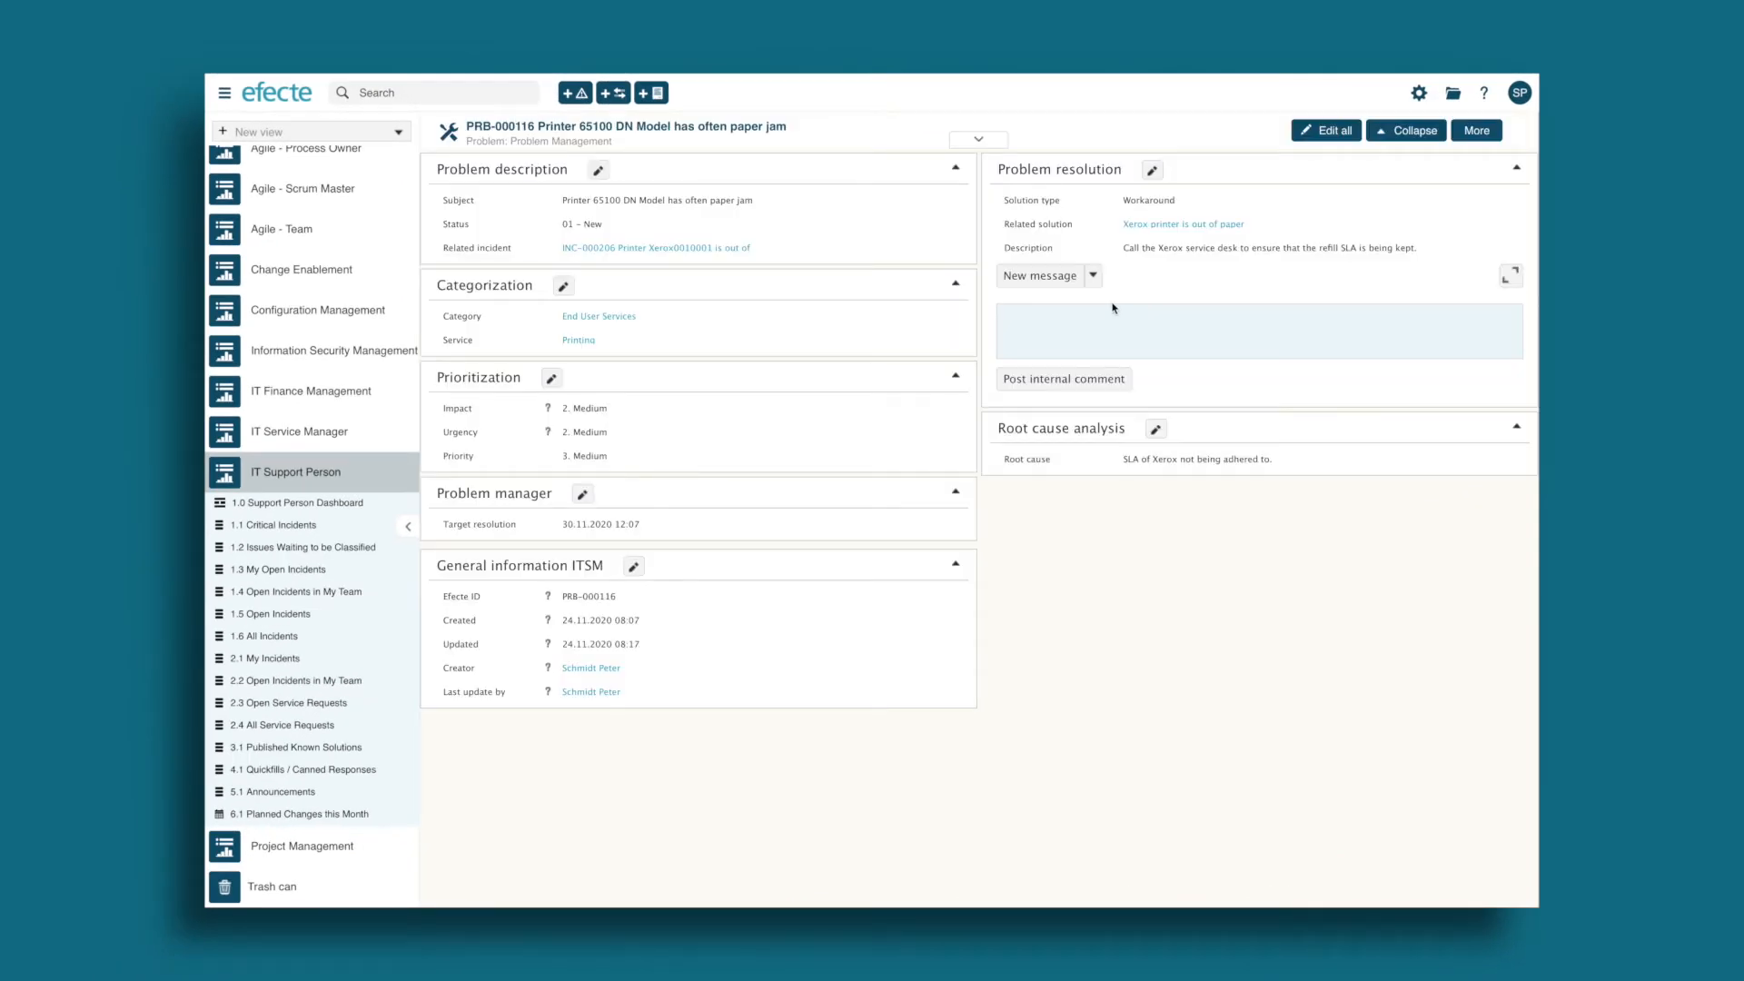
mouse_move(1183, 223)
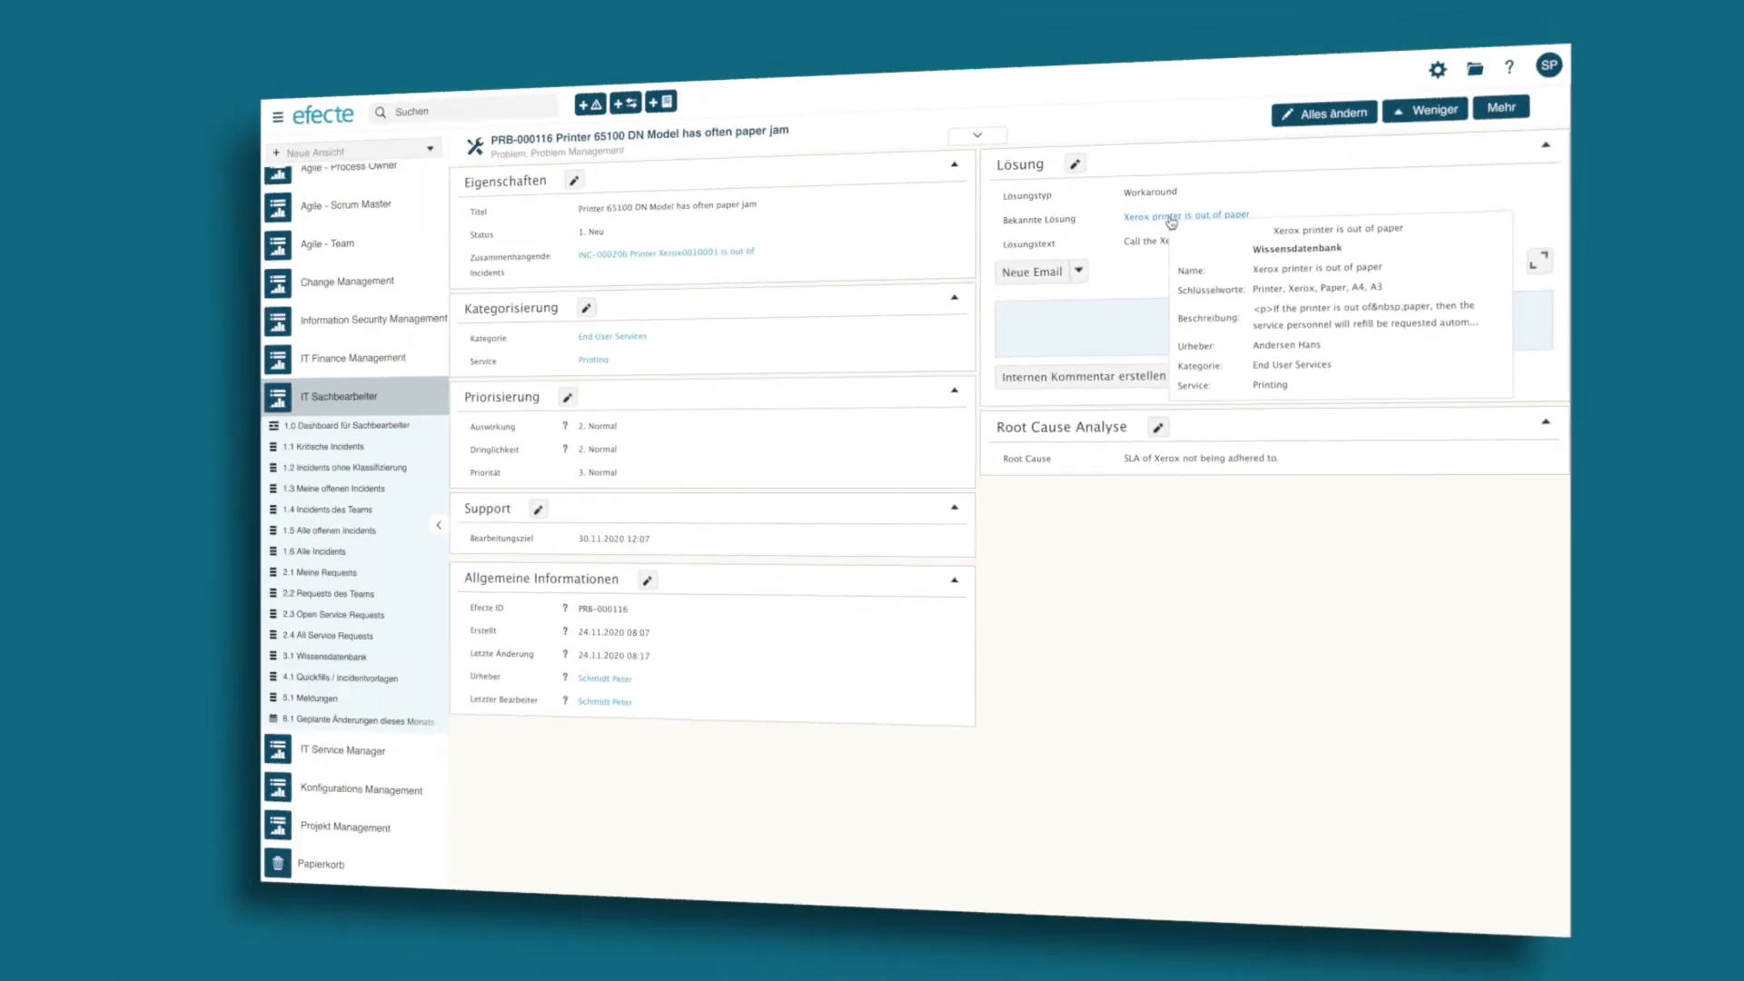
left_click(1185, 216)
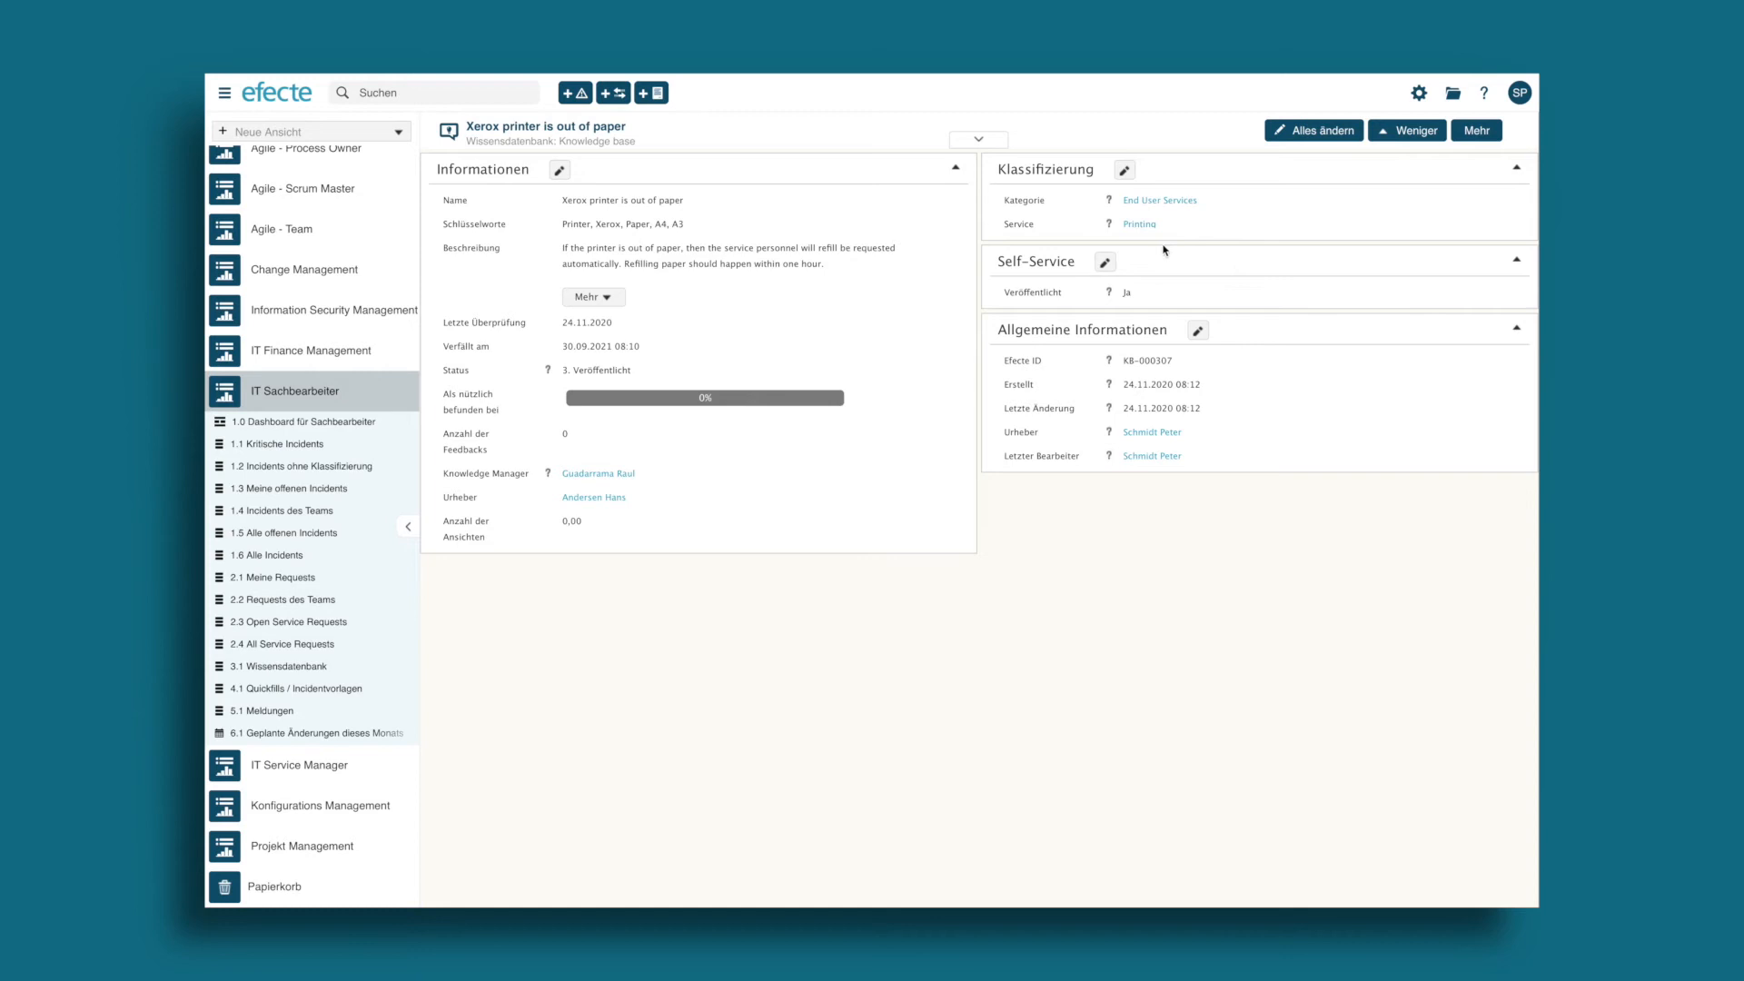
left_click(303, 229)
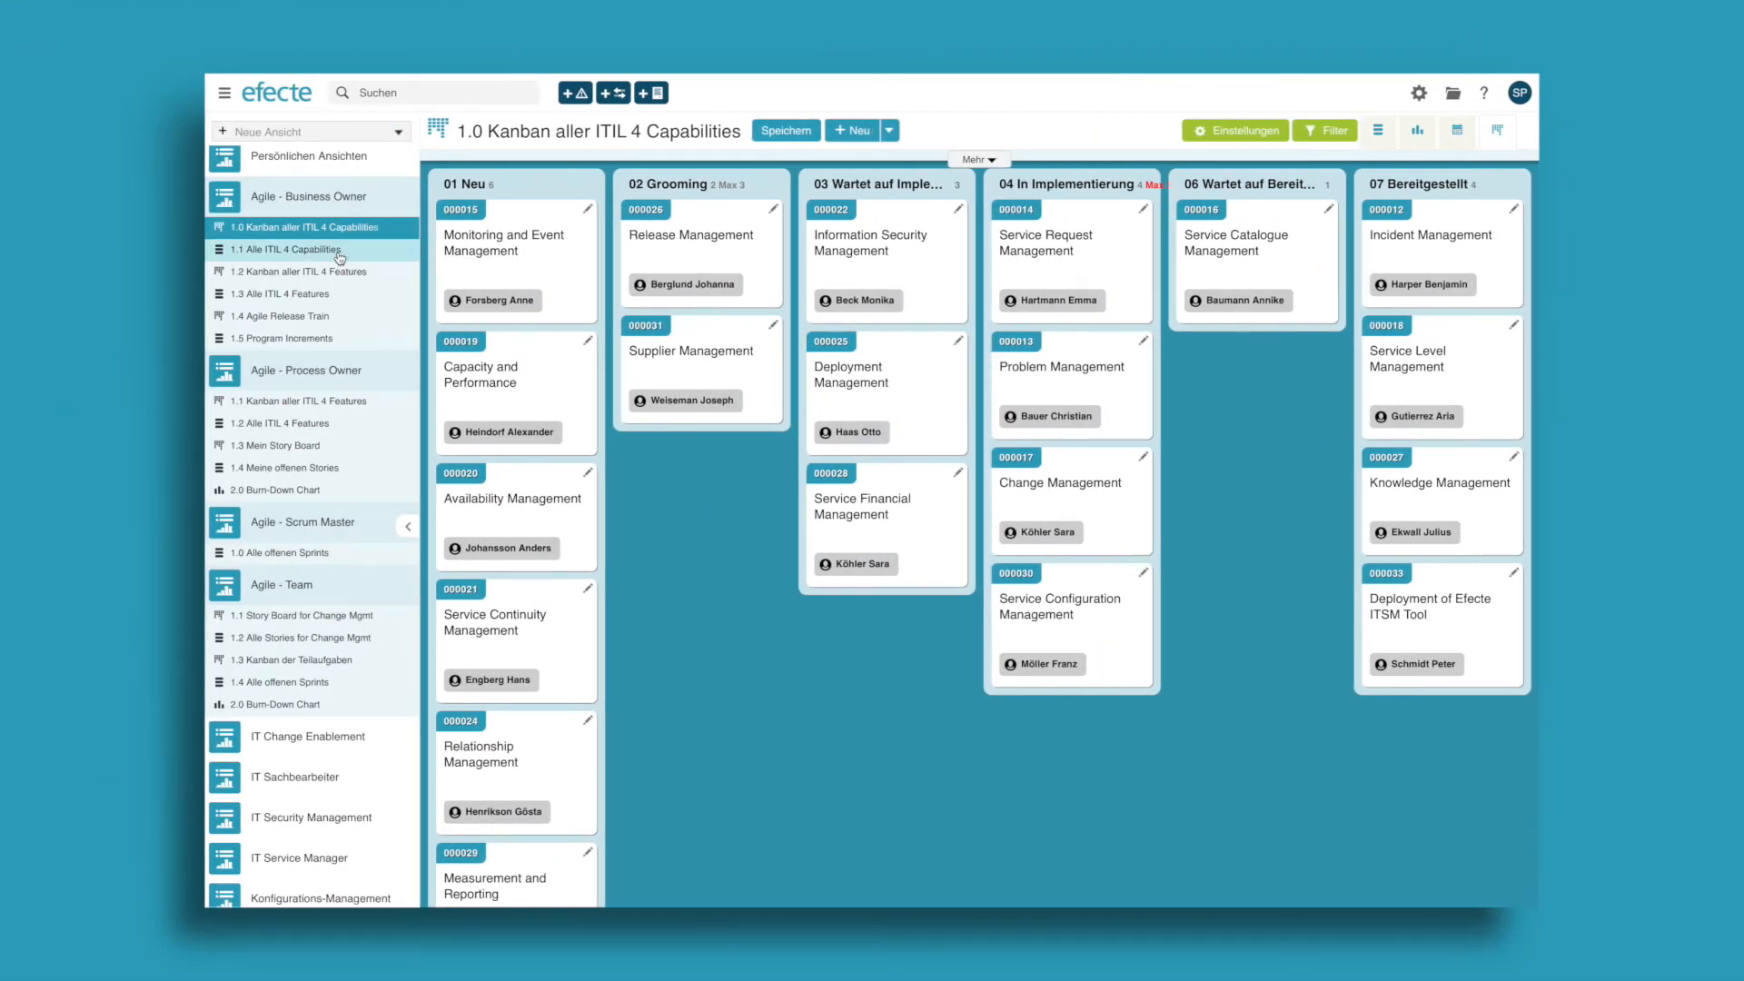
- From the ITIL 4 Capabilities list, open Change Management and its feature 000036 Change Workflow Automation
left_click(282, 249)
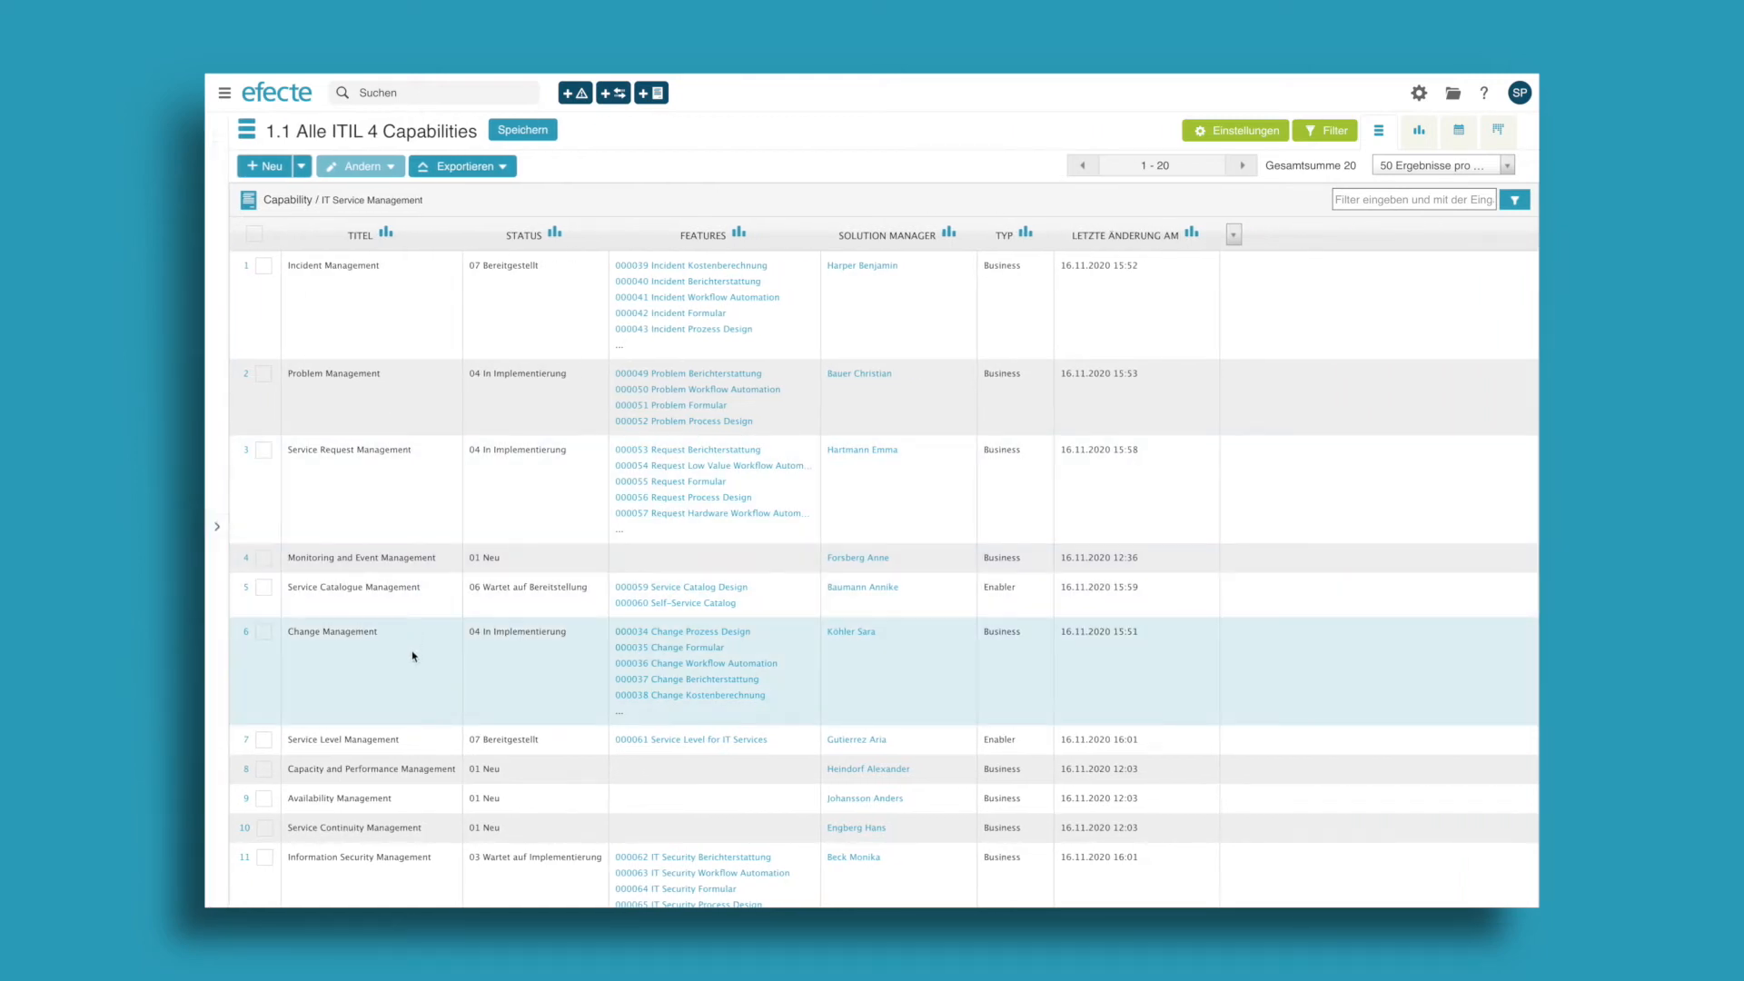
left_click(330, 630)
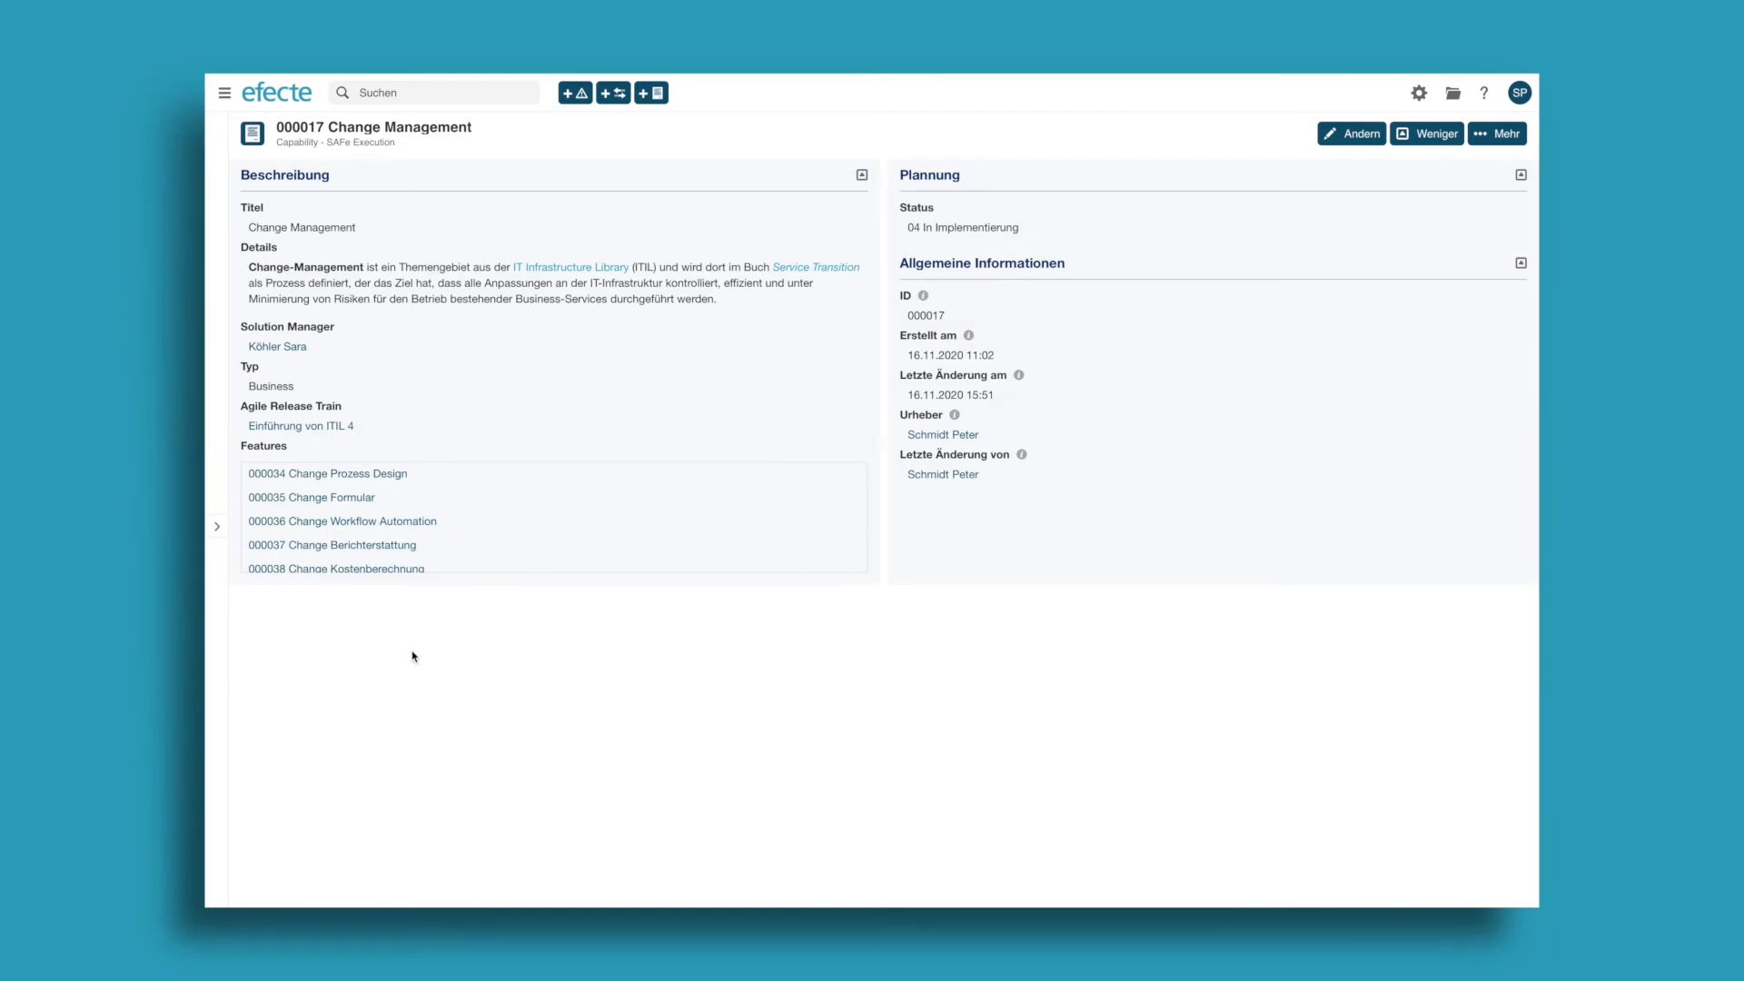
mouse_move(341, 521)
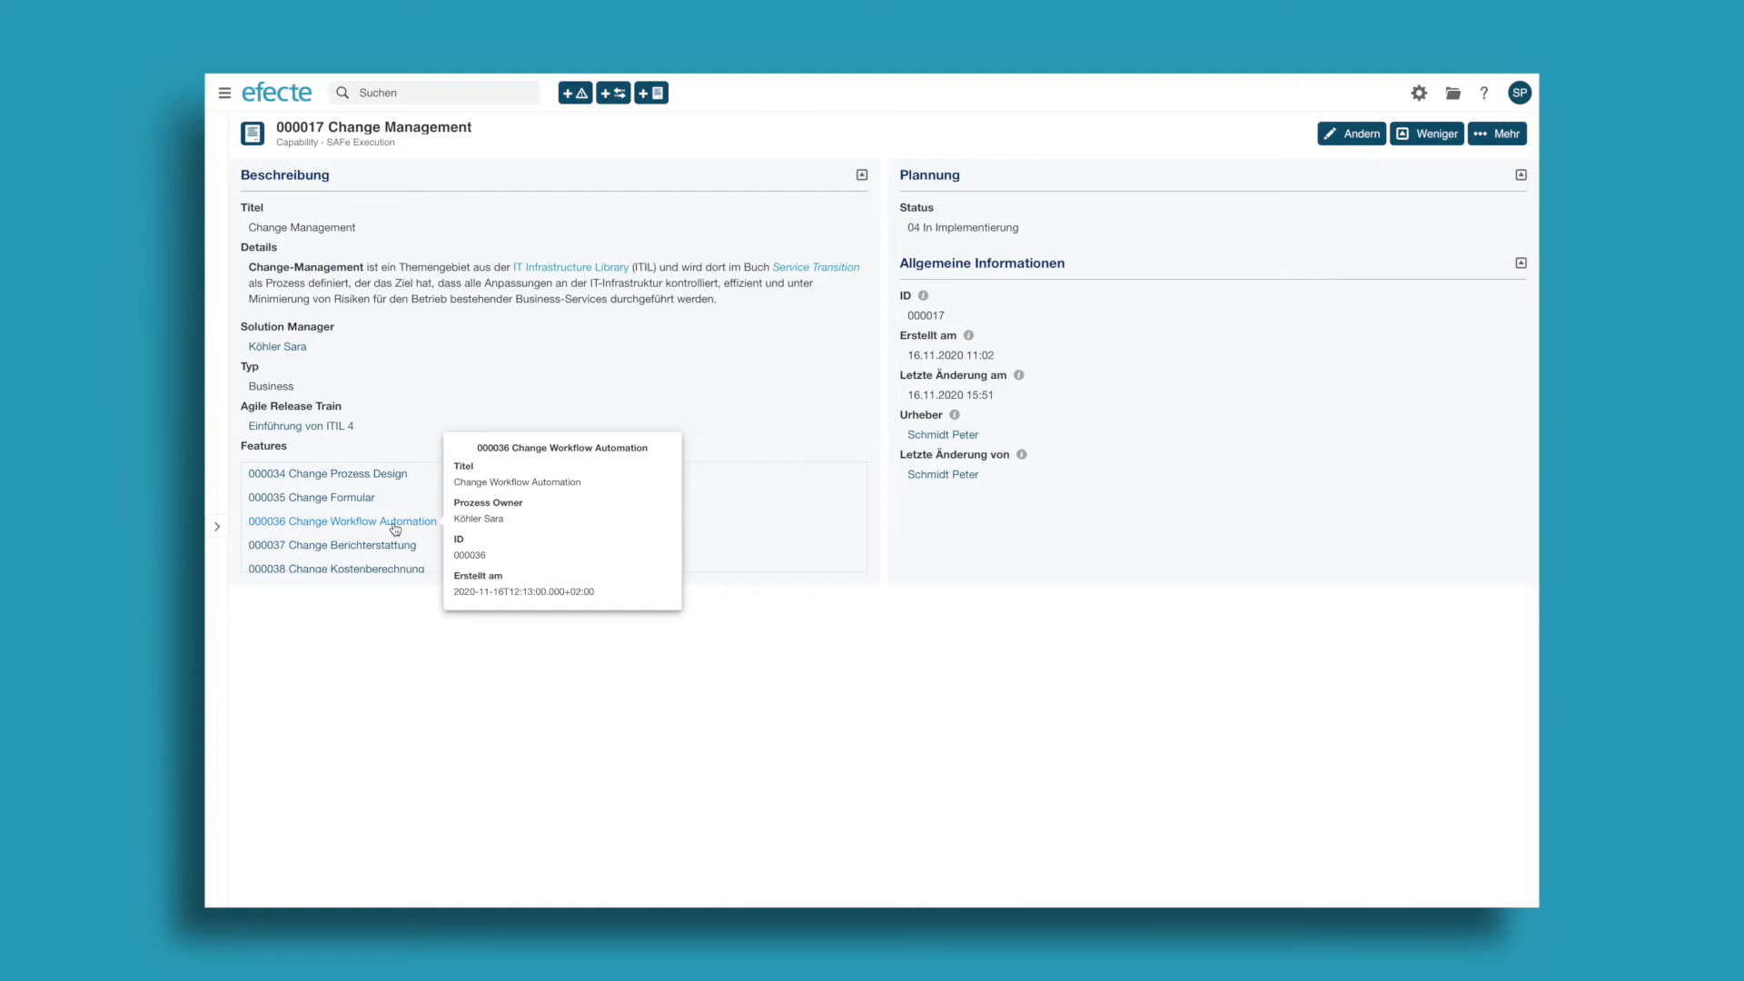
left_click(339, 522)
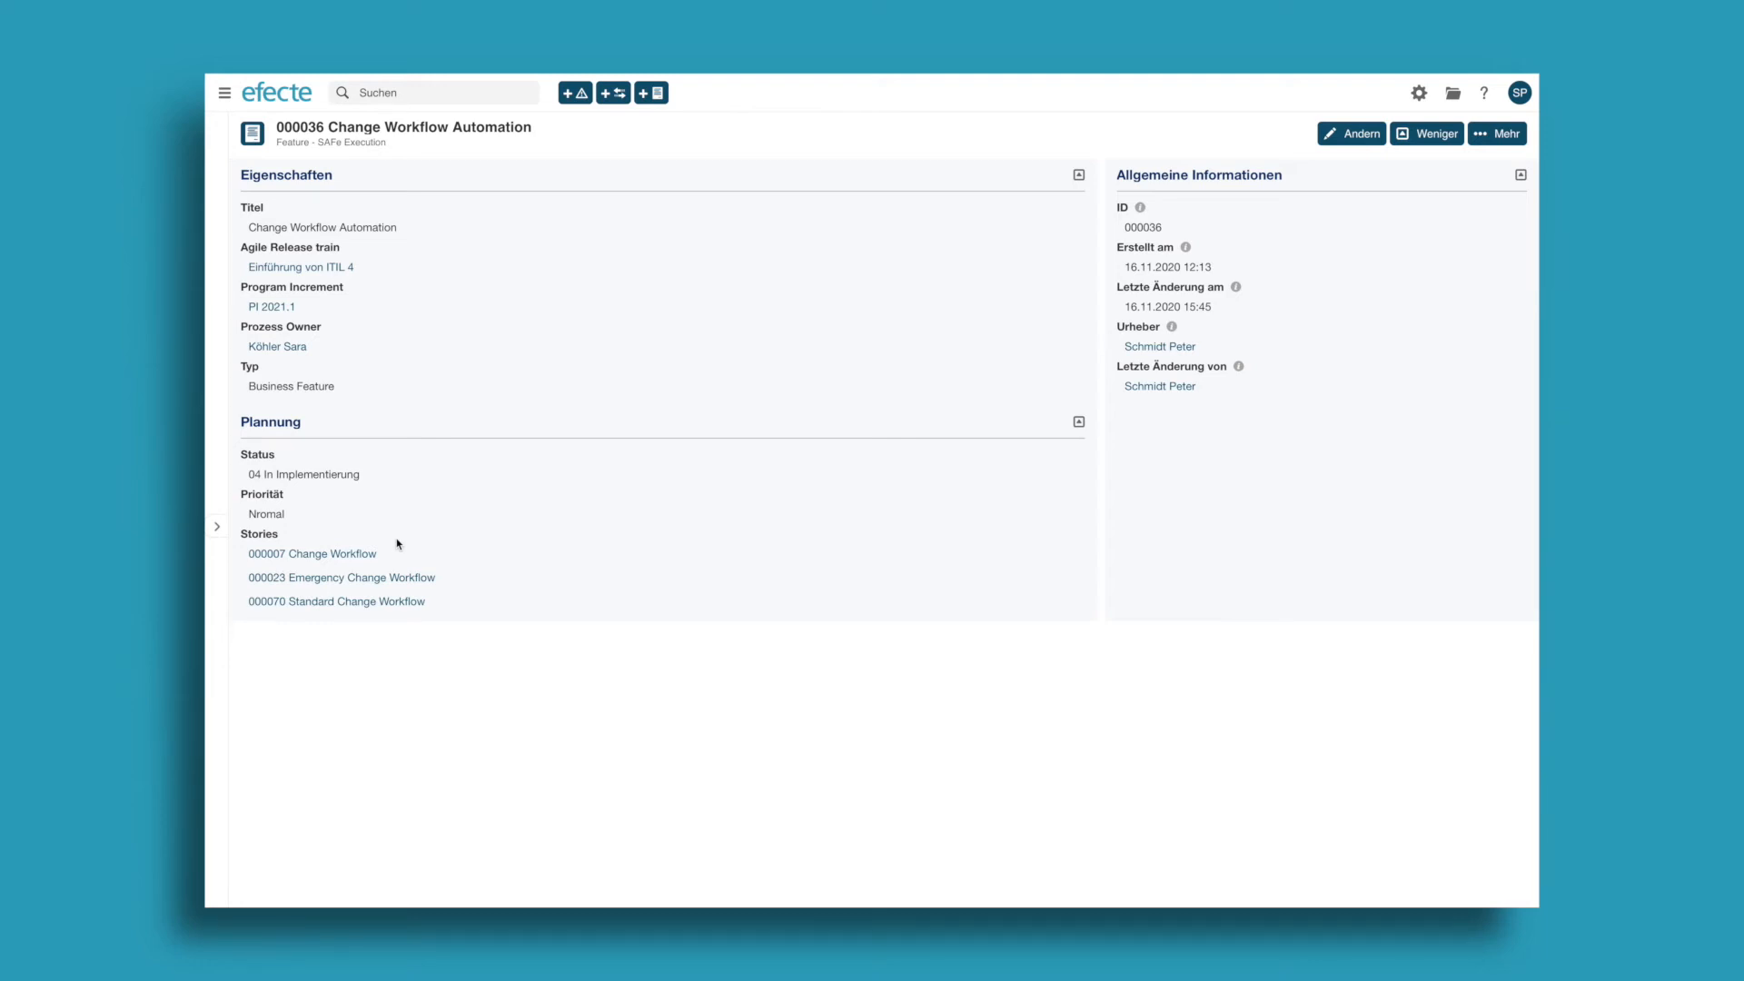
- Open story 000023 Emergency Change Workflow from the feature's Stories list
left_click(341, 575)
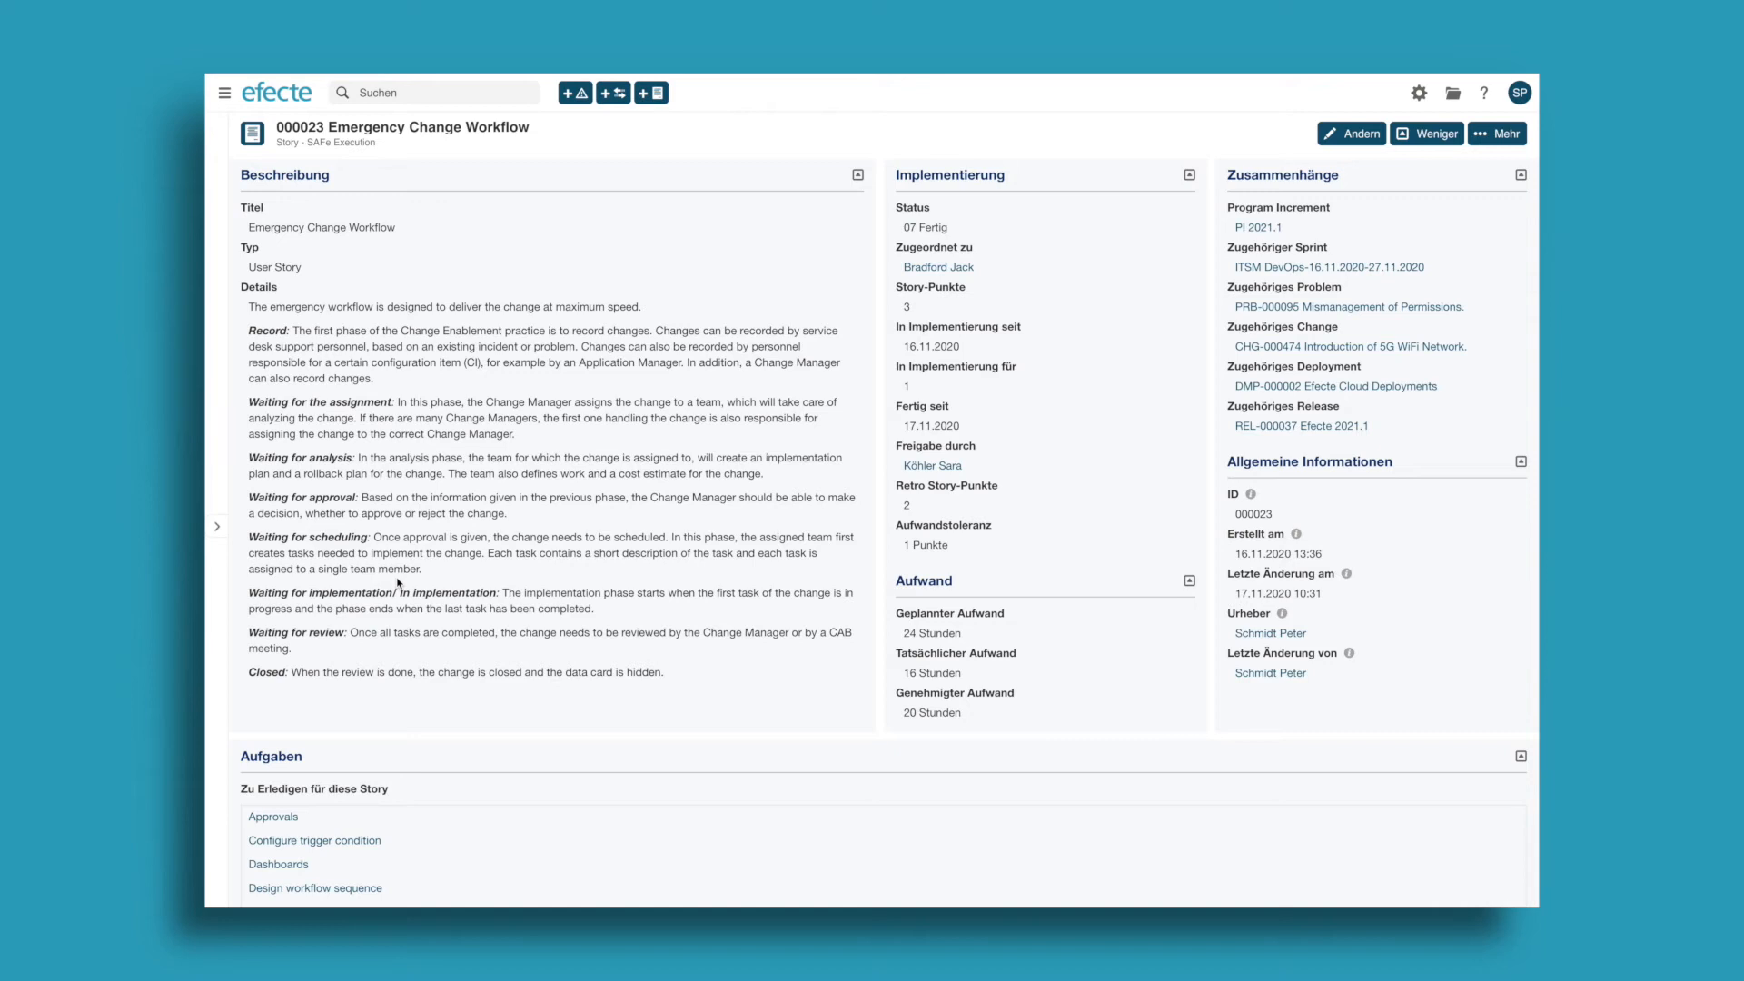
mouse_move(990, 314)
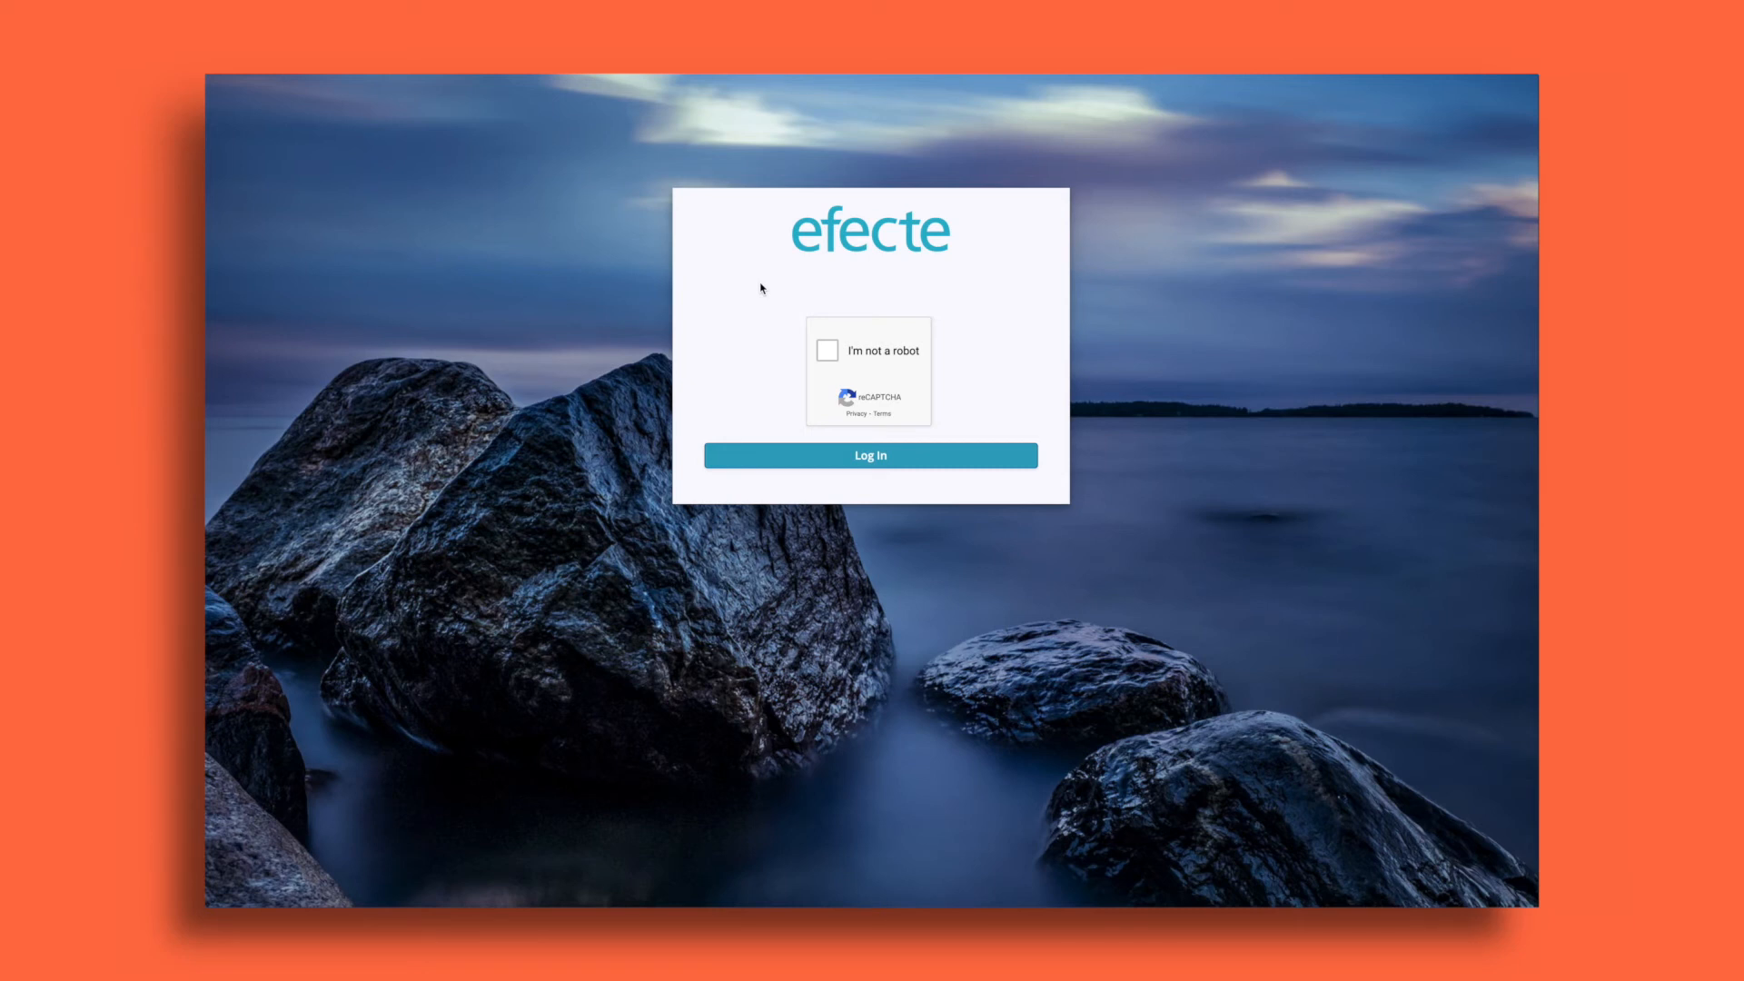
- Pass the reCAPTCHA to enter the guest portal and bring up the Report misconduct form
left_click(828, 350)
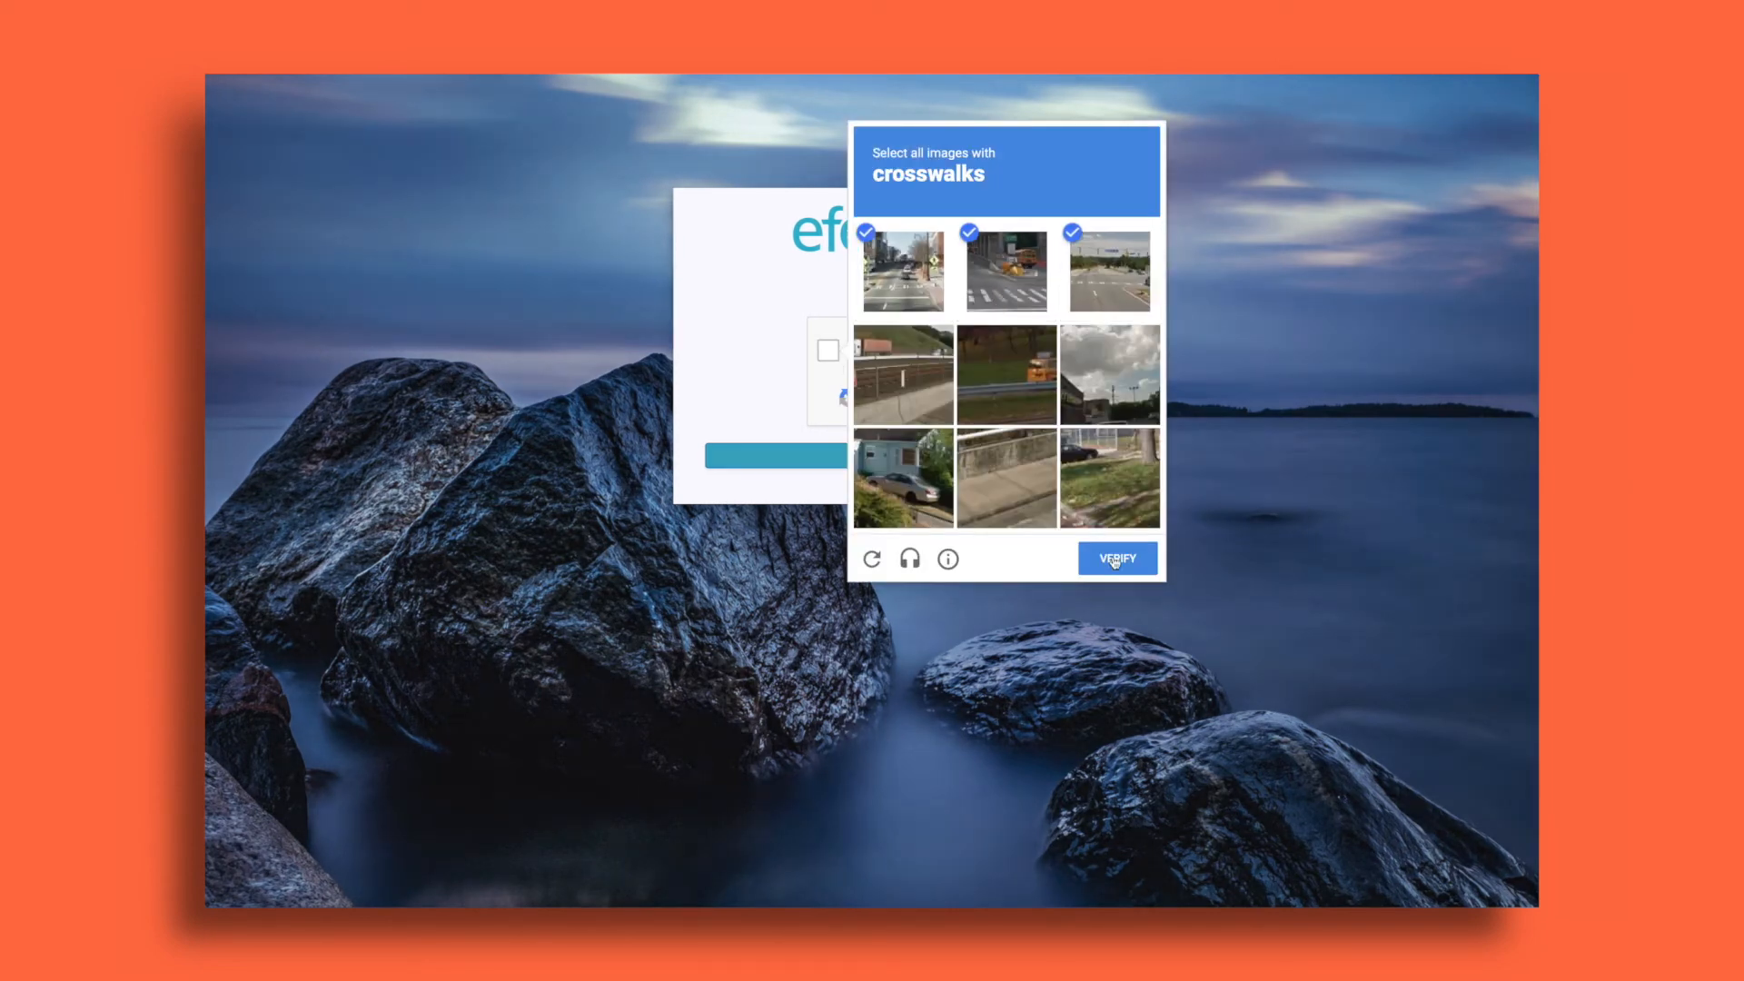
left_click(1117, 558)
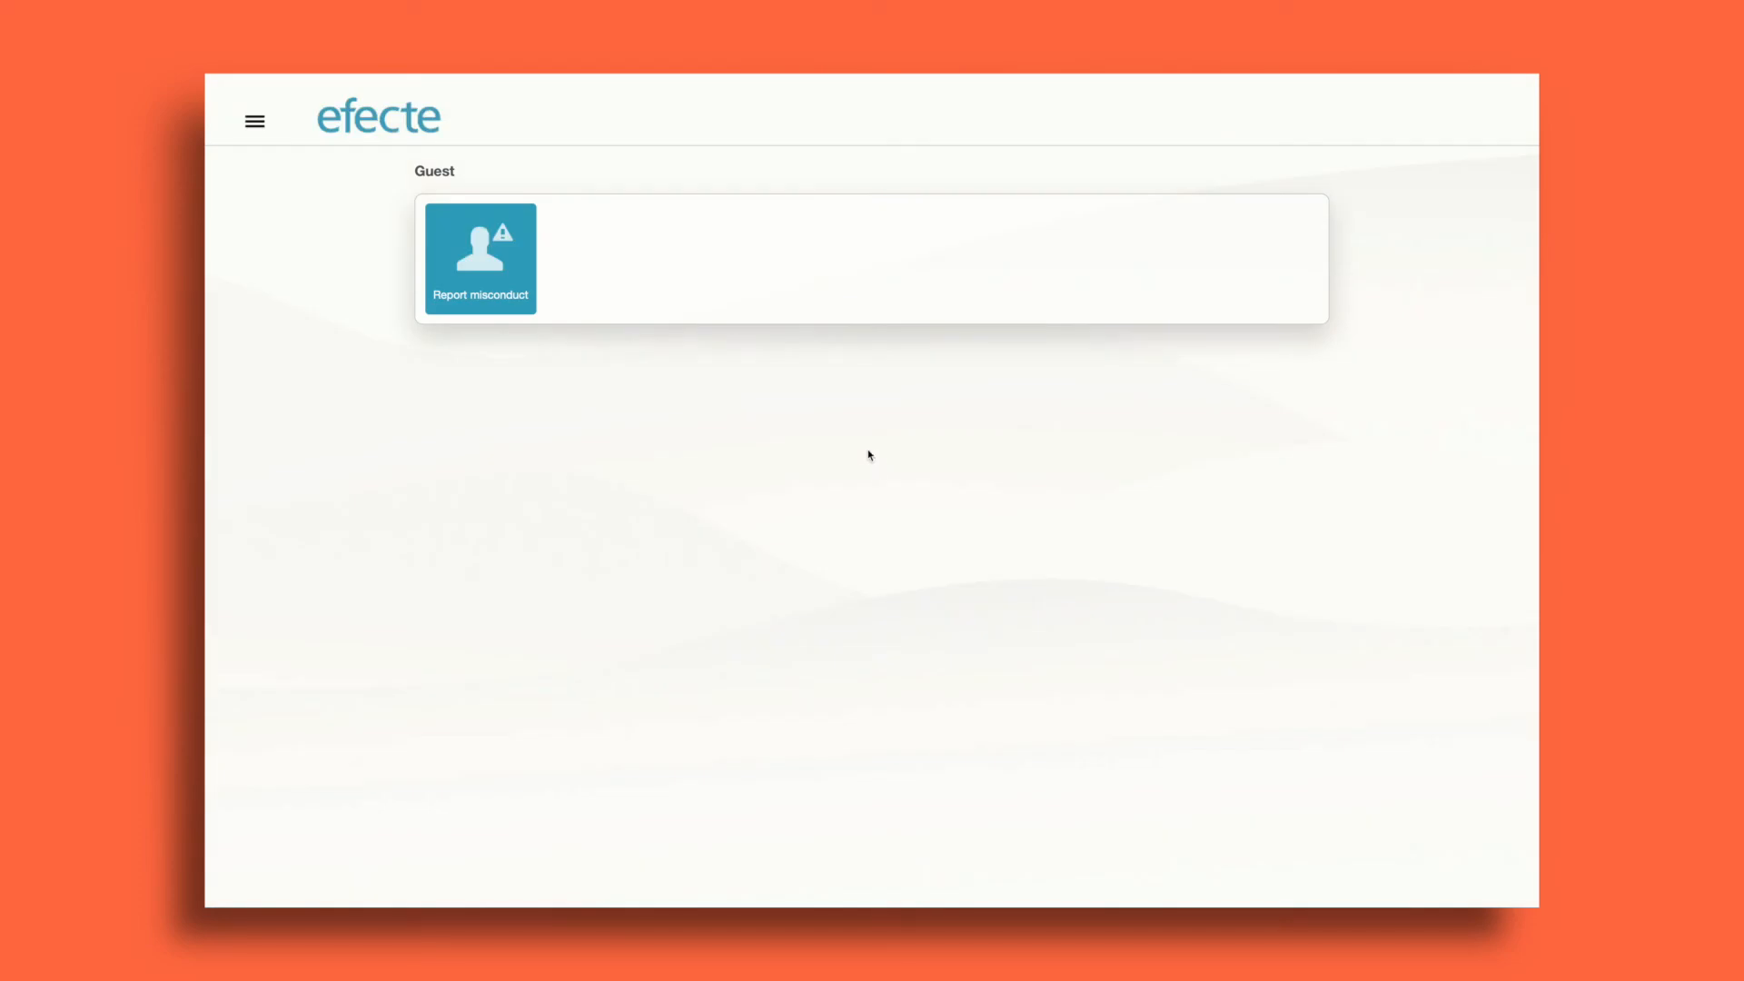
left_click(480, 256)
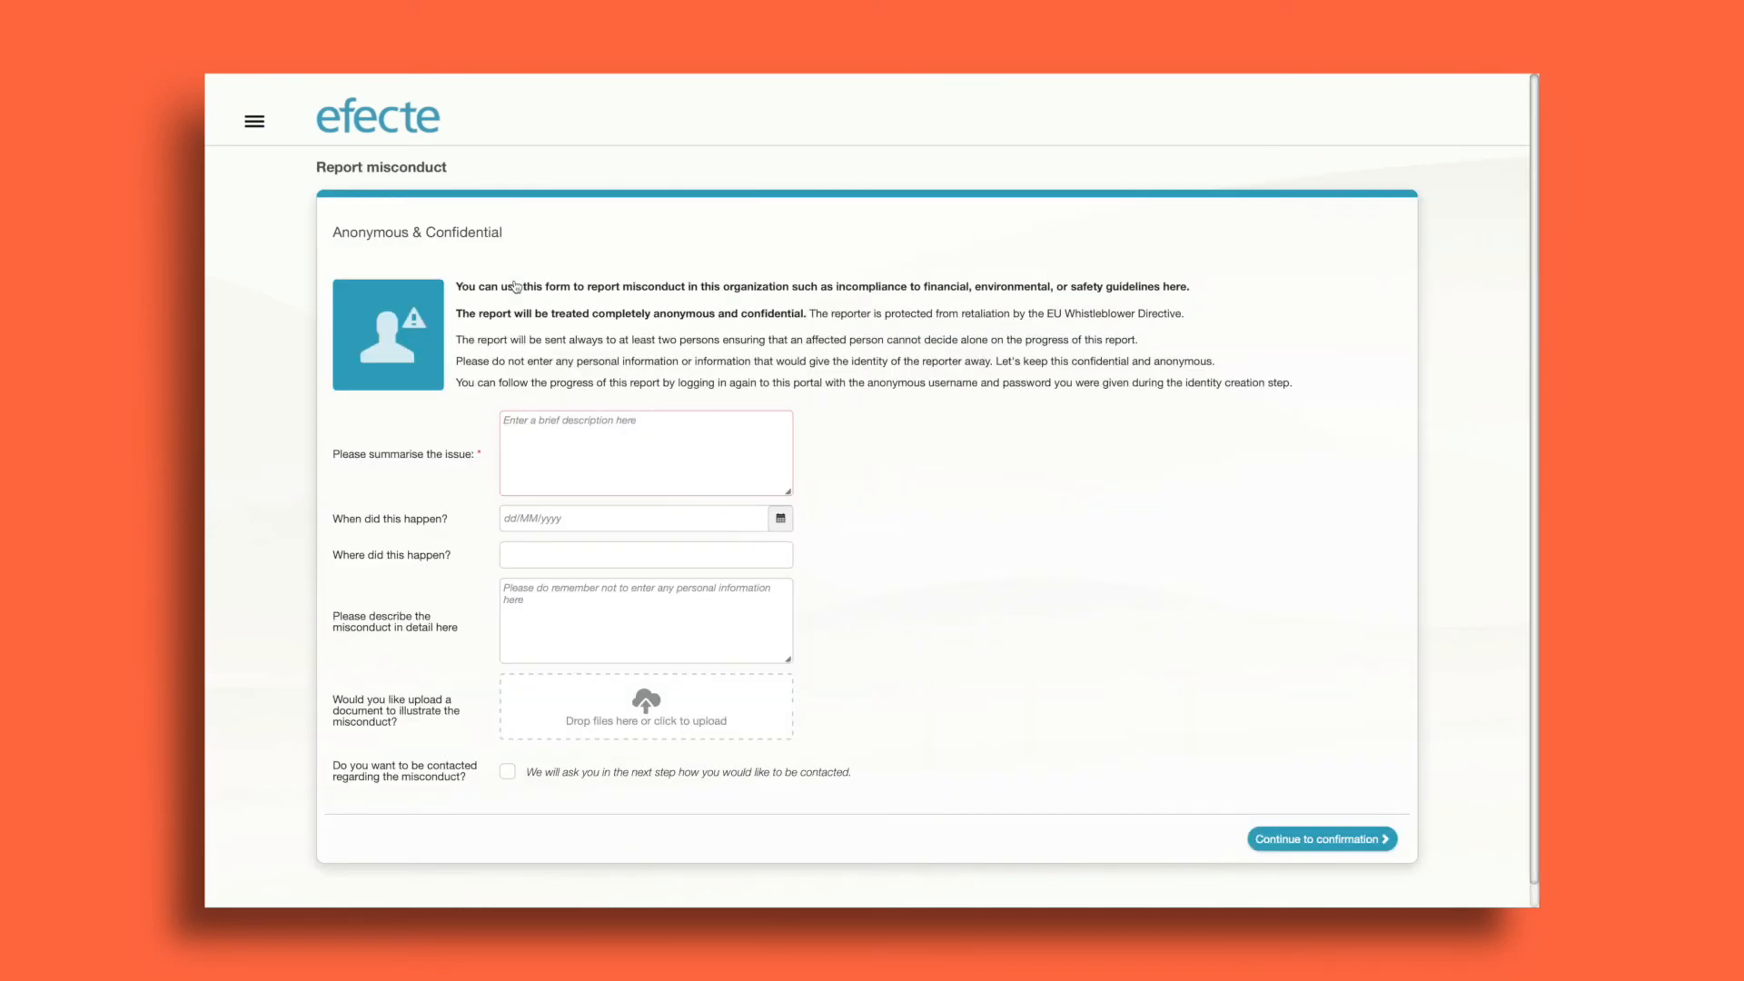
left_click(645, 452)
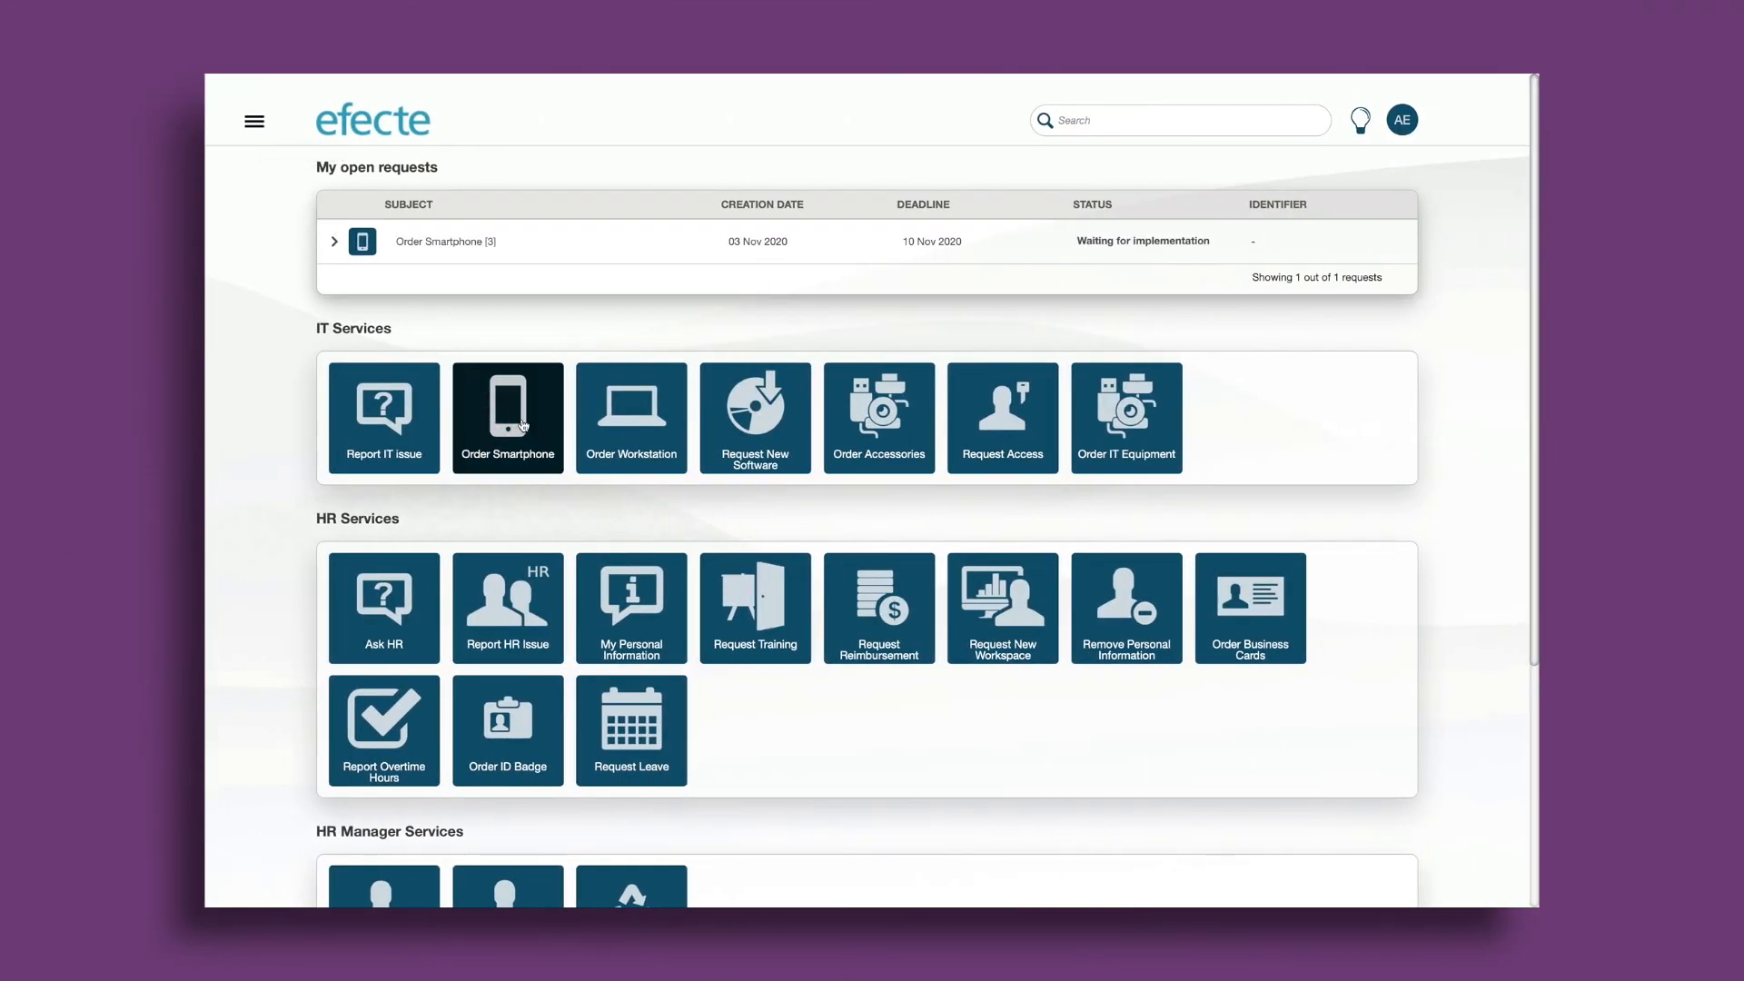
left_click(506, 418)
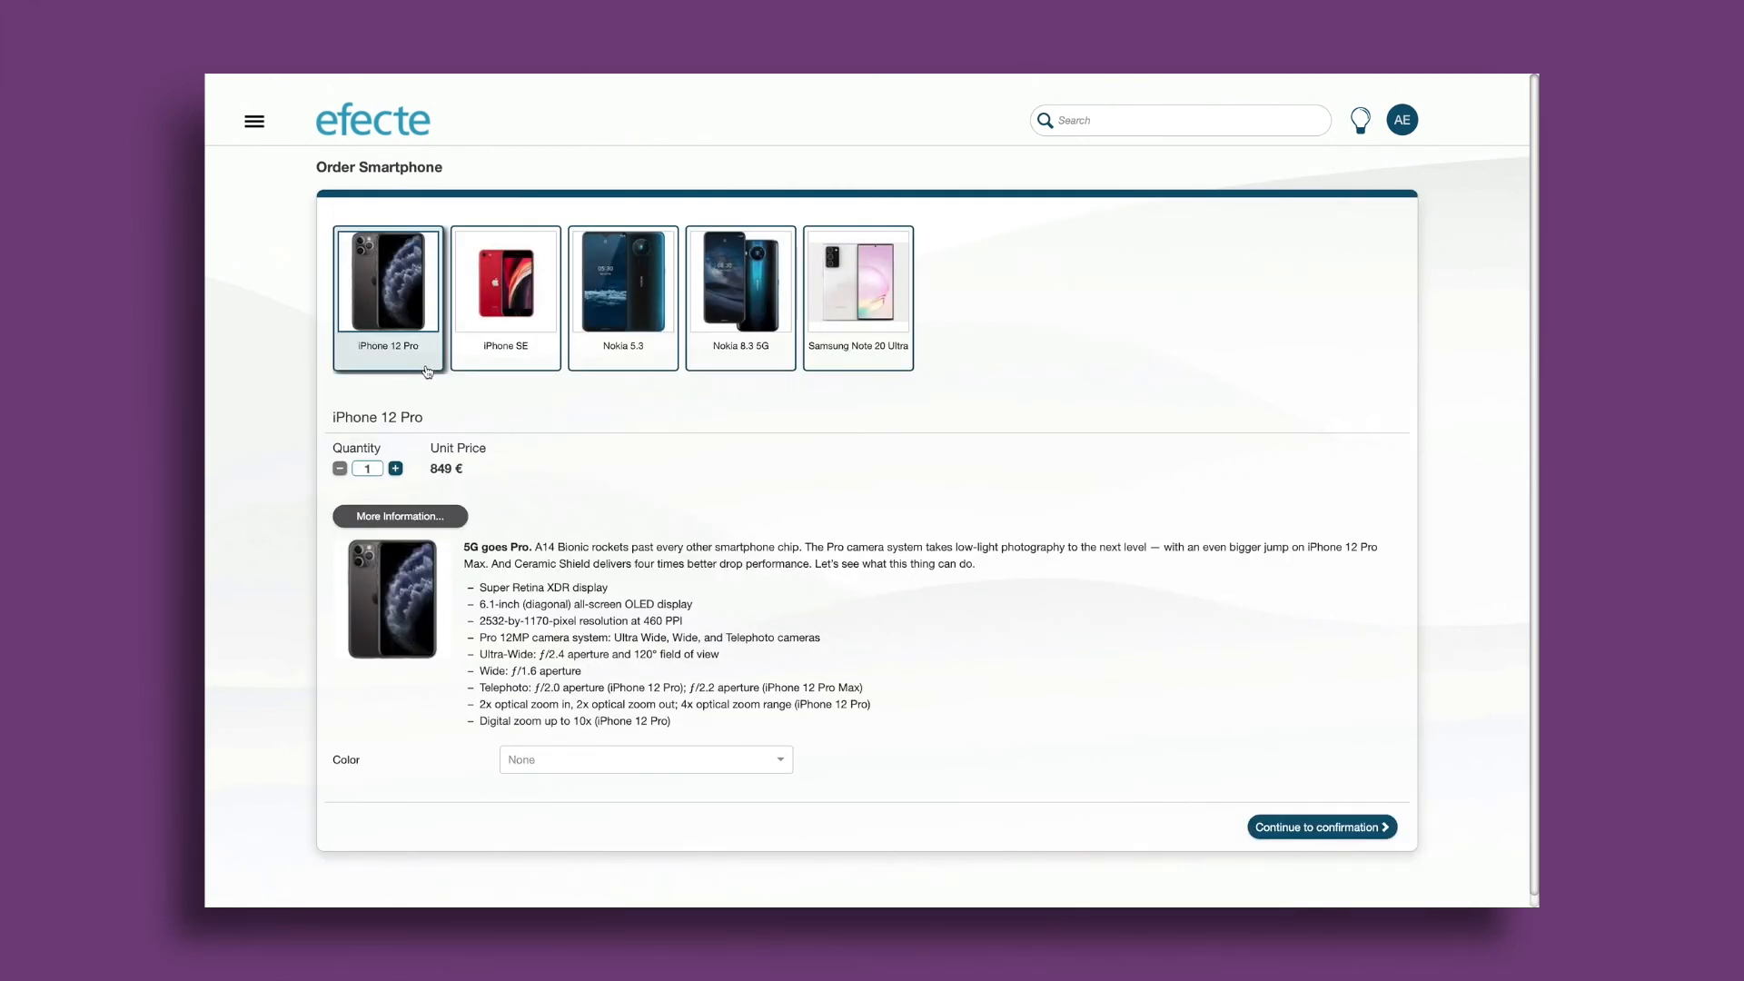
left_click(395, 469)
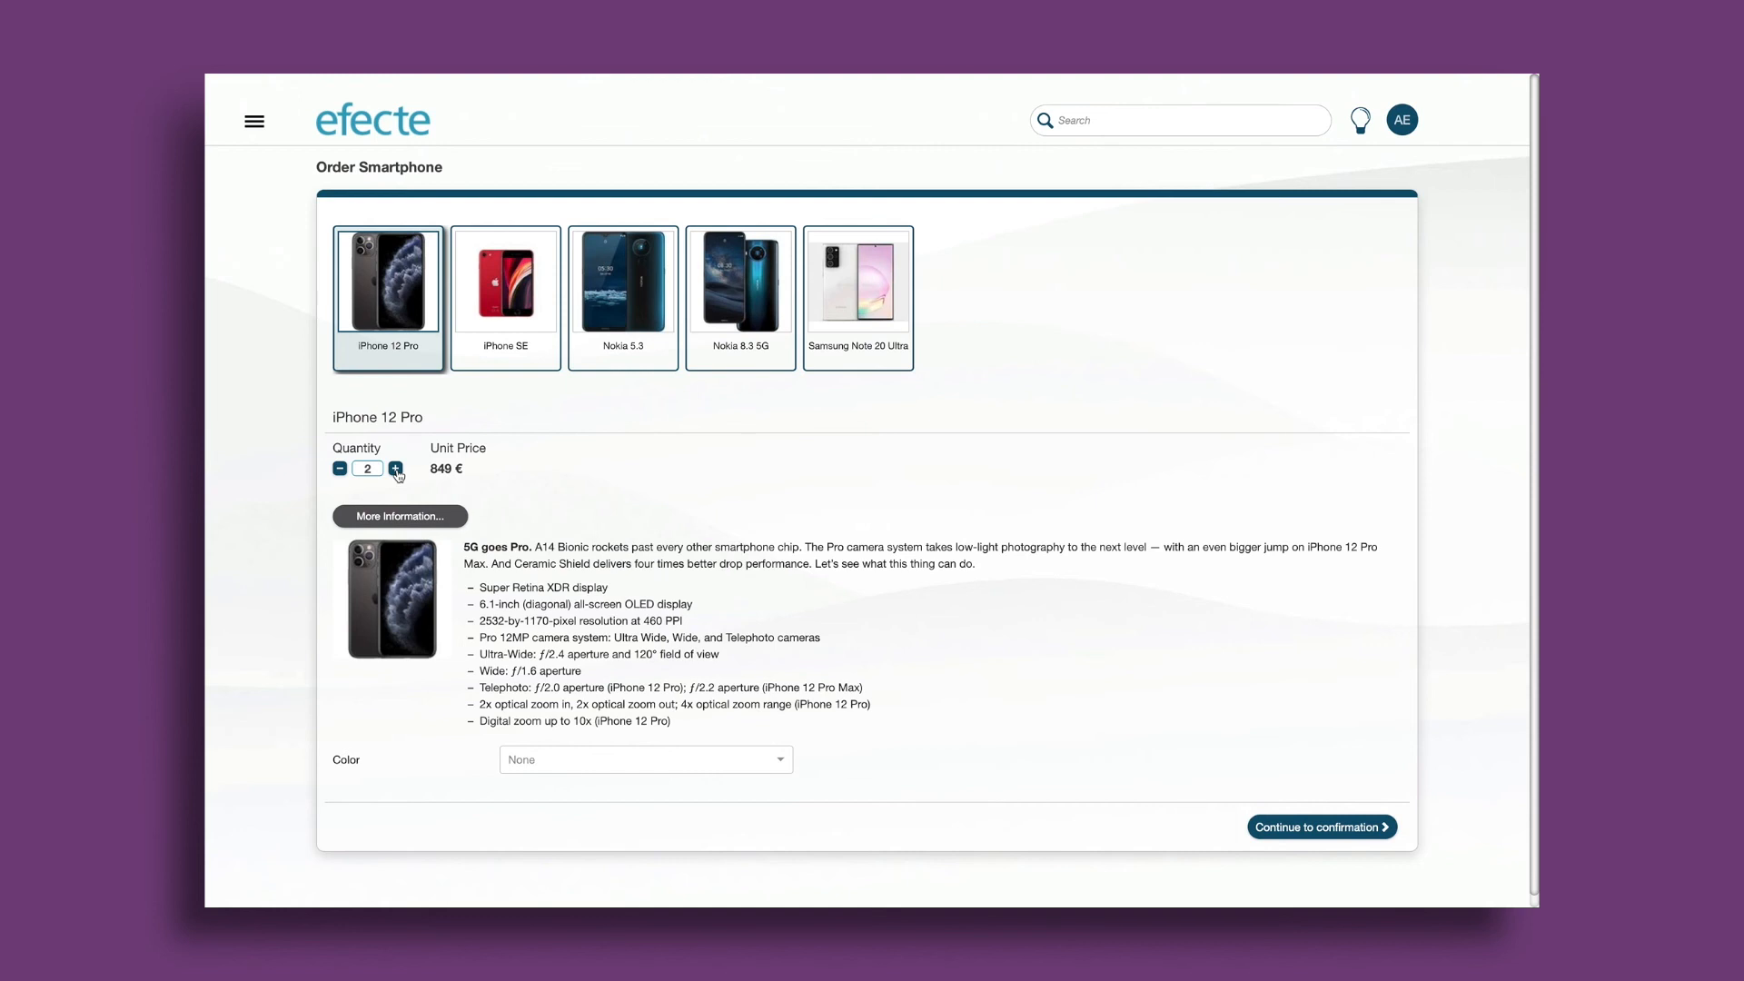
left_click(1321, 827)
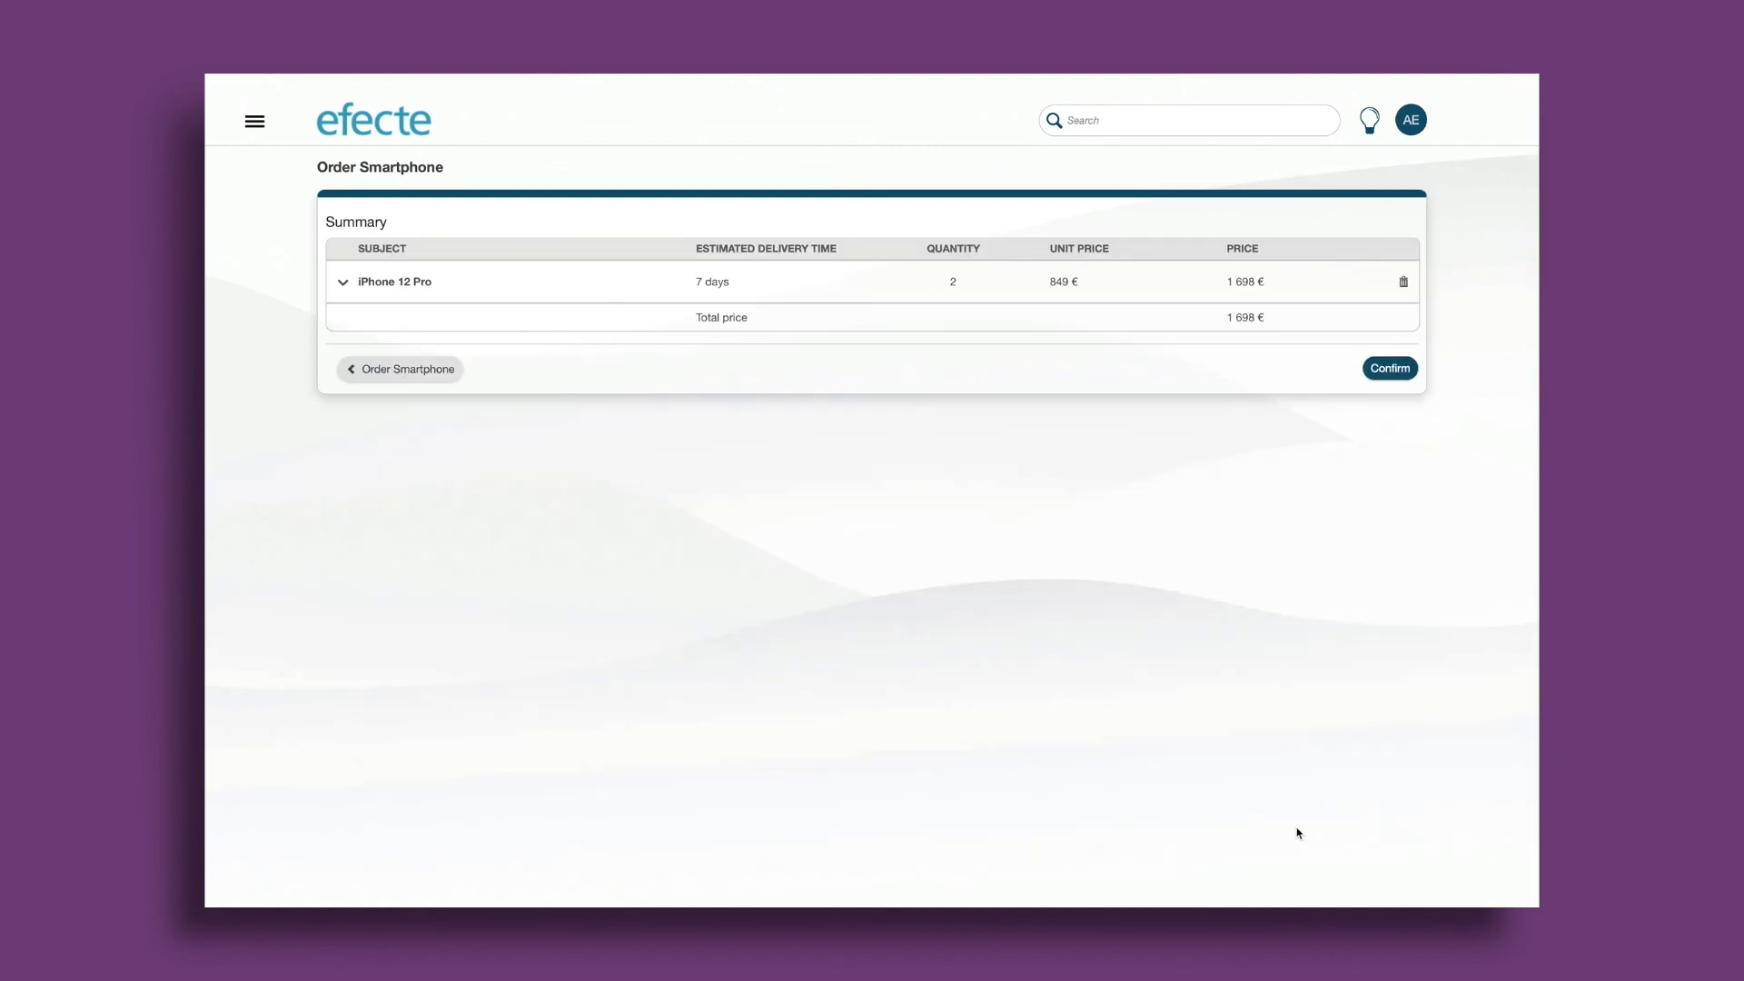
mouse_move(1046, 293)
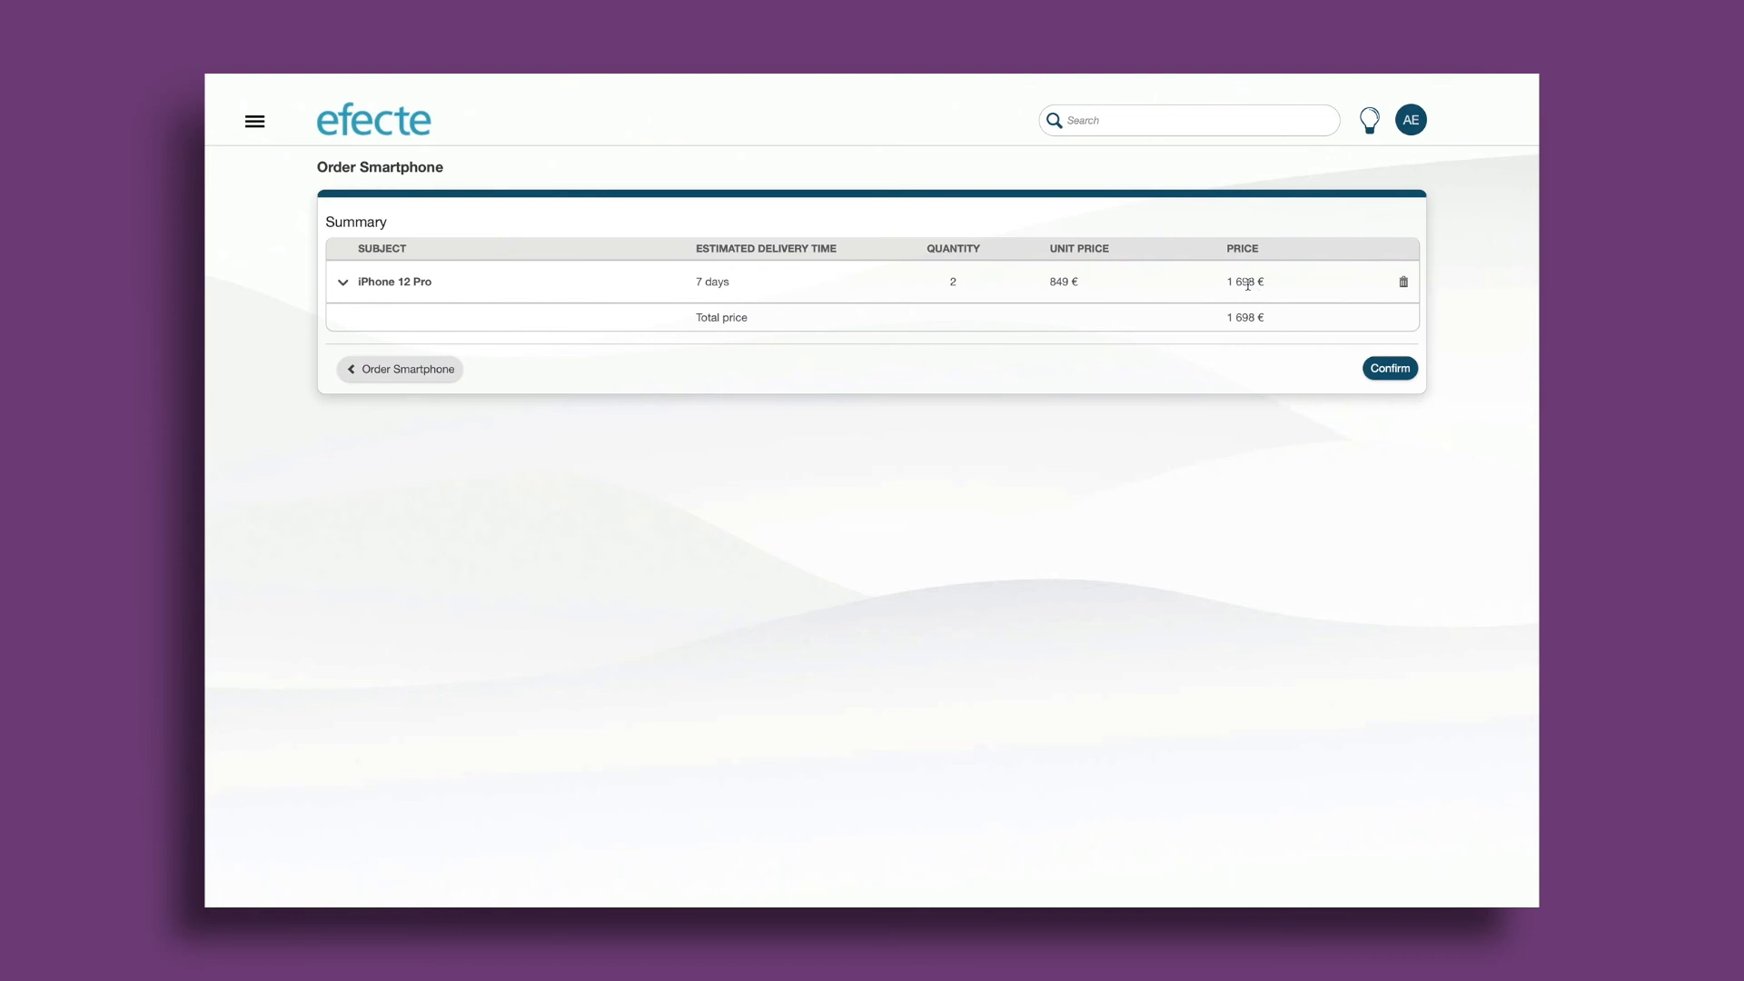
left_click(1390, 369)
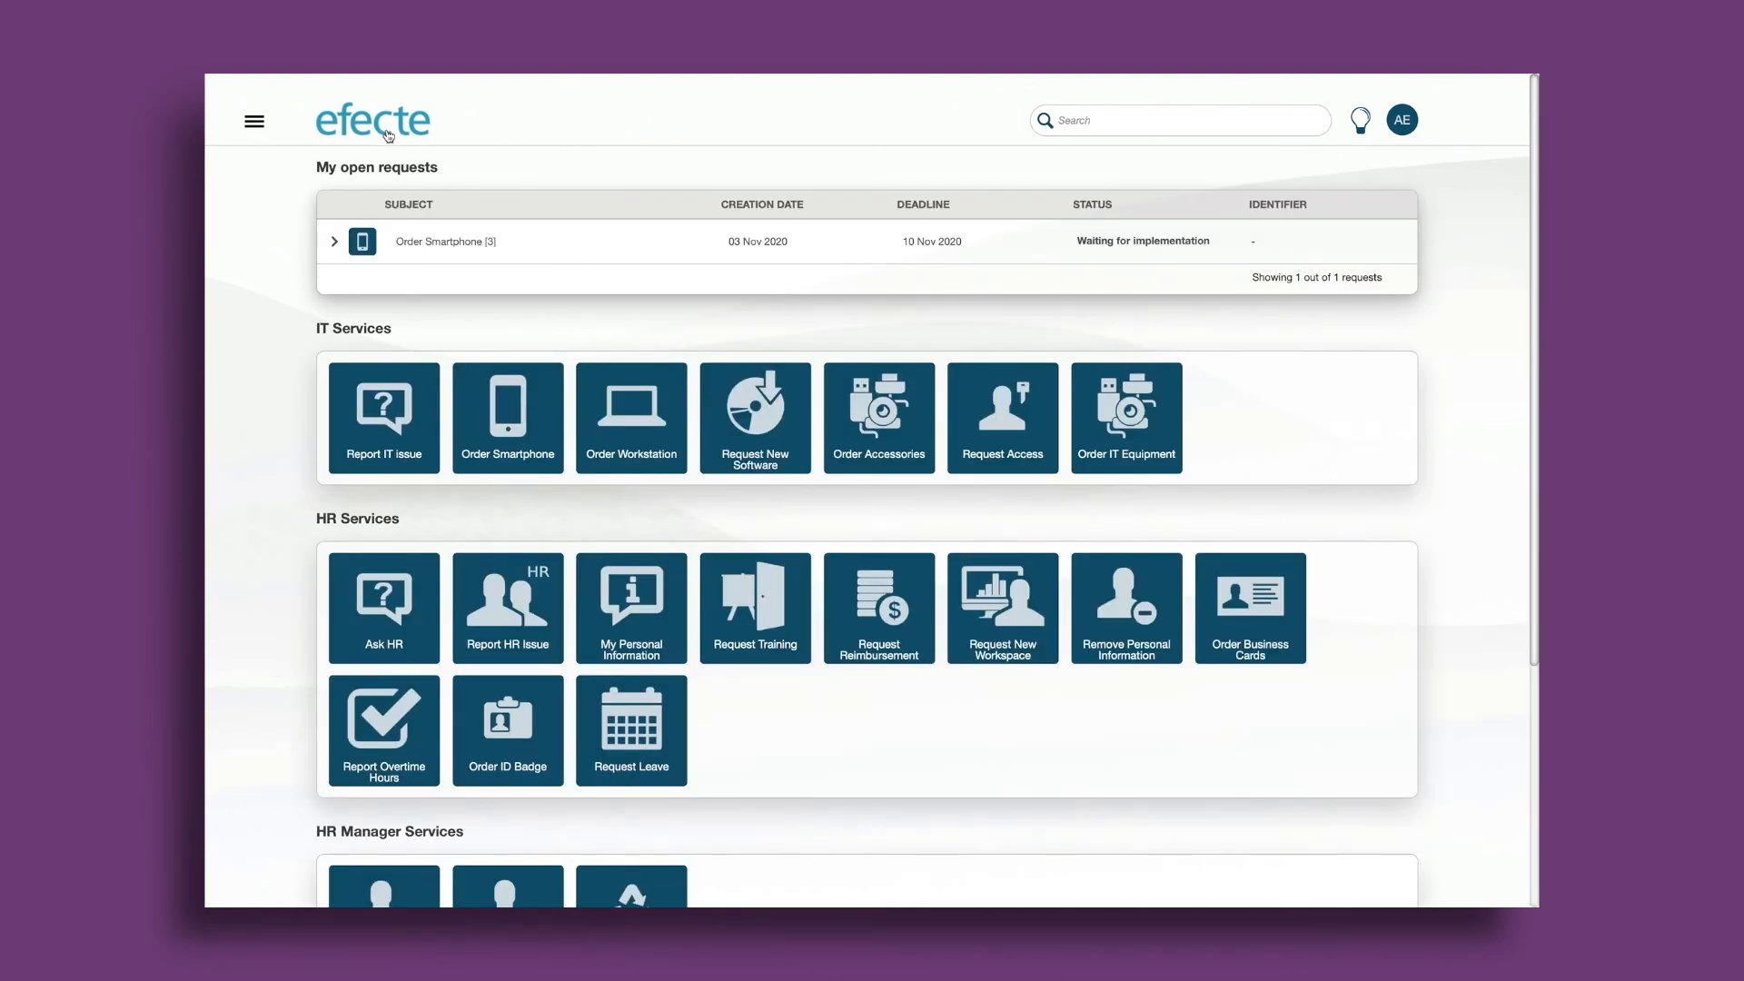
- Order a Dell UltraSharp 27 monitor and three white headphones (486 €) and show the request's details
left_click(878, 418)
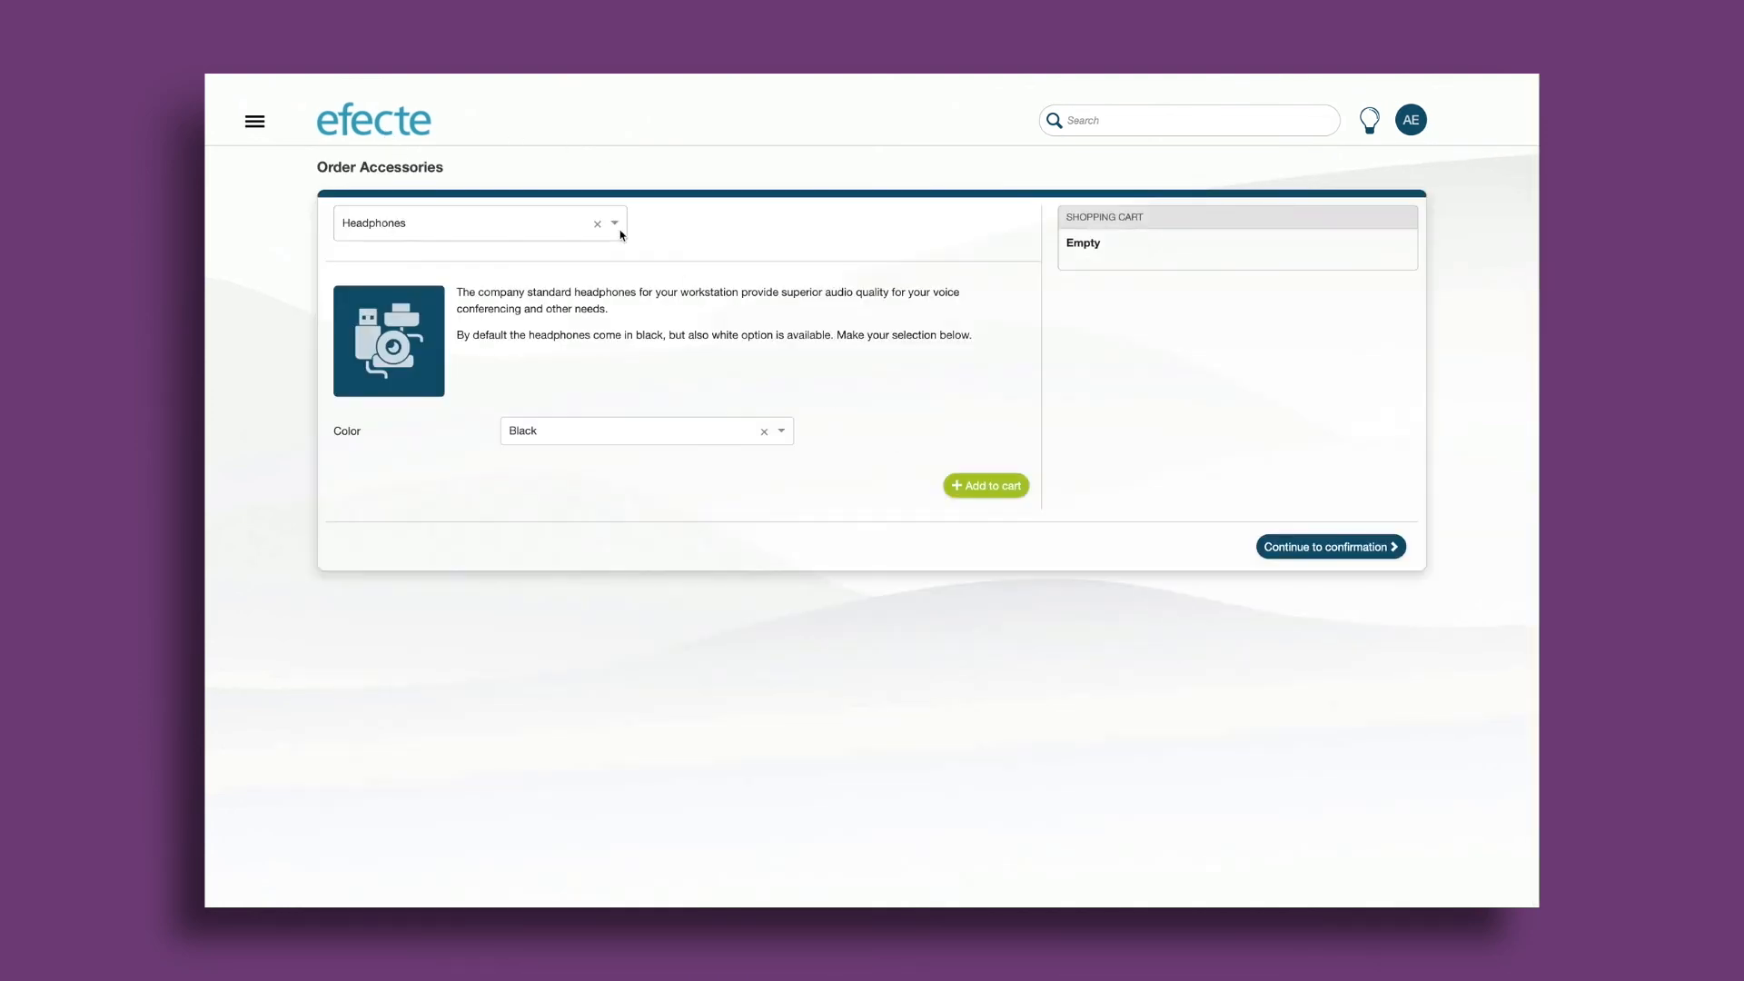
left_click(612, 222)
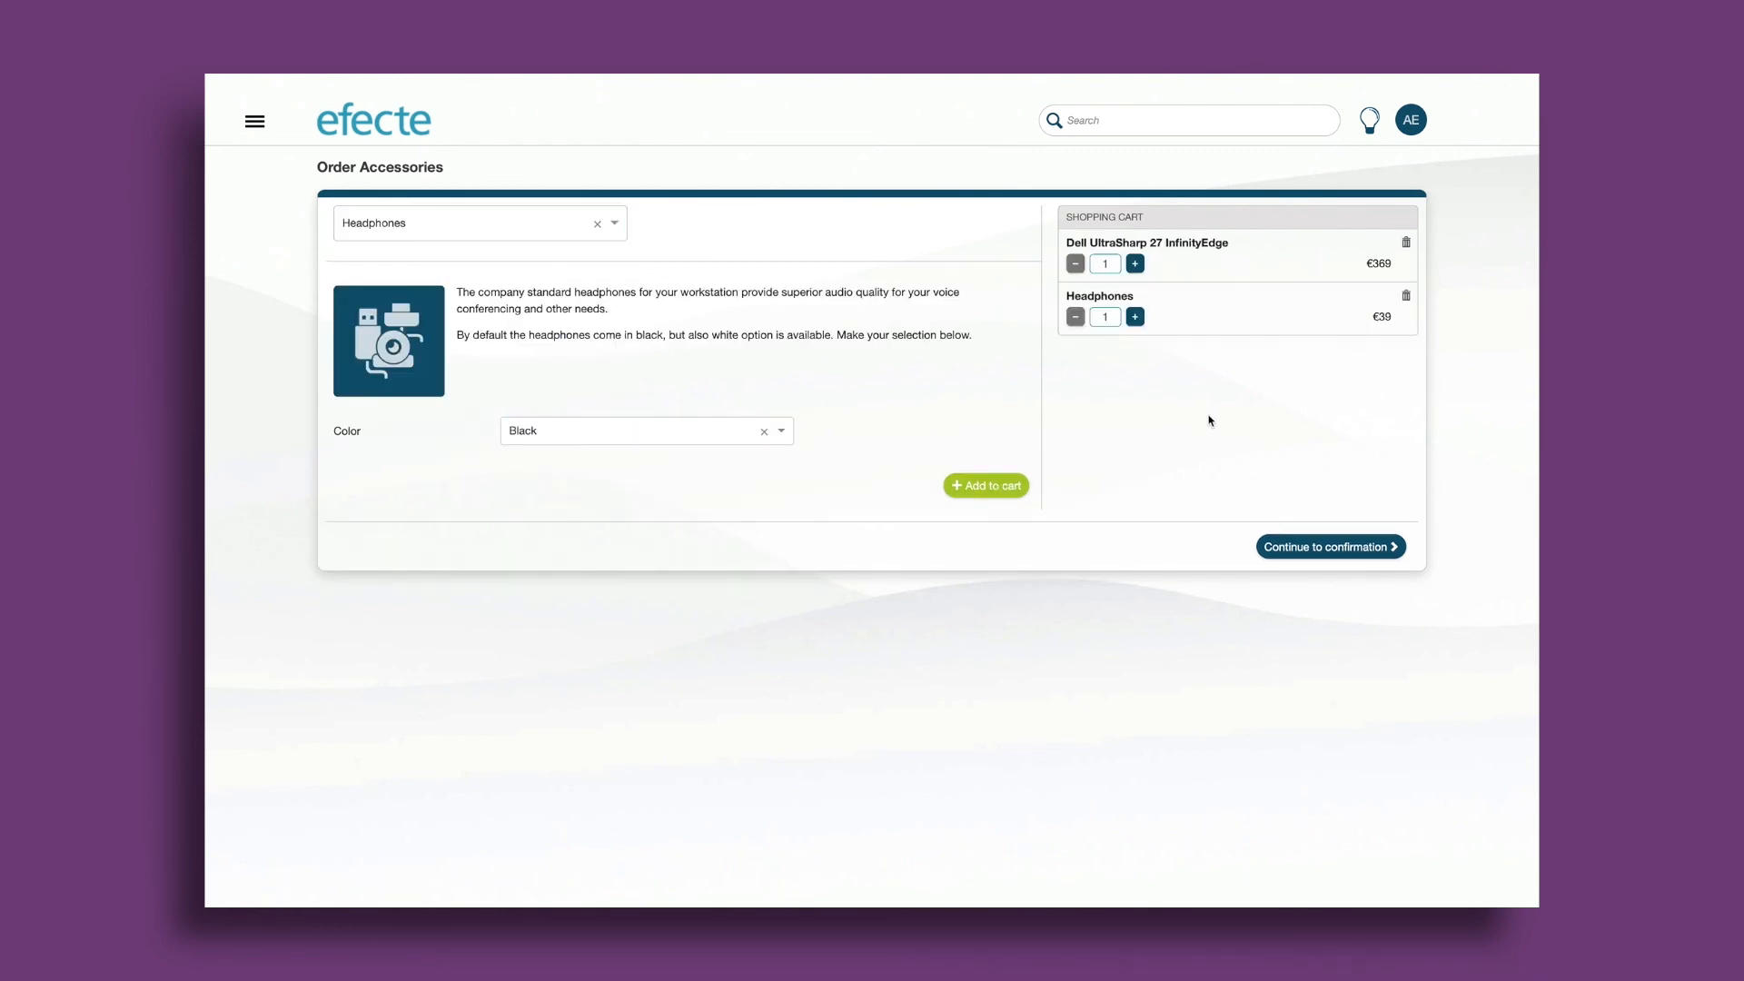
left_click(1134, 316)
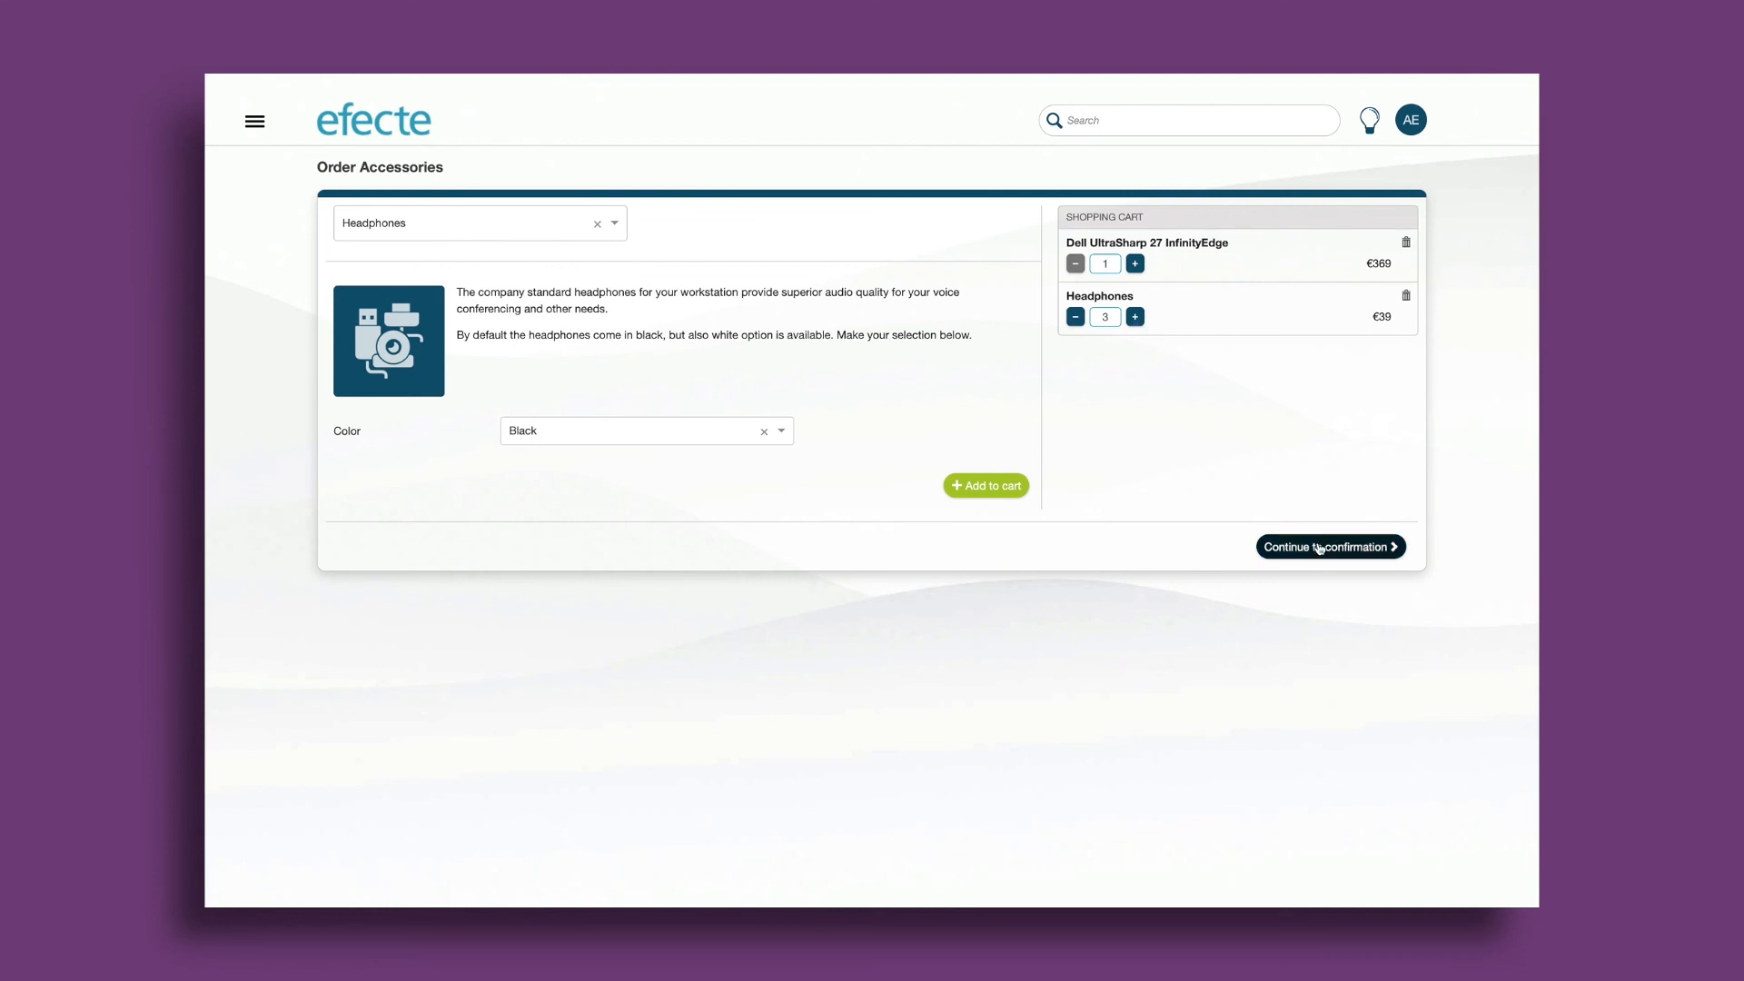
left_click(1330, 547)
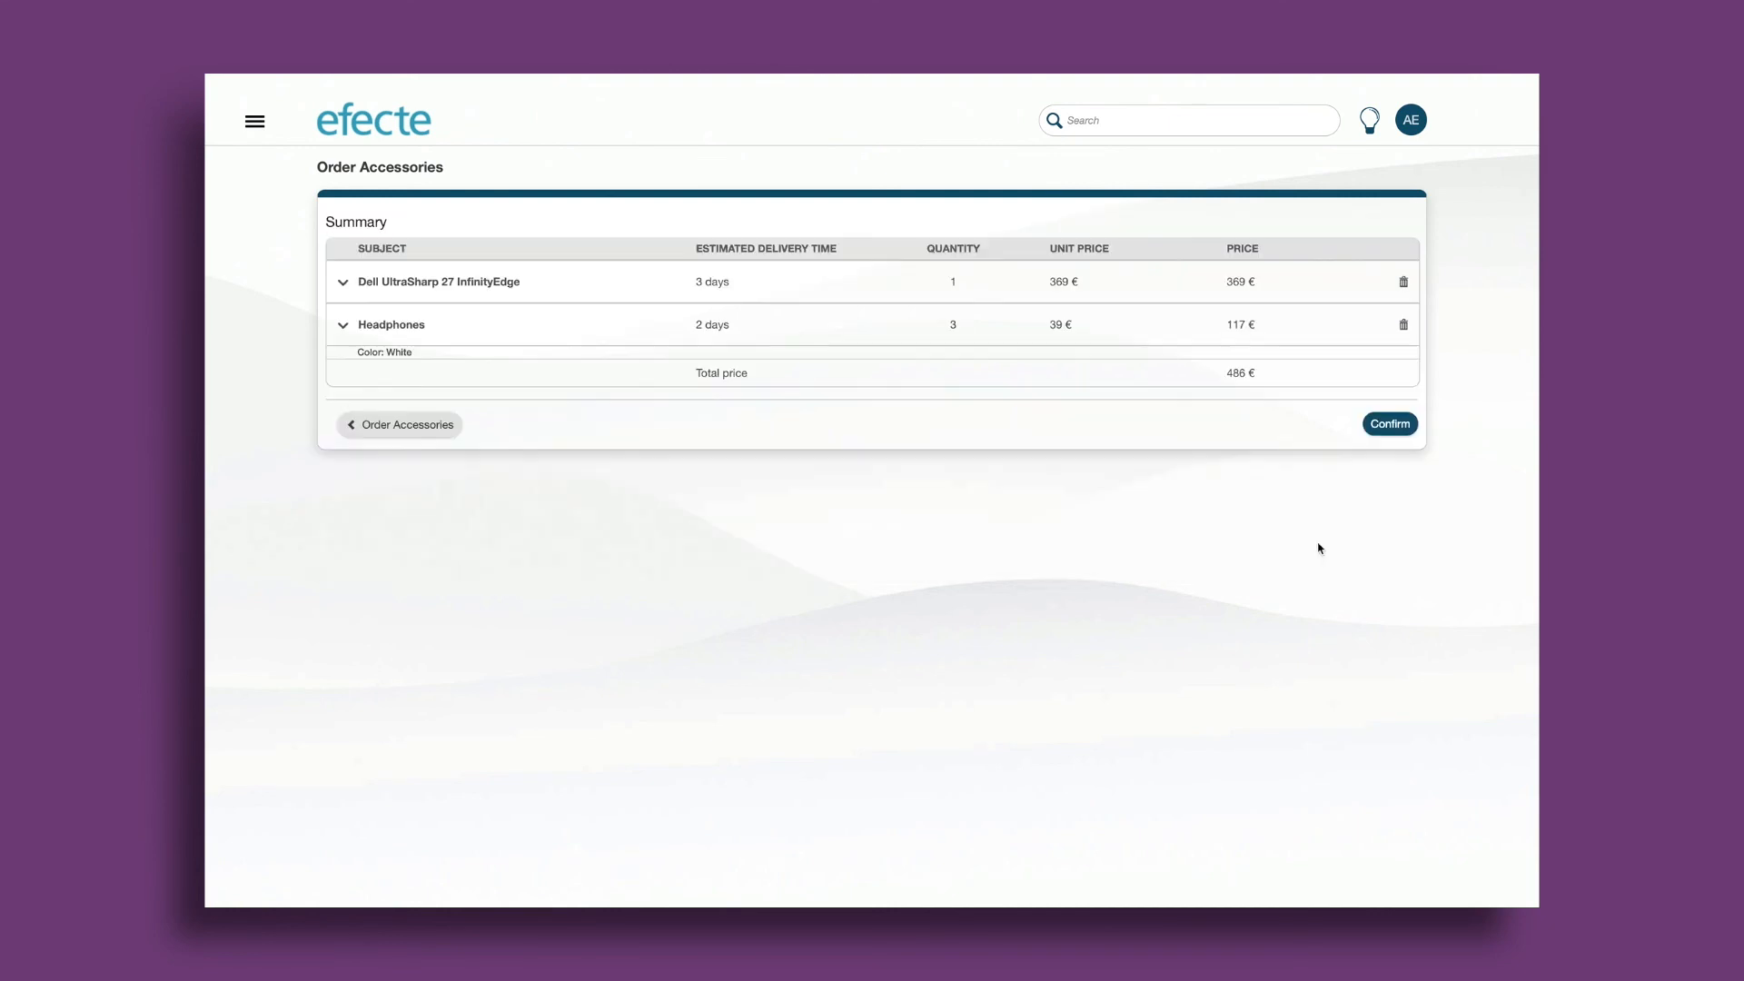
mouse_move(567, 369)
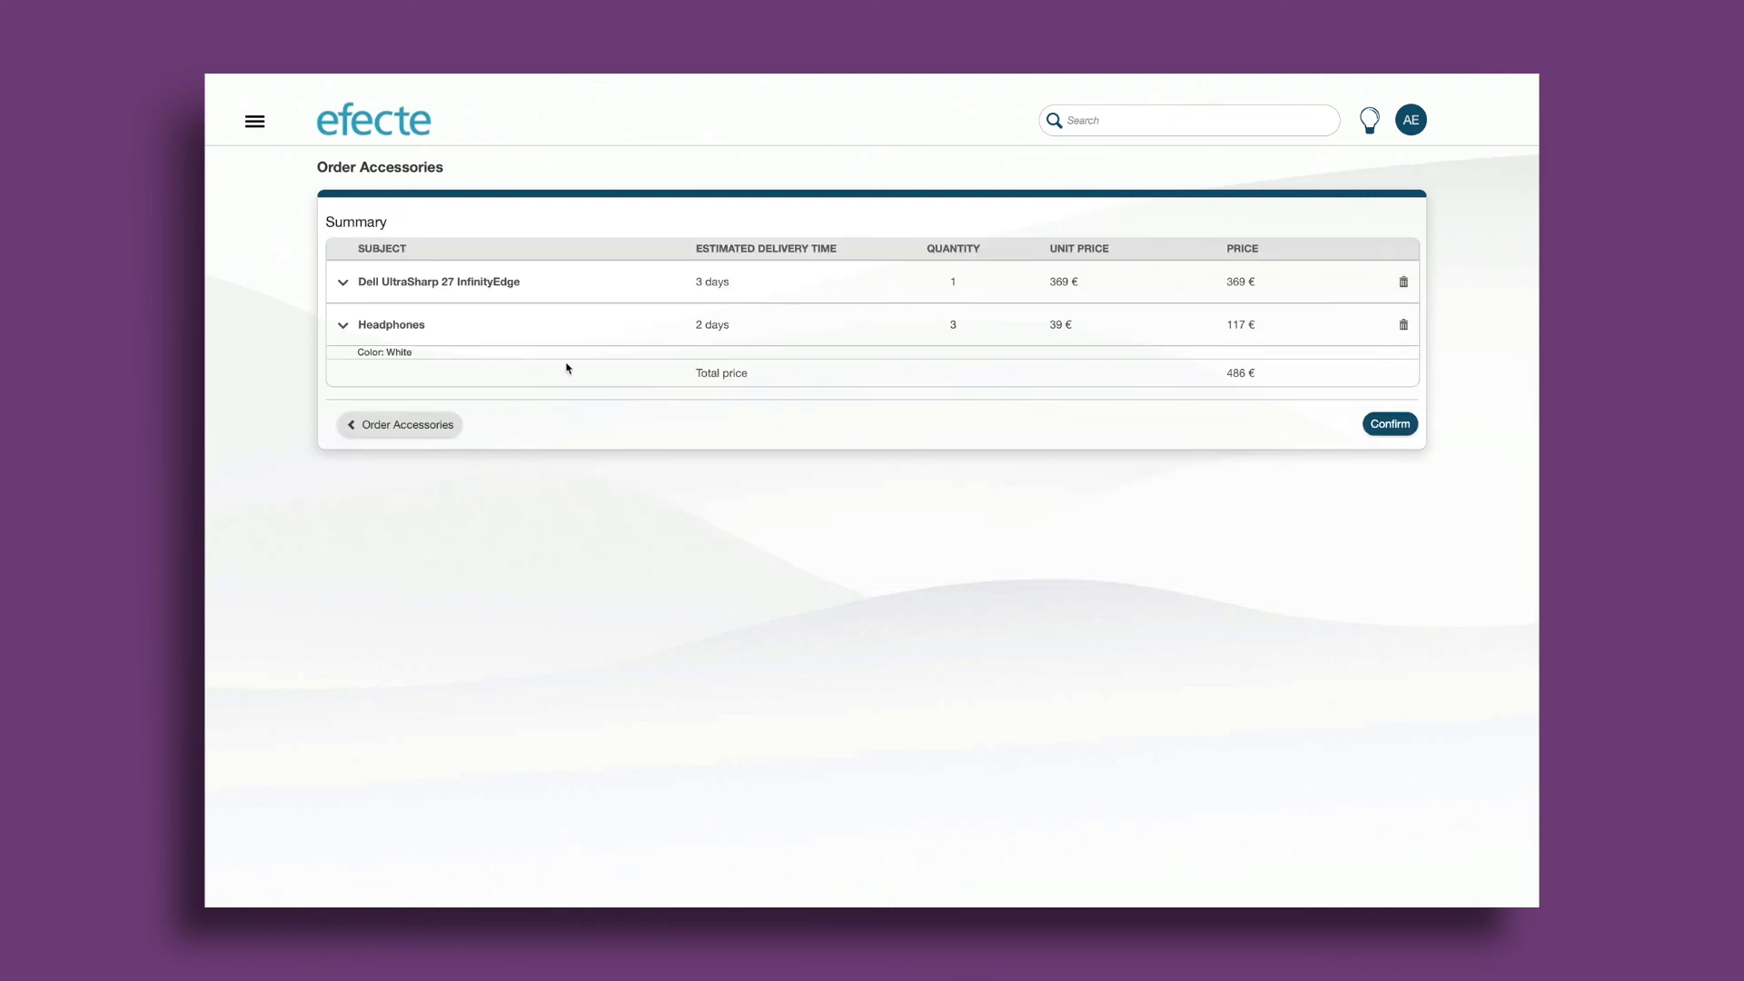
mouse_move(1252, 340)
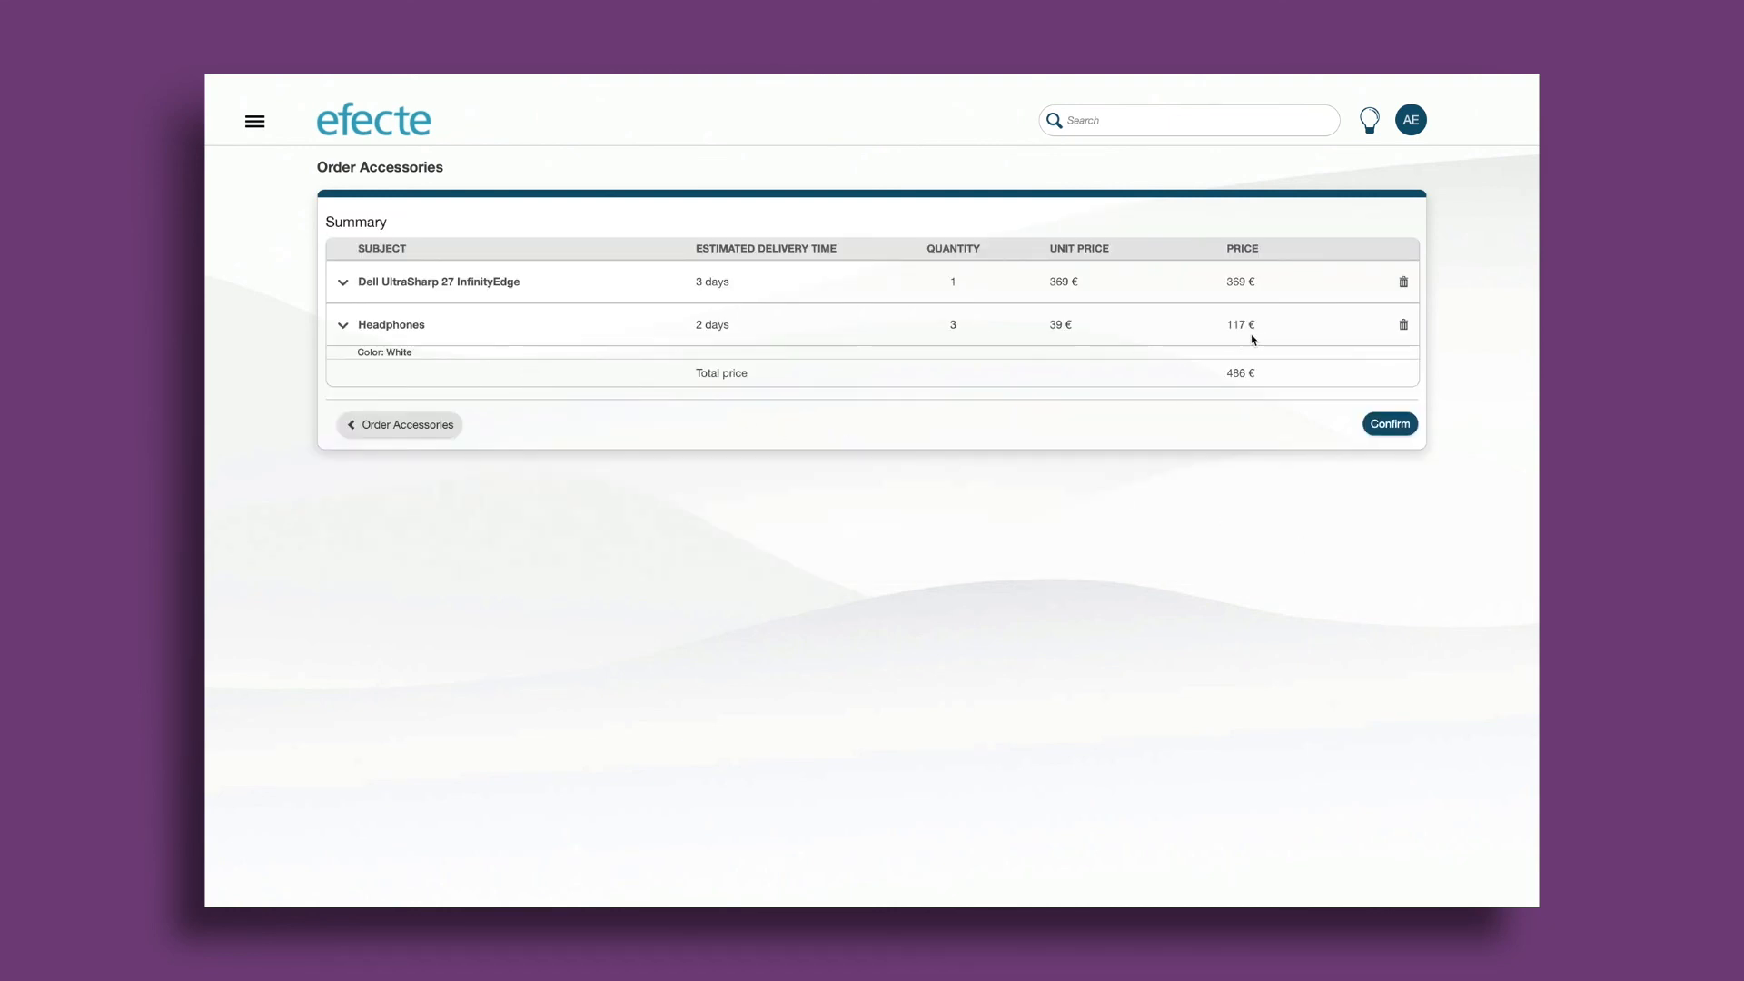
left_click(1388, 424)
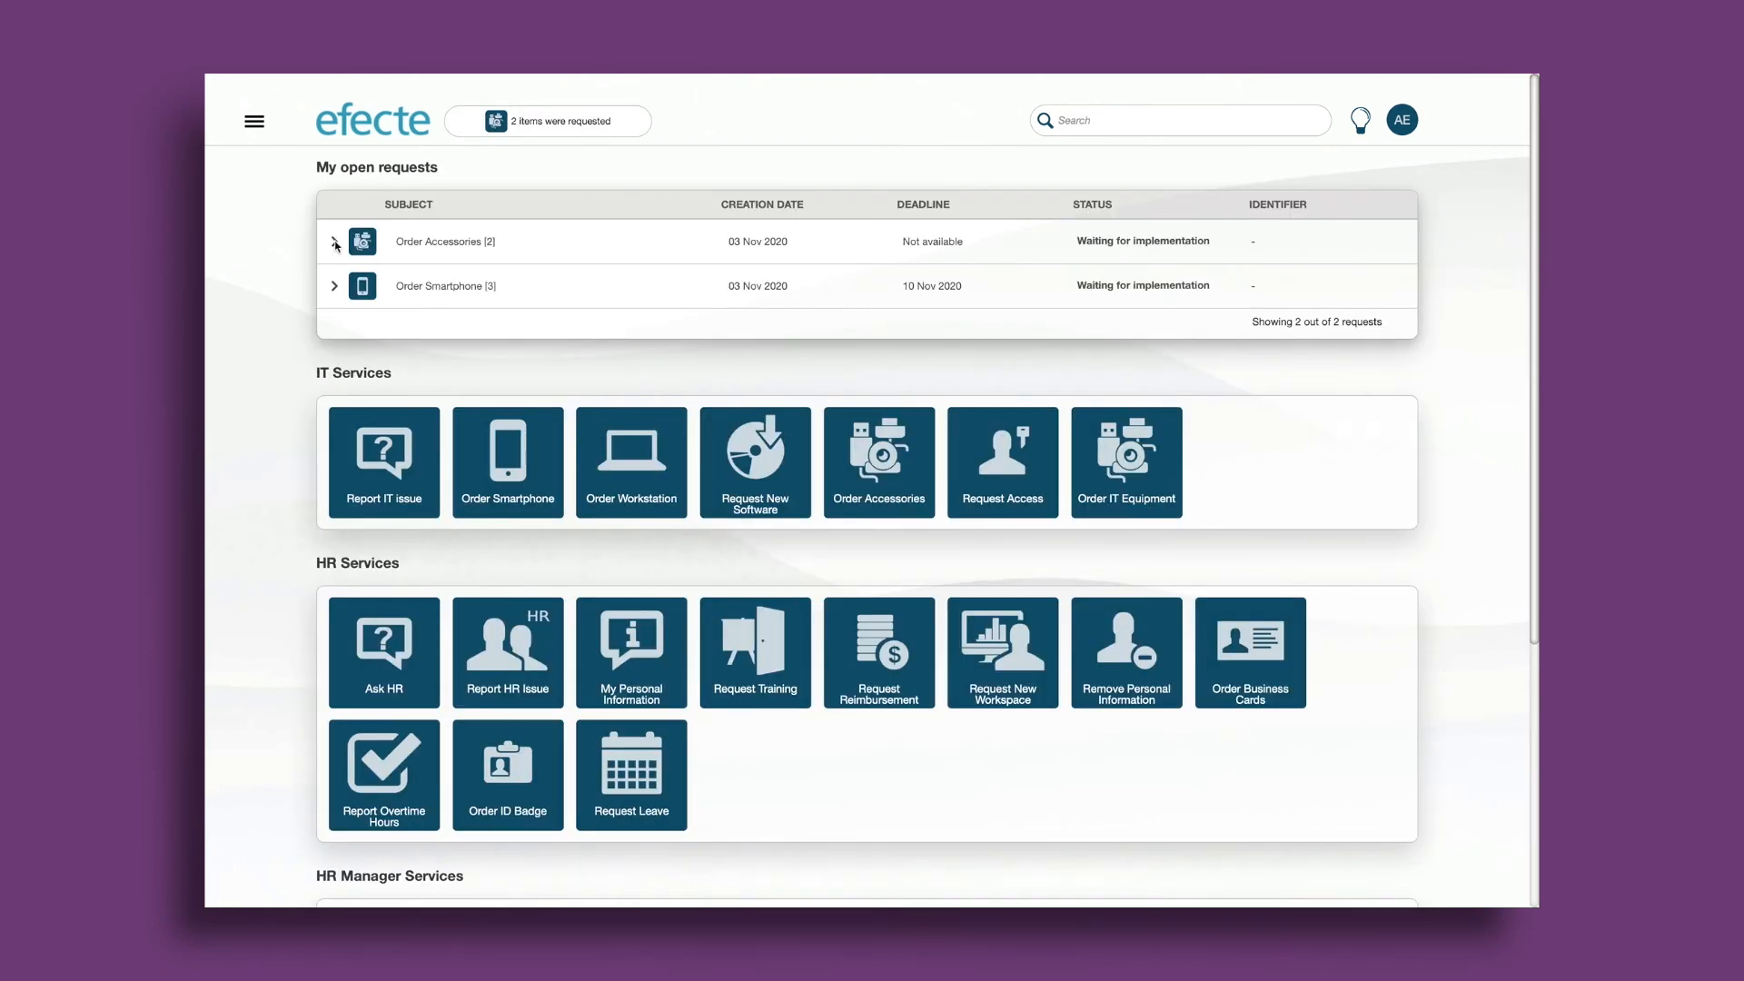
left_click(334, 242)
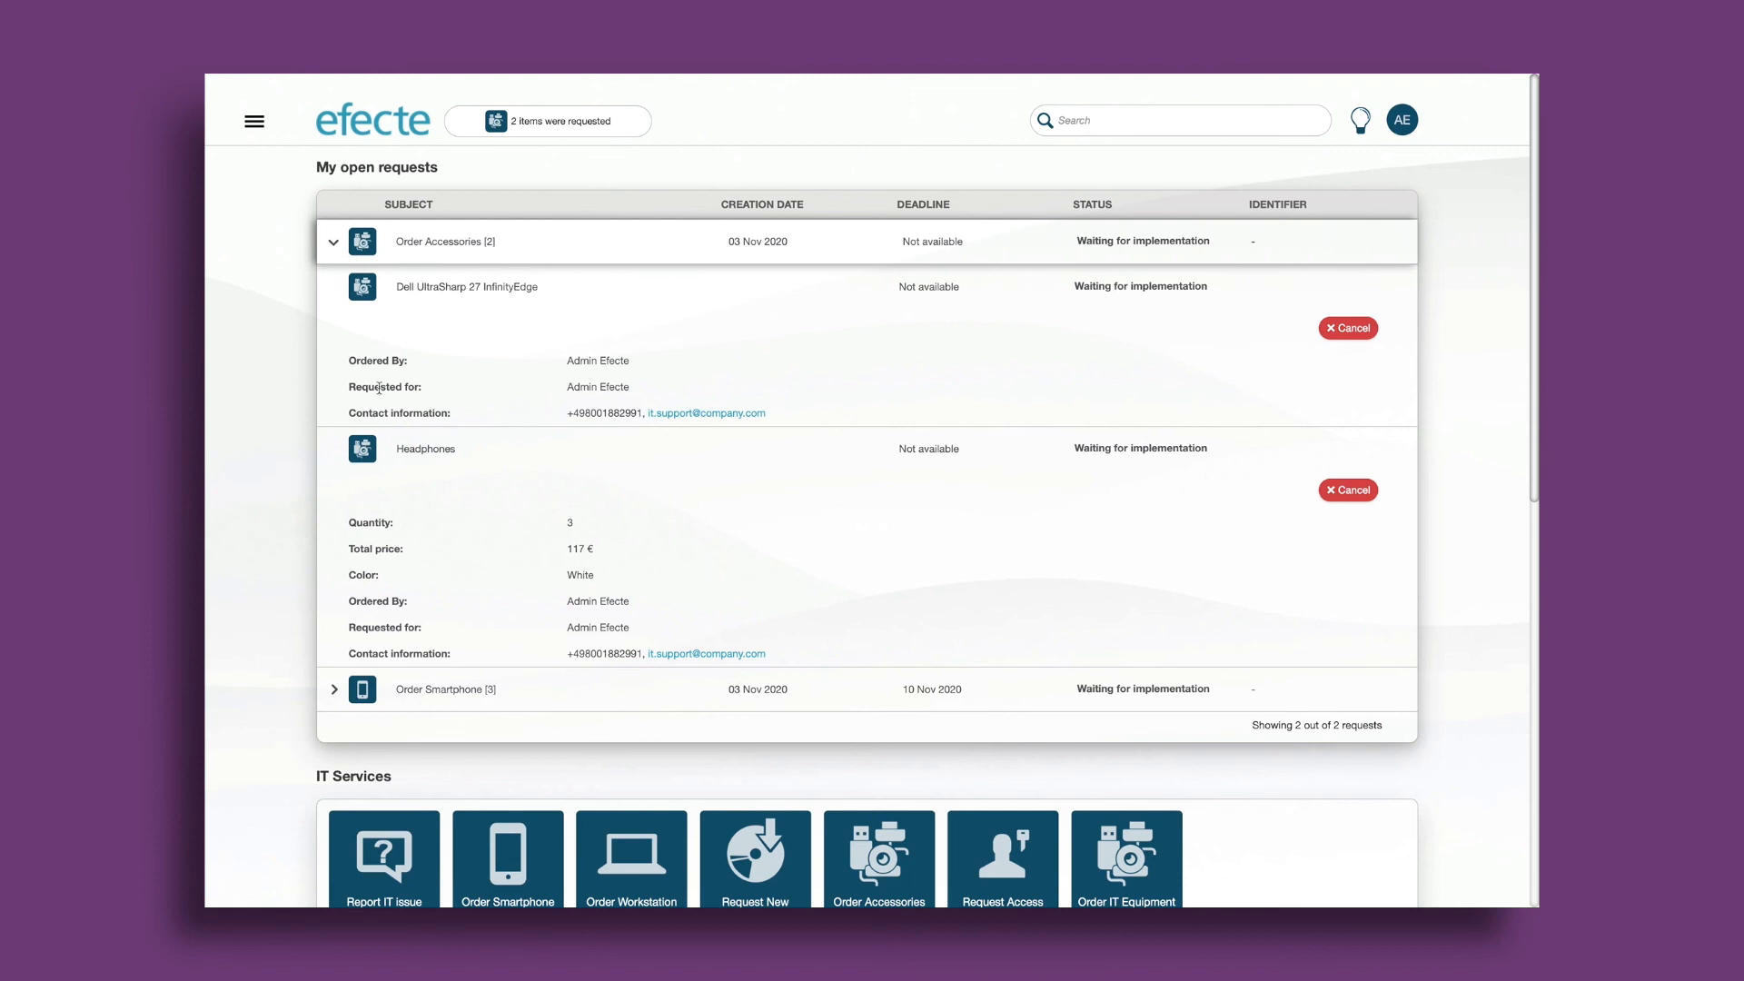